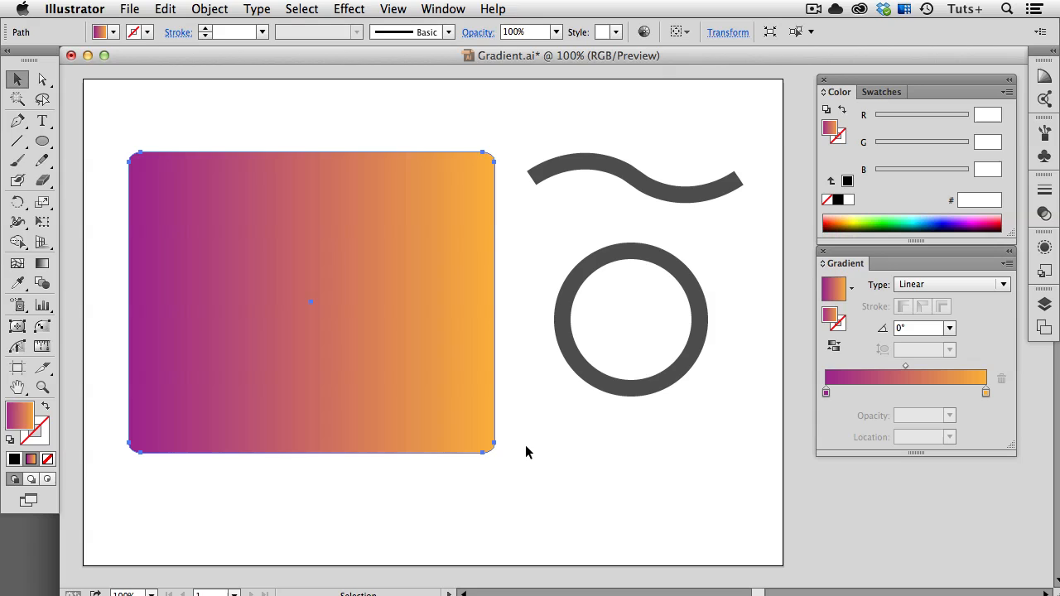
pyautogui.moveTo(139, 369)
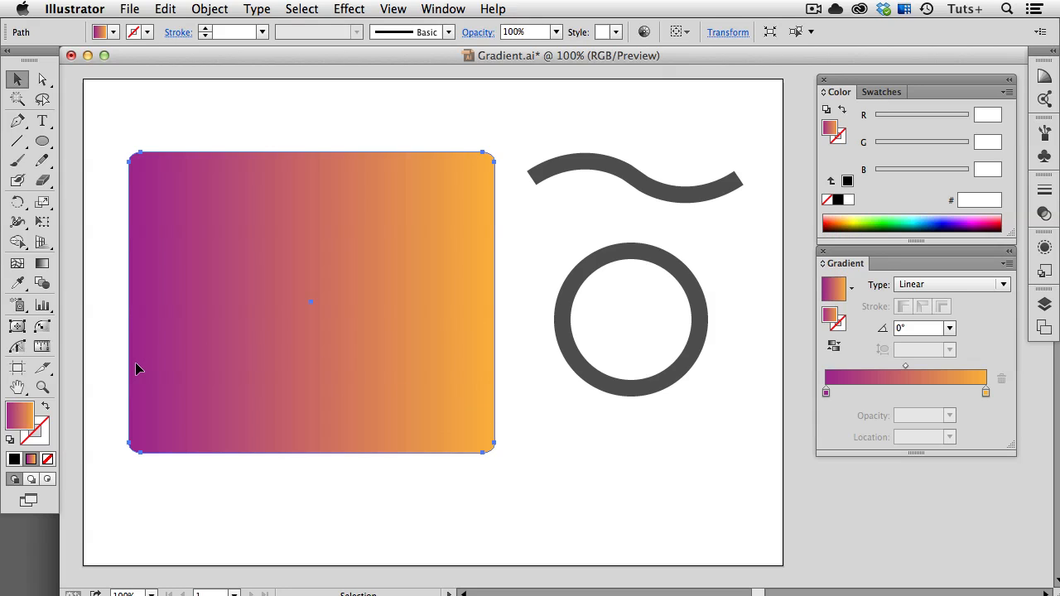
pyautogui.moveTo(494, 377)
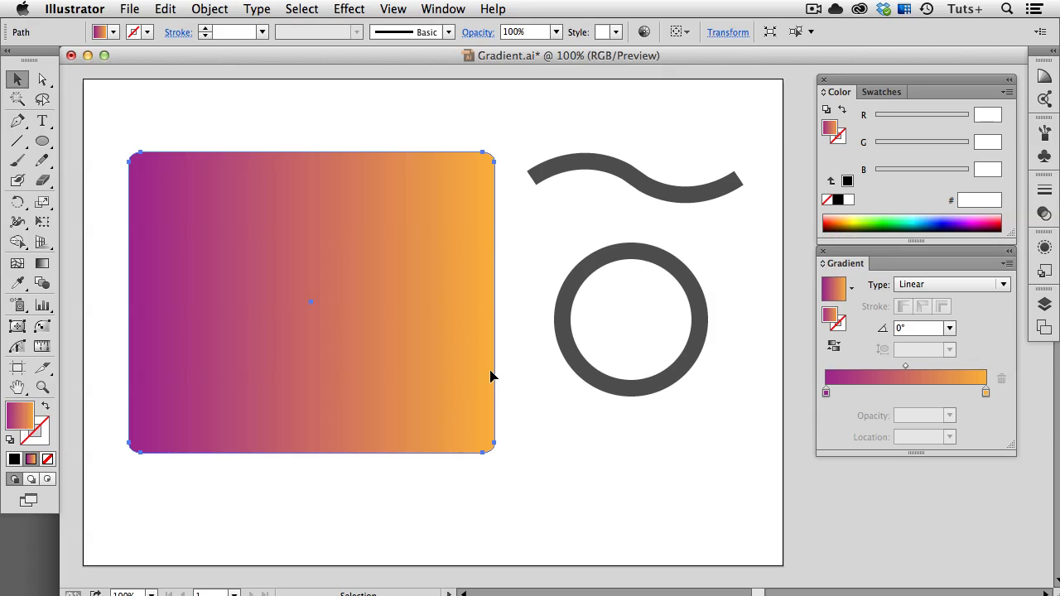
pyautogui.moveTo(252, 380)
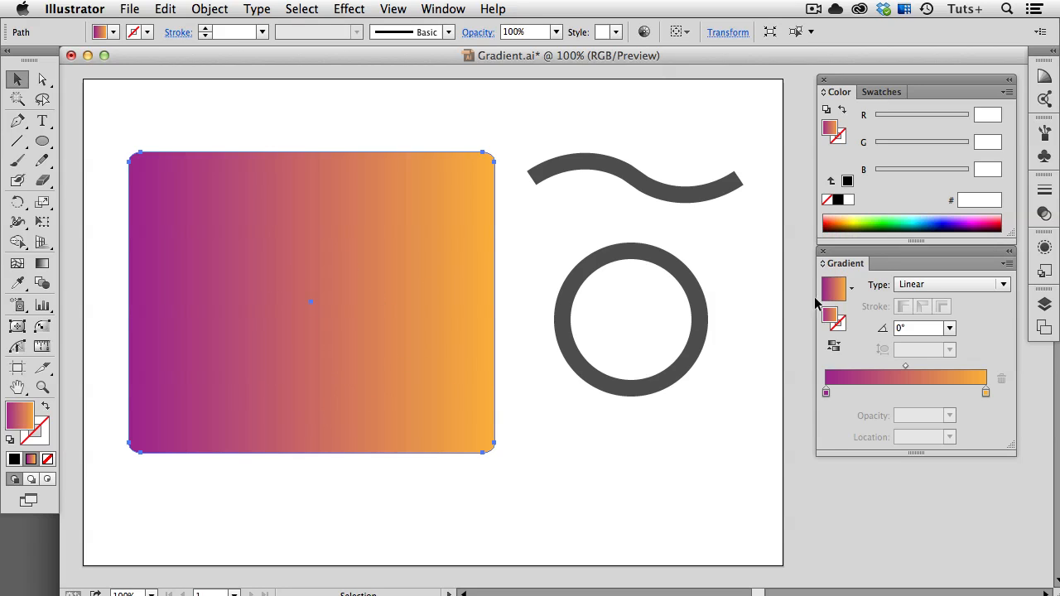
# Step: Try the radial gradient type on the rectangle, then return it to linear
pyautogui.click(1004, 285)
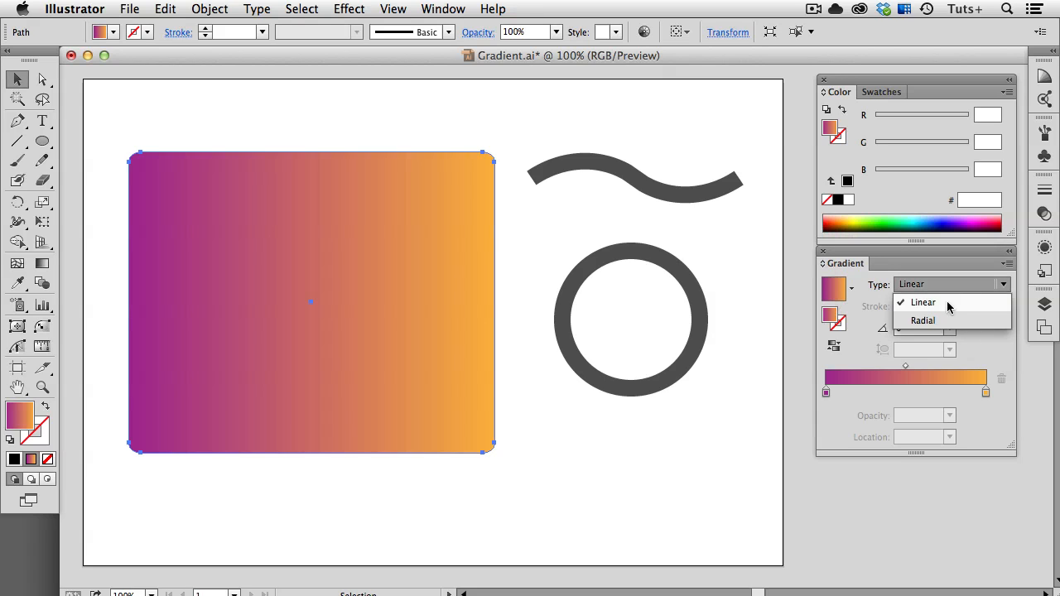
pyautogui.click(923, 321)
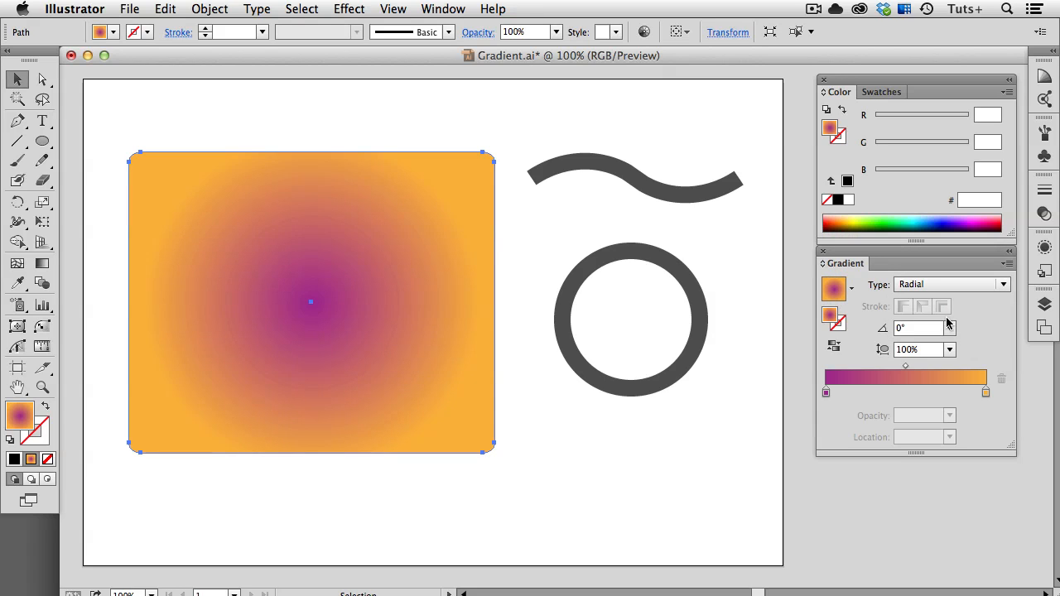
pyautogui.moveTo(340, 302)
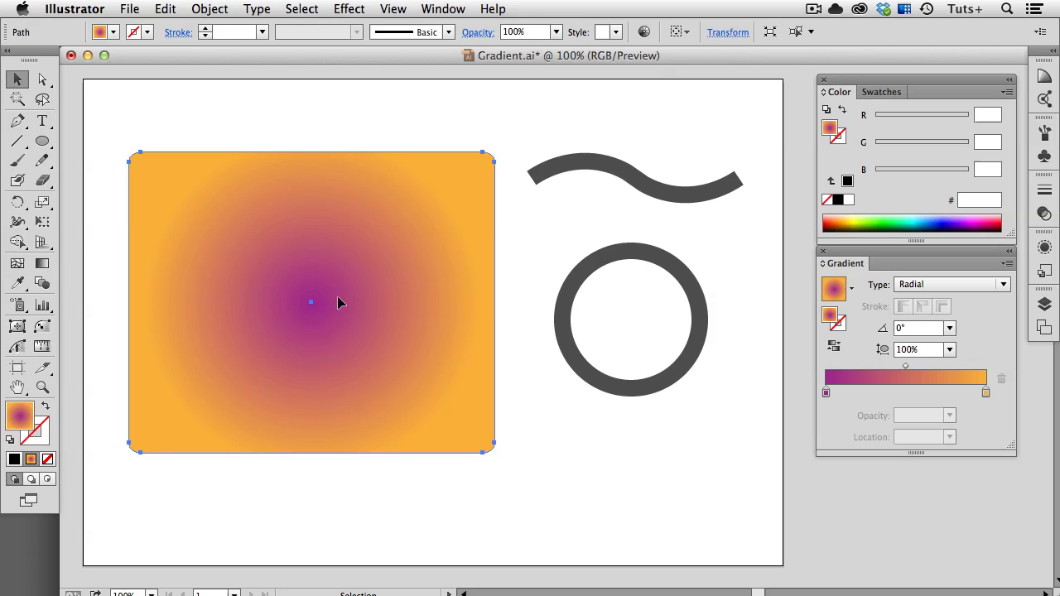
pyautogui.moveTo(494, 202)
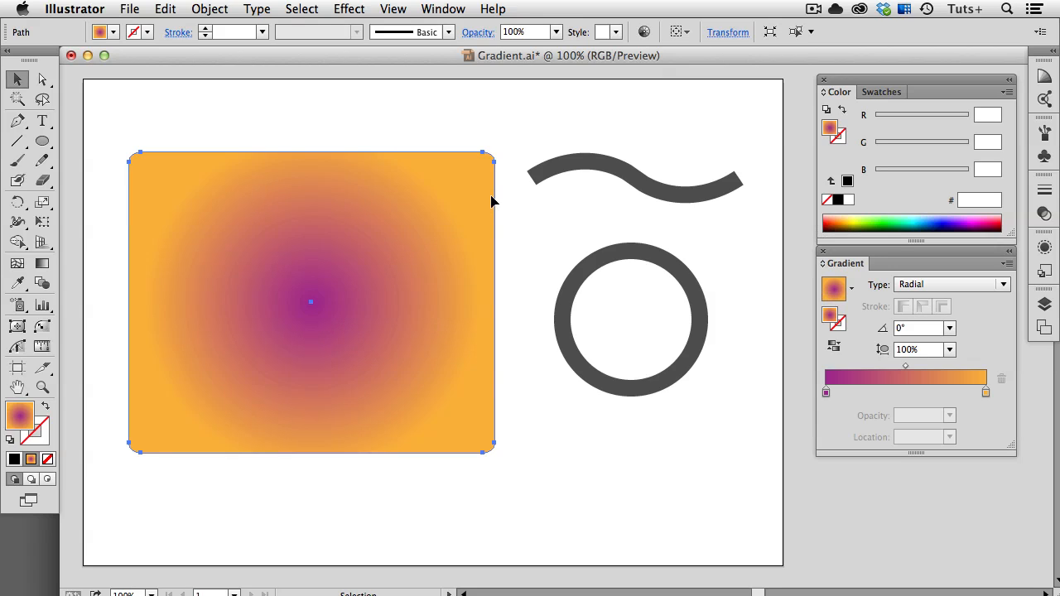
pyautogui.moveTo(935, 290)
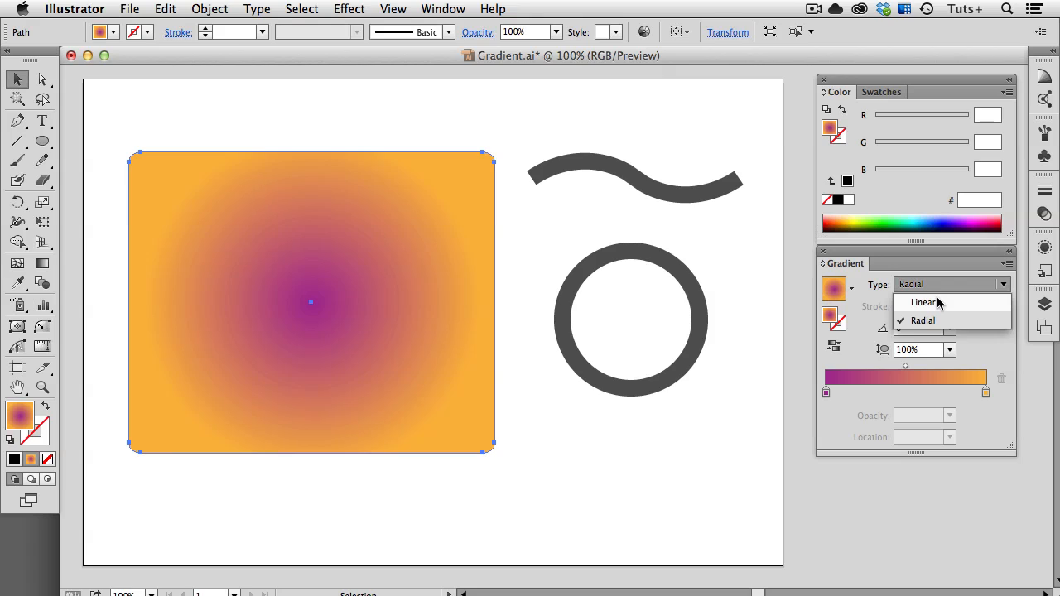
pyautogui.click(923, 302)
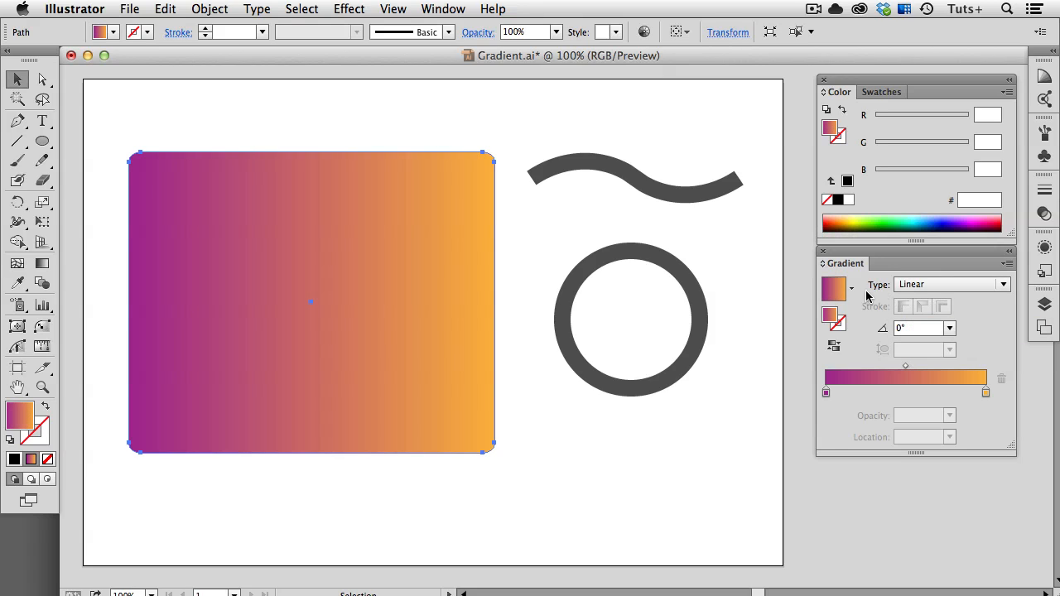
# Step: Save the purple-to-orange gradient as a new swatch and show it in the Swatches panel
pyautogui.click(852, 288)
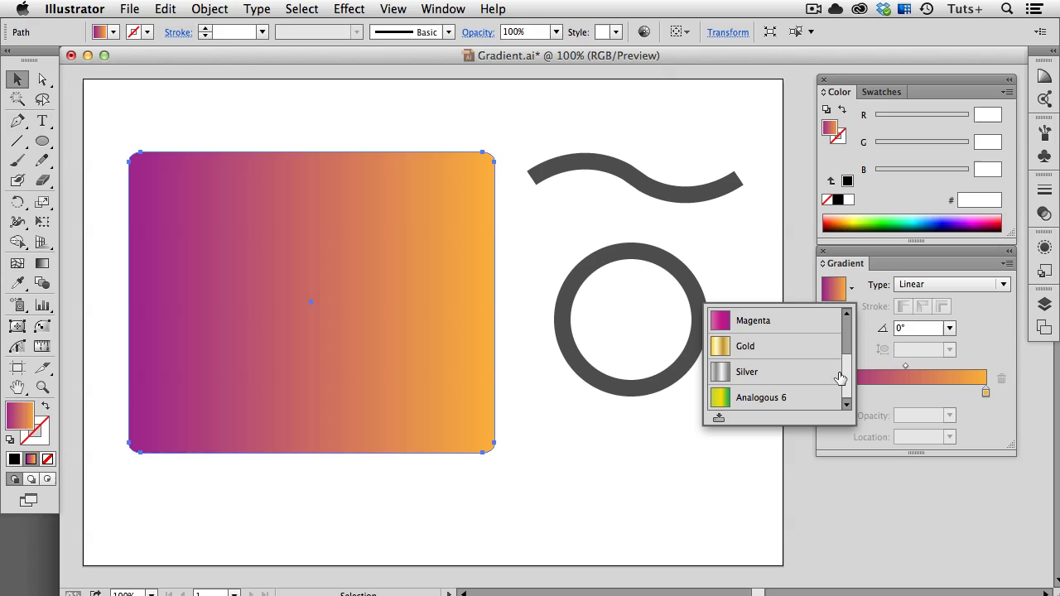
pyautogui.moveTo(718, 418)
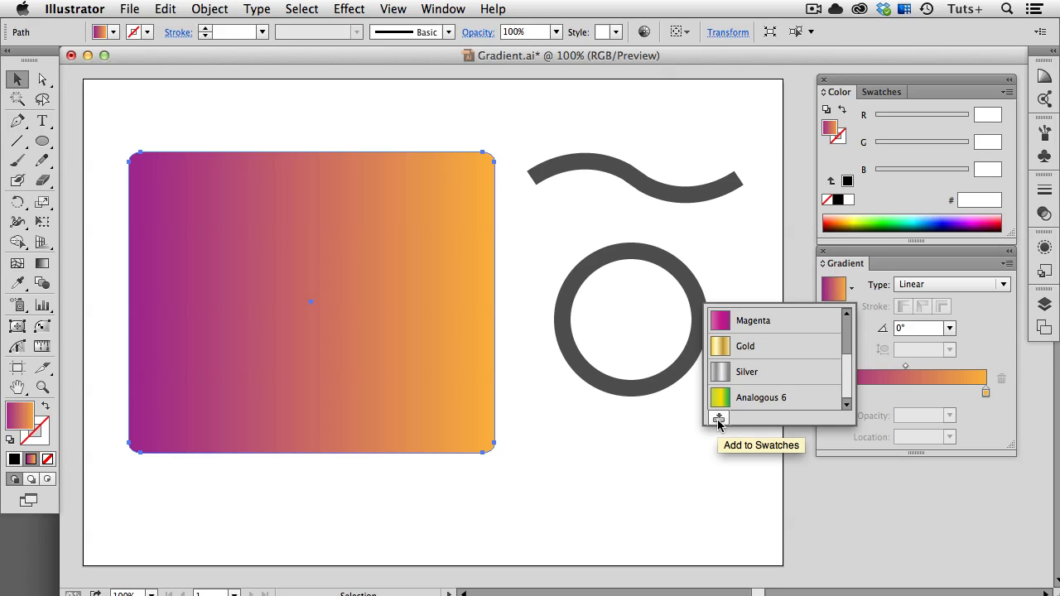
pyautogui.click(719, 418)
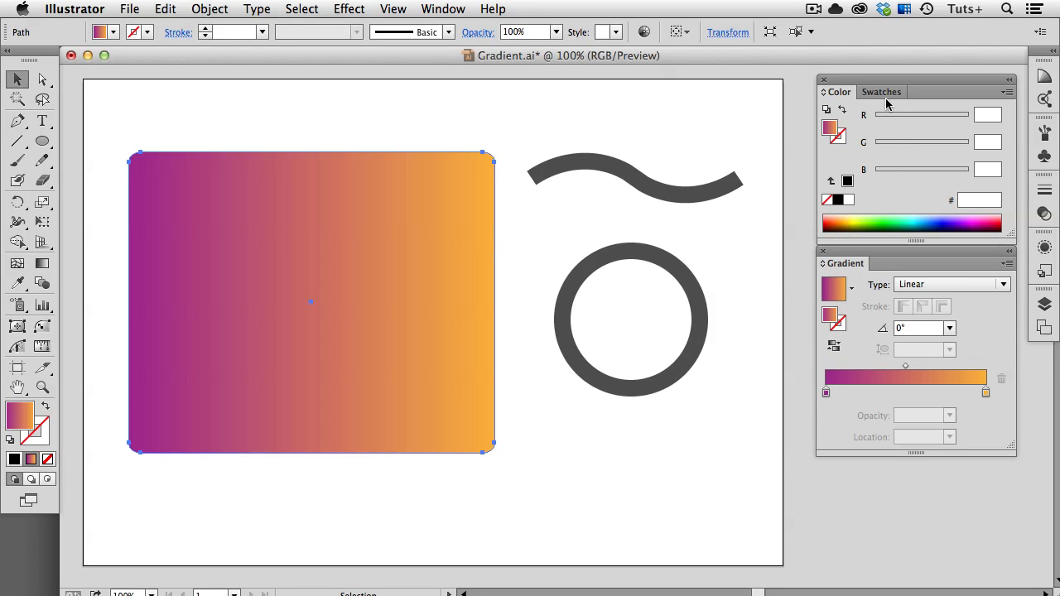
pyautogui.click(881, 92)
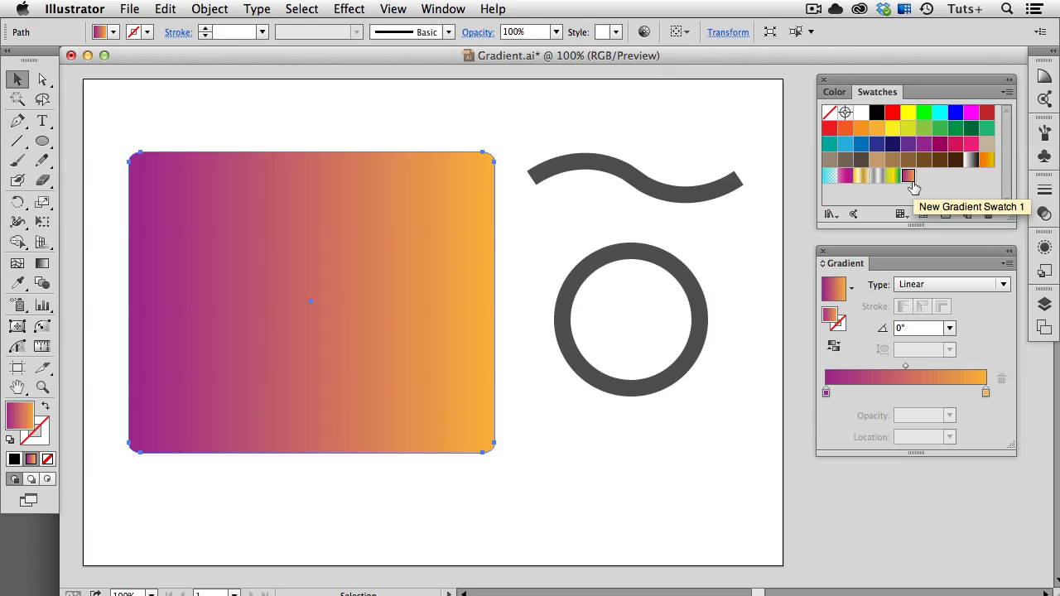
pyautogui.moveTo(847, 337)
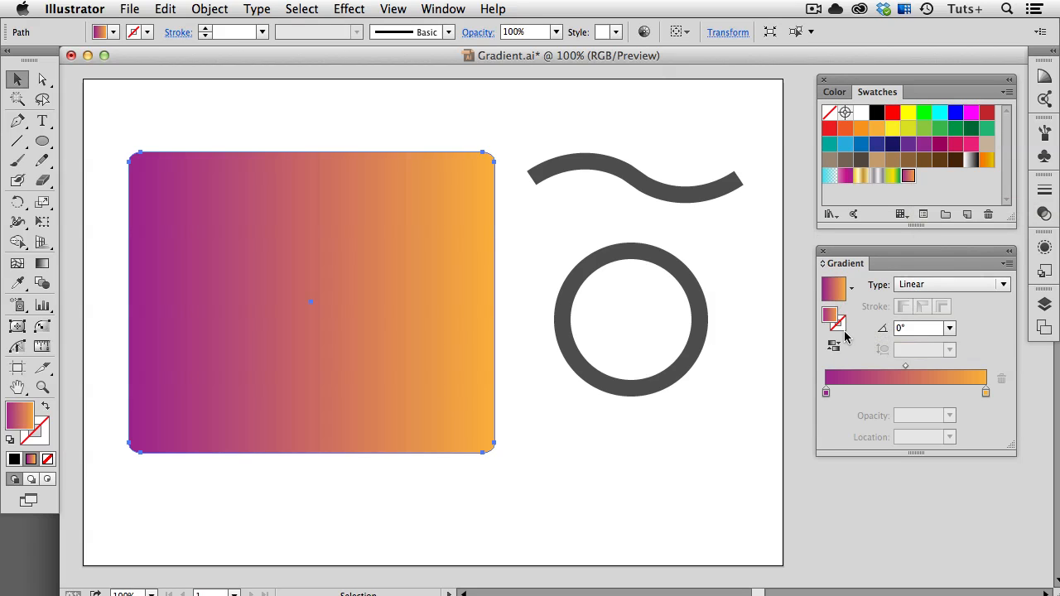
pyautogui.moveTo(865, 312)
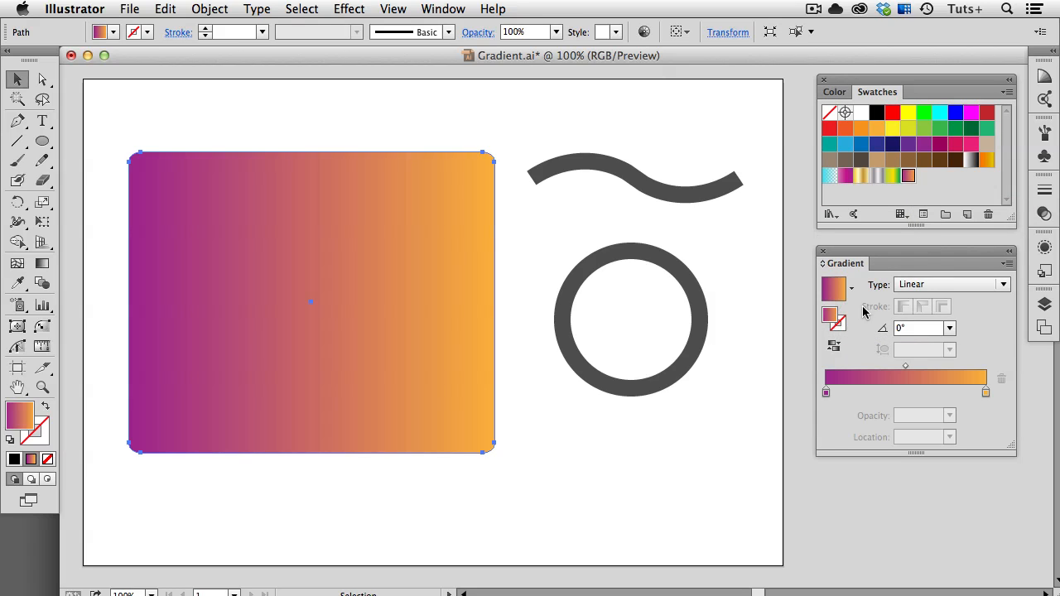
pyautogui.moveTo(882, 318)
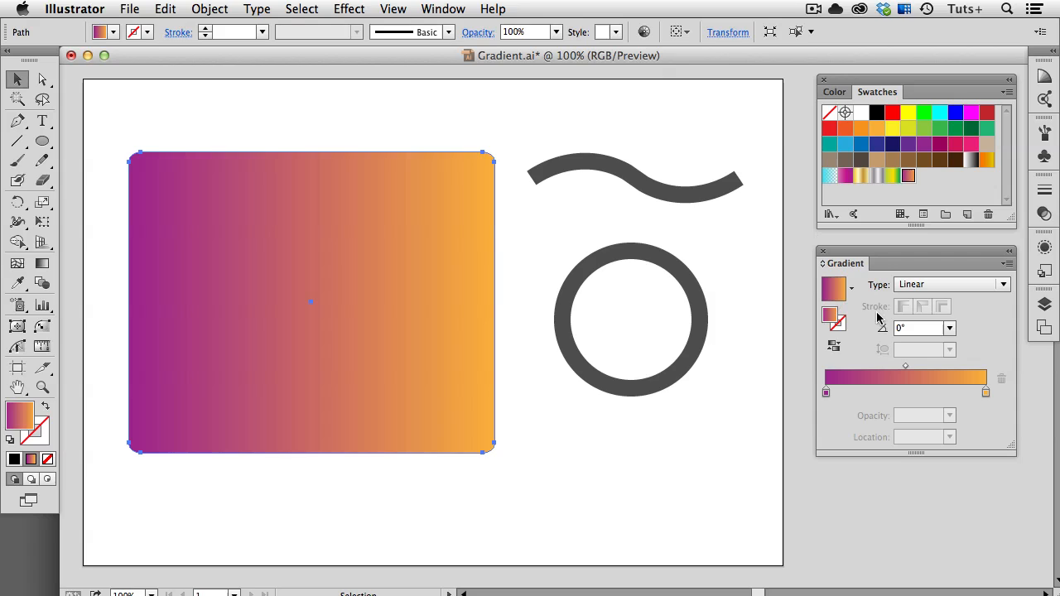
pyautogui.moveTo(835, 347)
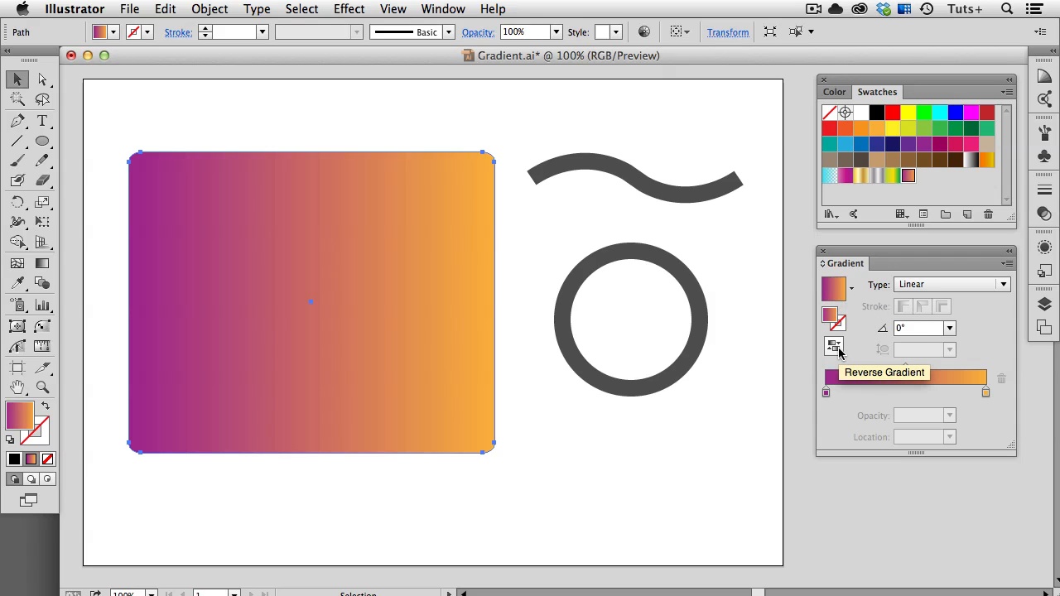
# Step: Reverse the gradient to orange-to-purple, try a -45° angle, then reset it to 0°
pyautogui.click(835, 346)
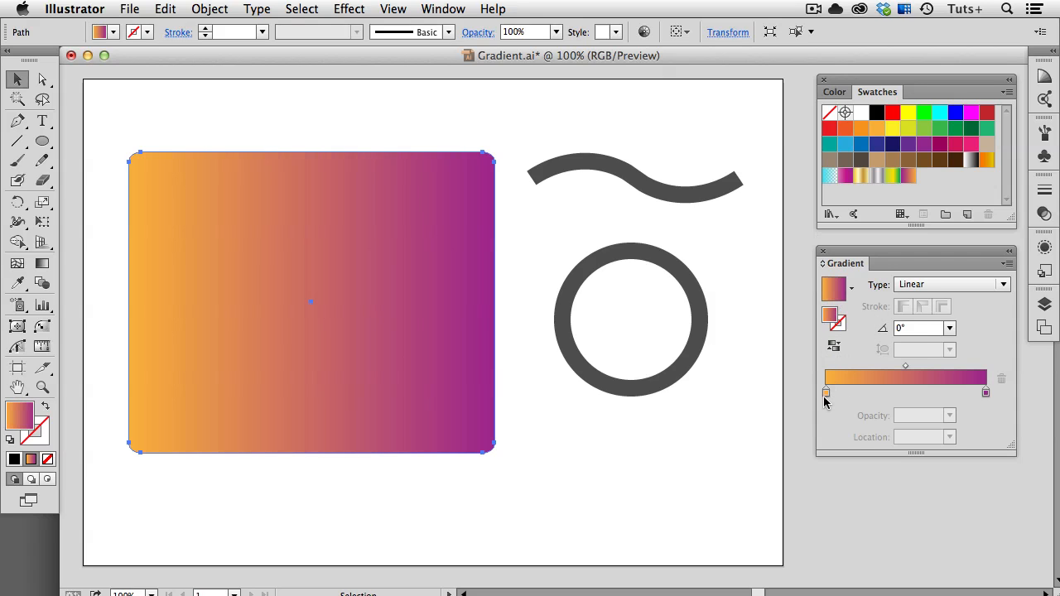
pyautogui.moveTo(986, 394)
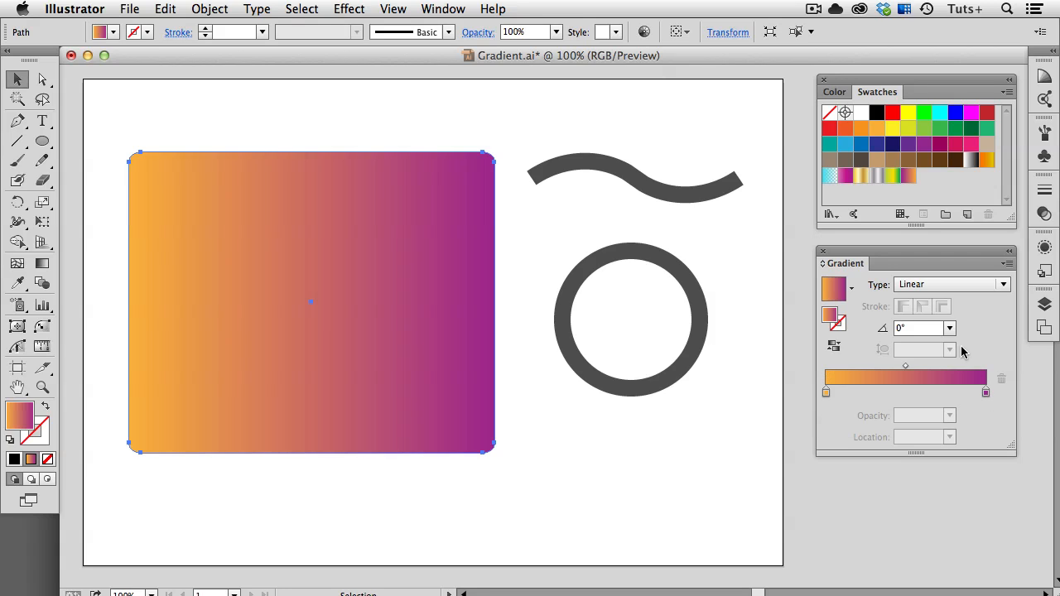
pyautogui.click(951, 328)
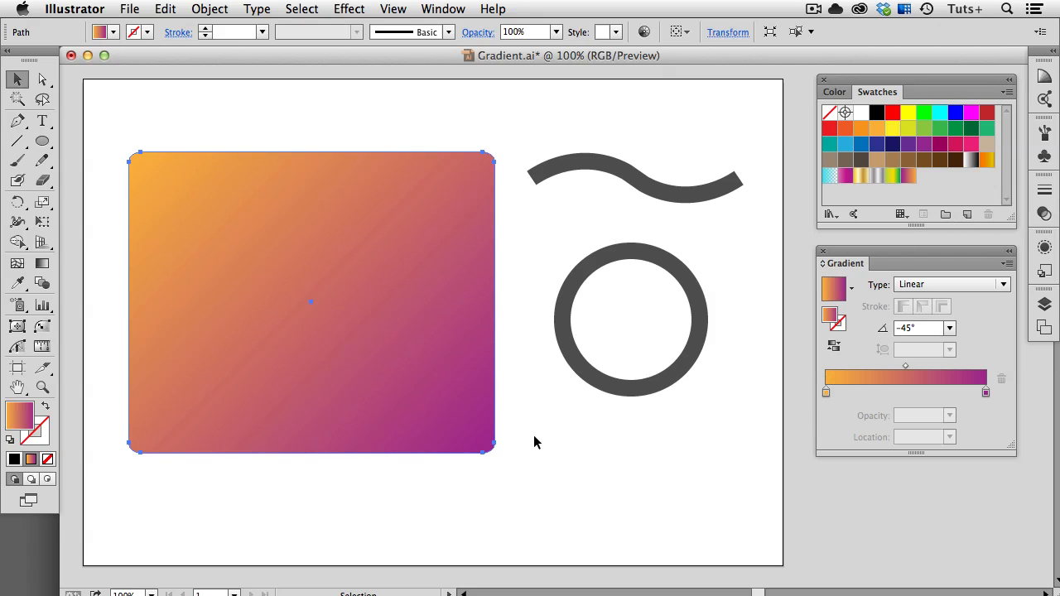
pyautogui.click(951, 328)
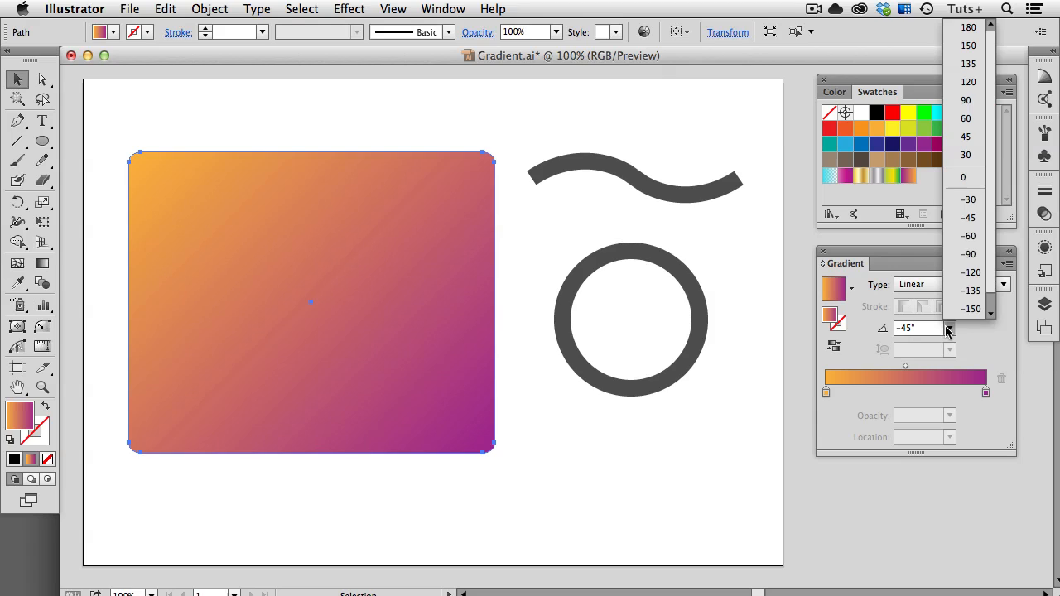
pyautogui.click(964, 176)
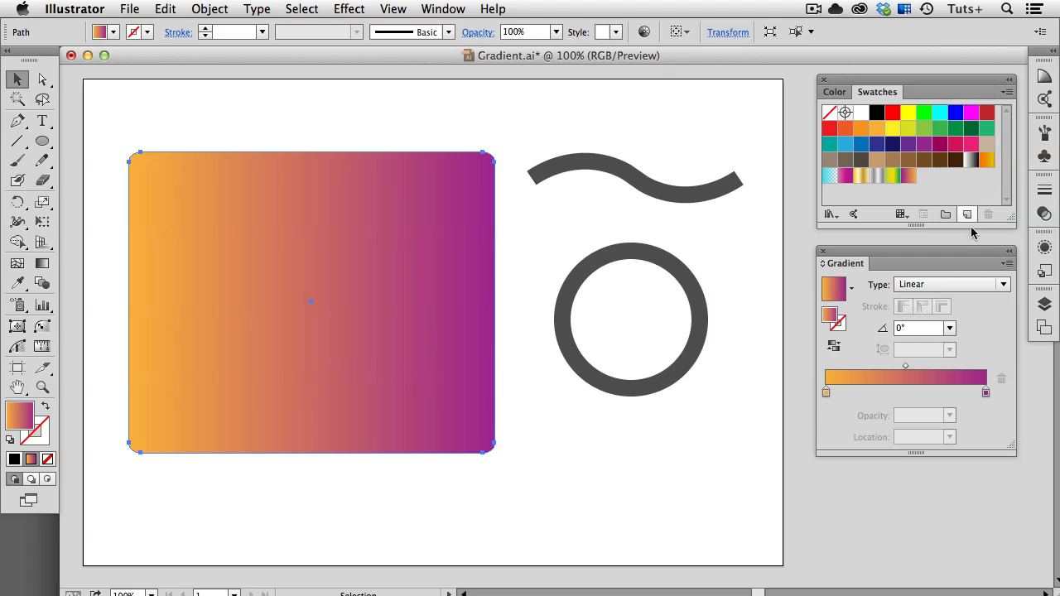
pyautogui.moveTo(951, 405)
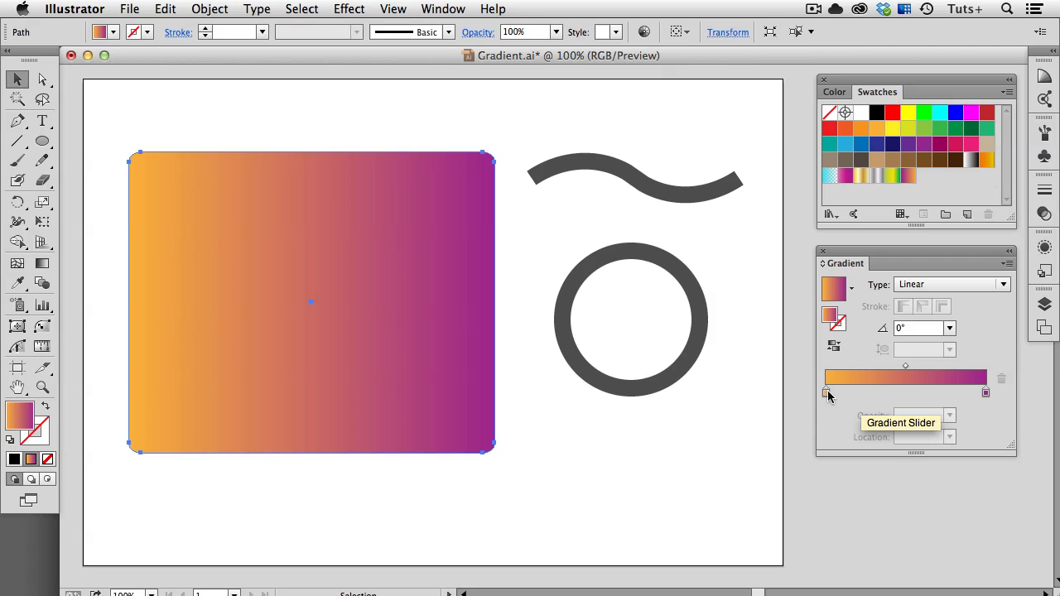
# Step: Place the orange stop at 30% Location and adjust its opacity setting
pyautogui.click(825, 391)
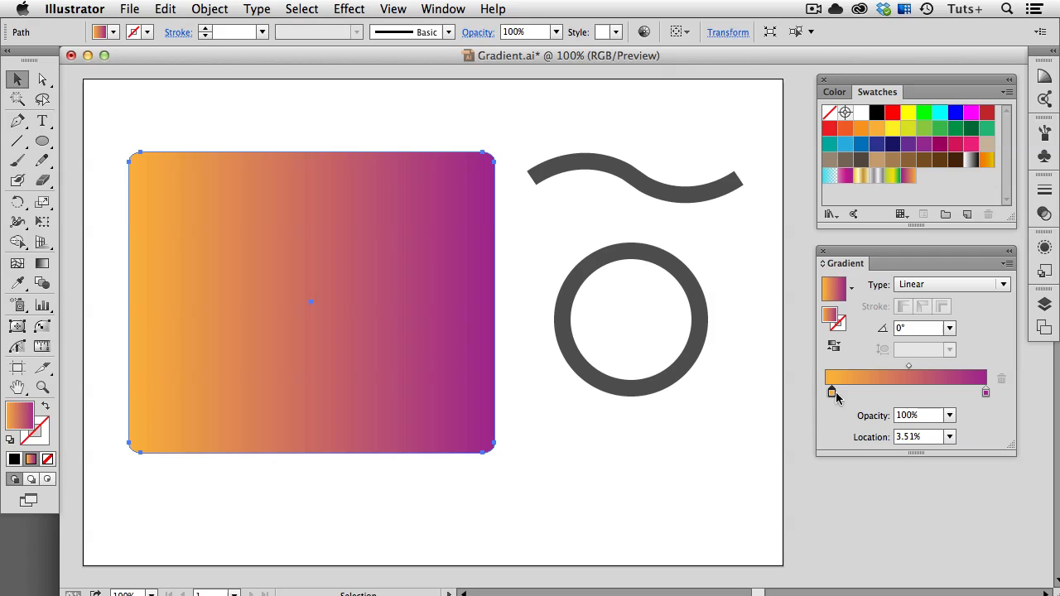
pyautogui.moveTo(832, 391); pyautogui.dragTo(934, 391)
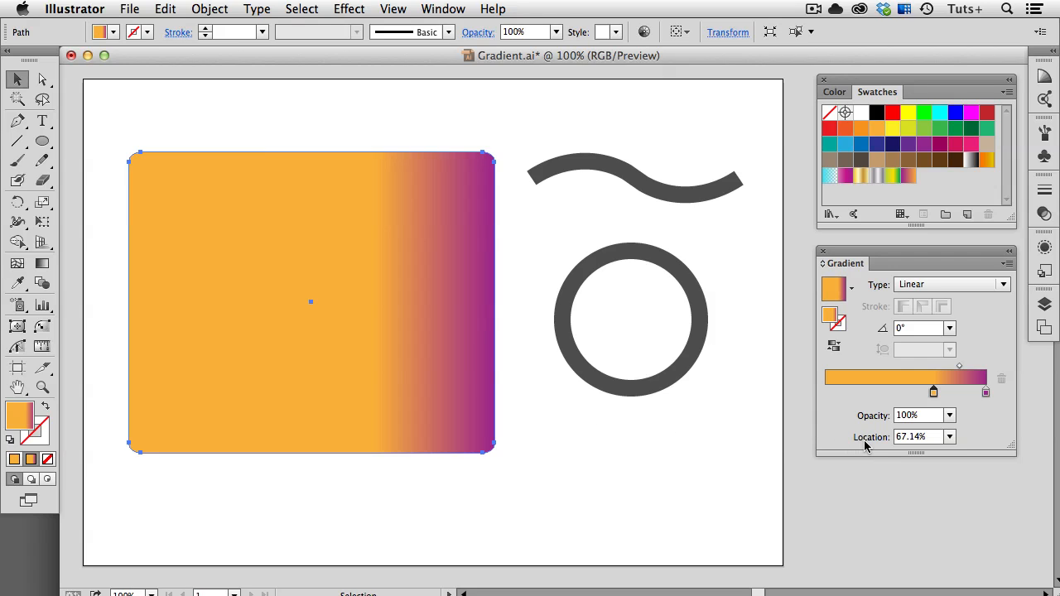
pyautogui.click(951, 437)
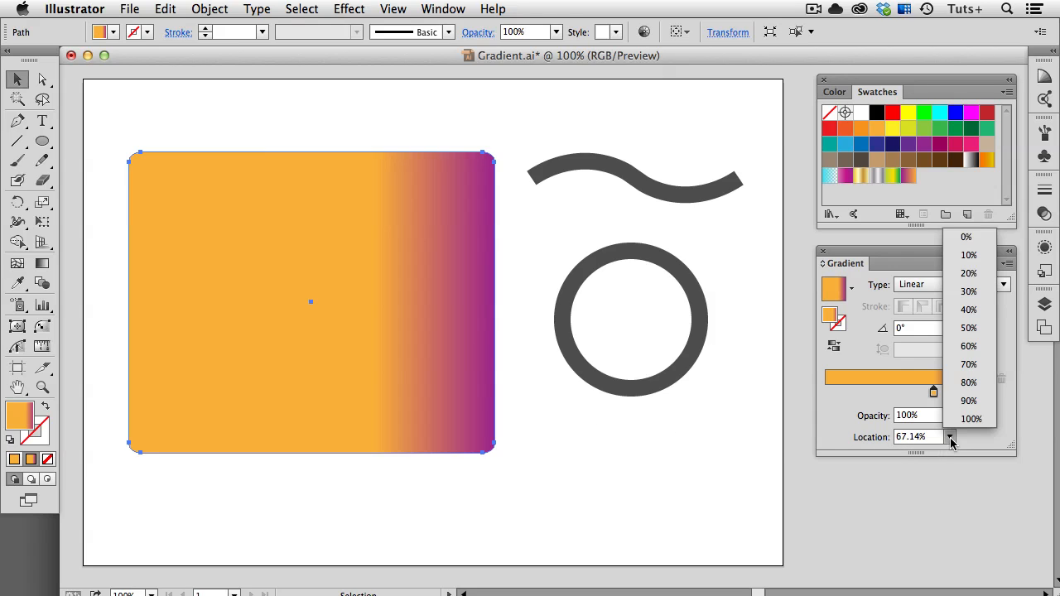
pyautogui.moveTo(969, 291)
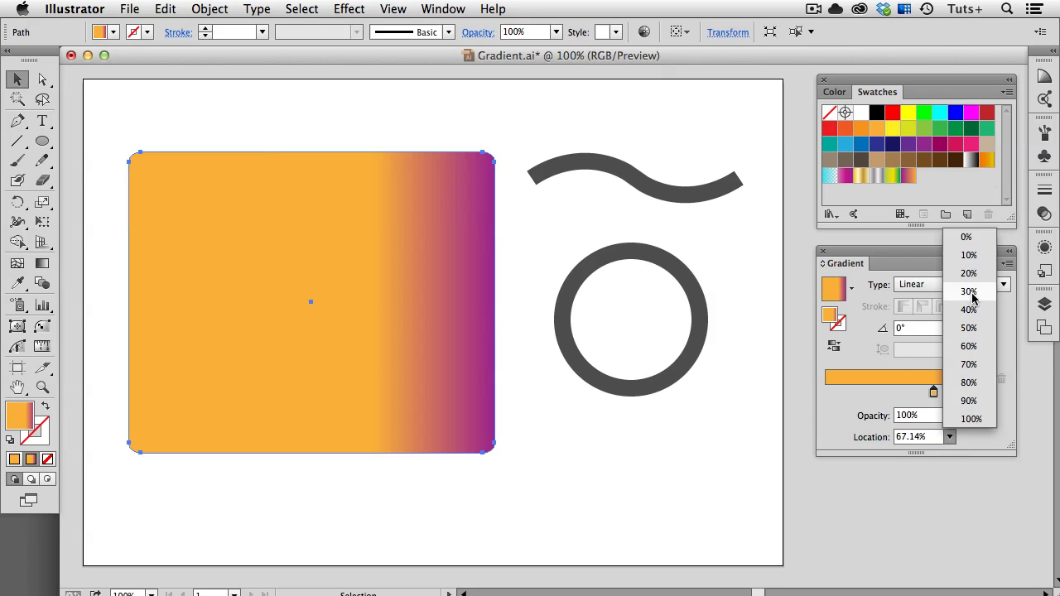
pyautogui.click(969, 291)
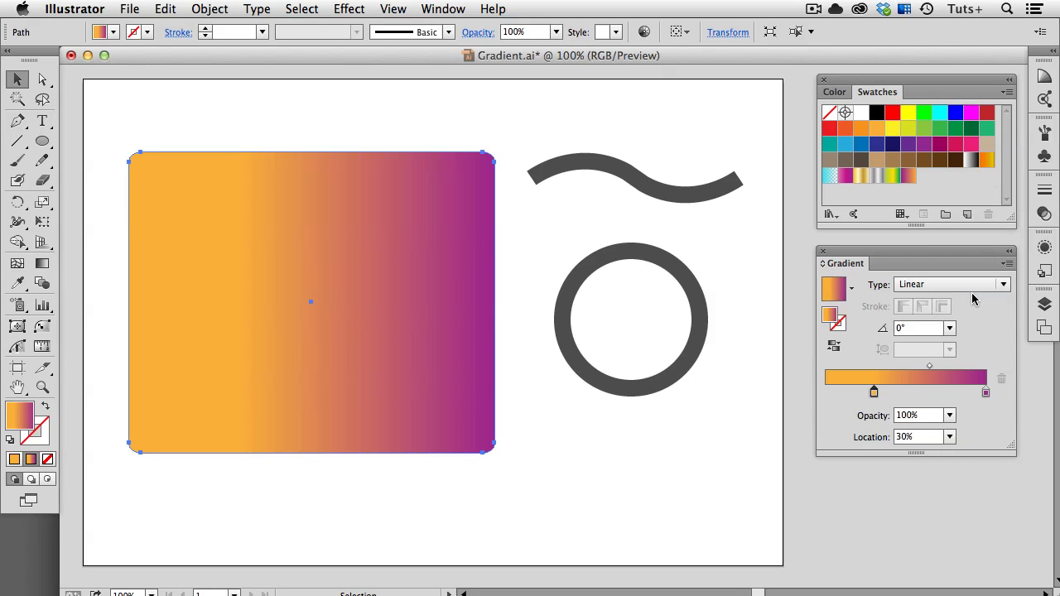
pyautogui.moveTo(953, 416)
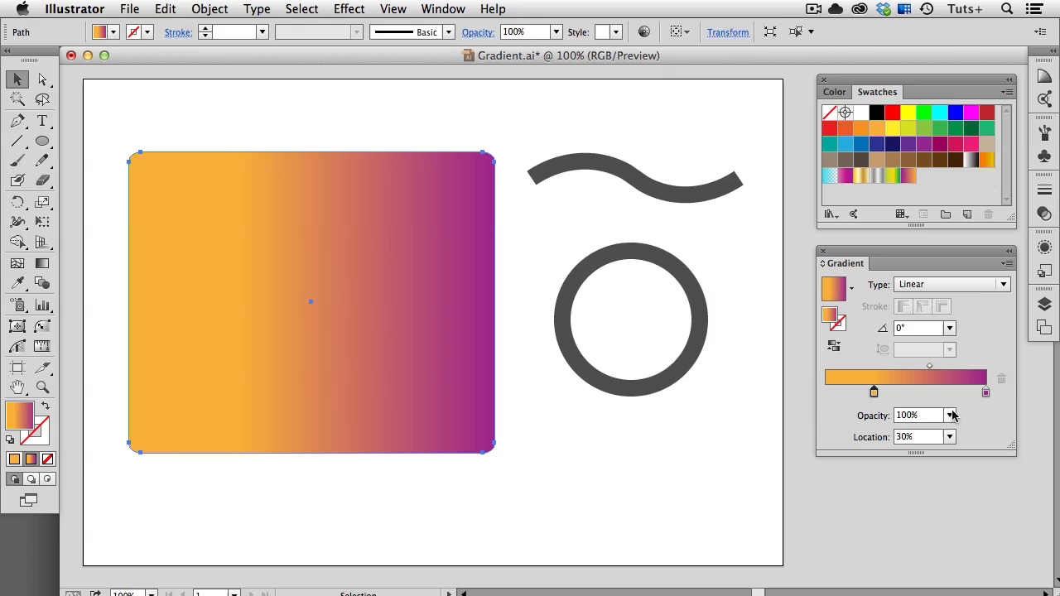
pyautogui.click(951, 414)
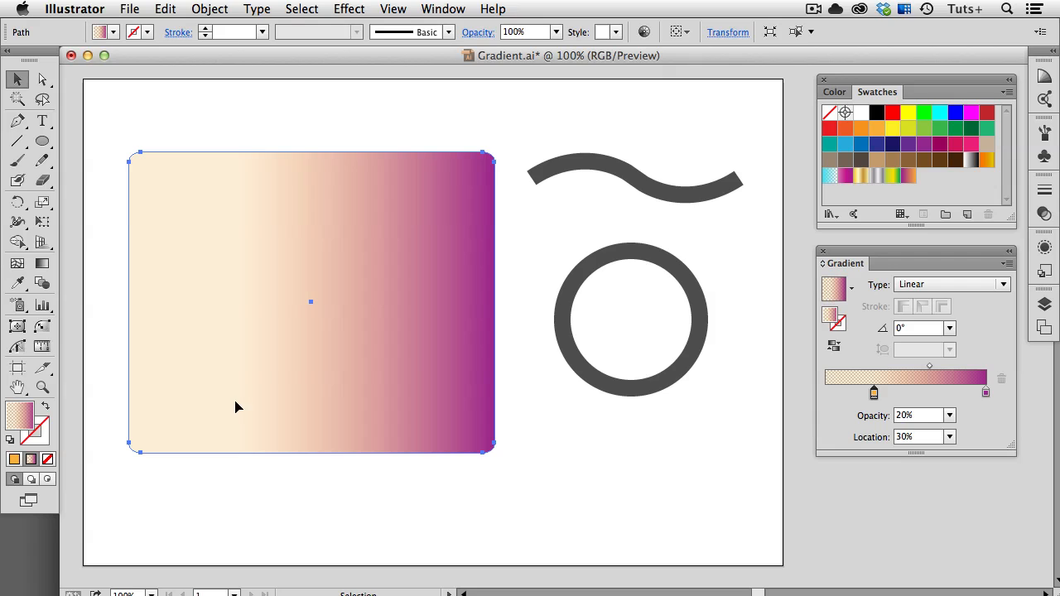
pyautogui.moveTo(865, 417)
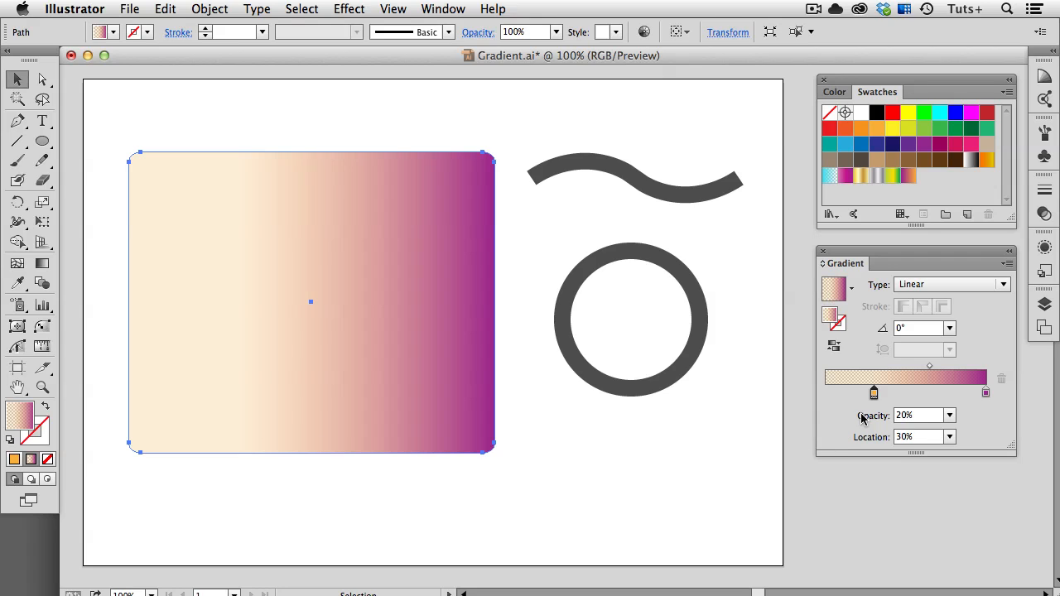
pyautogui.moveTo(875, 398)
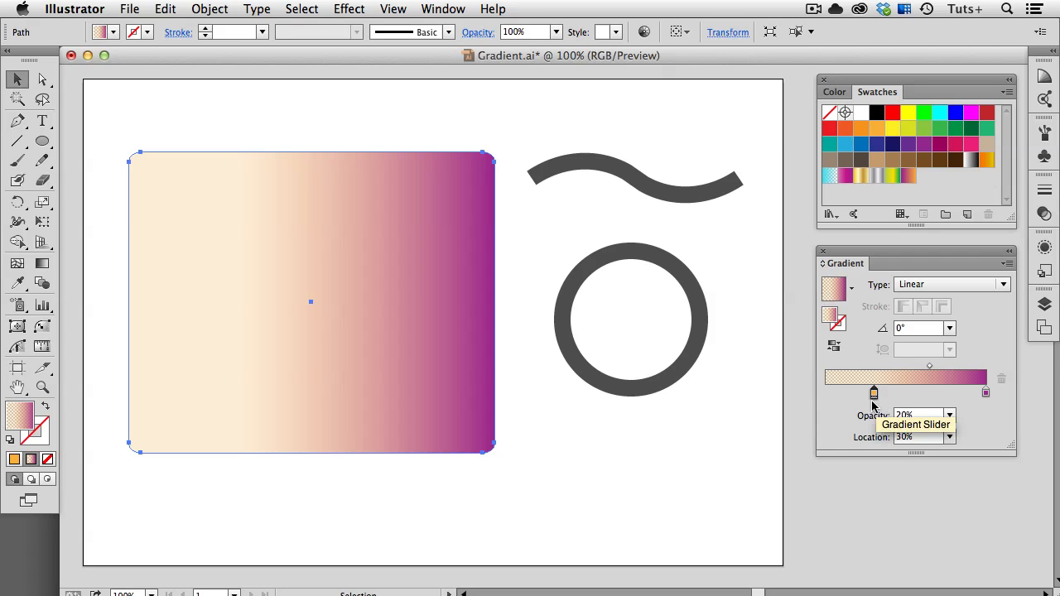
pyautogui.moveTo(941, 414)
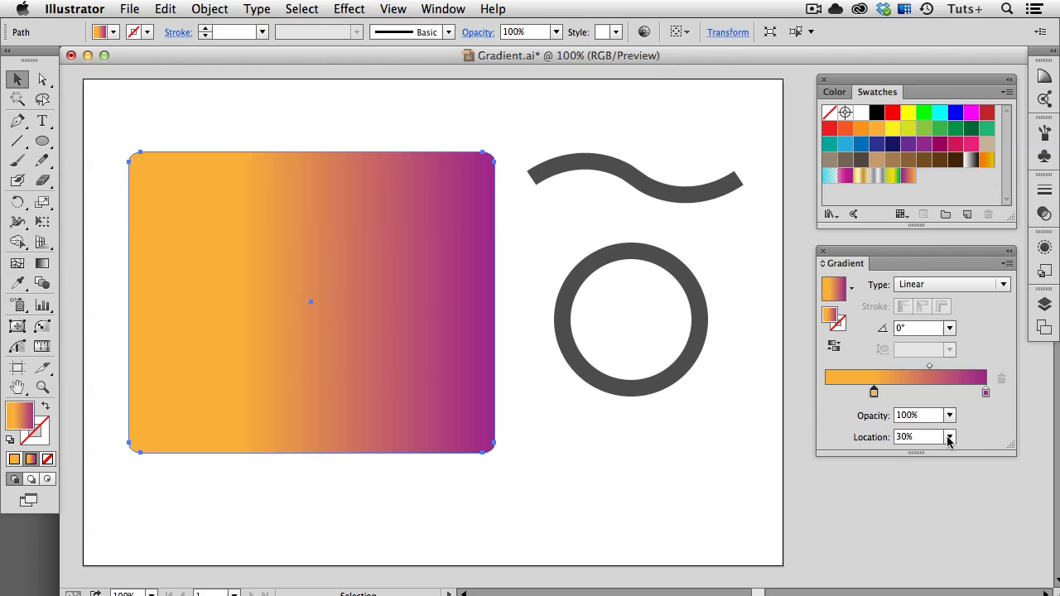
# Step: Return the orange stop to 0% and reset the blend midpoint to 50%
pyautogui.moveTo(875, 391); pyautogui.dragTo(825, 391)
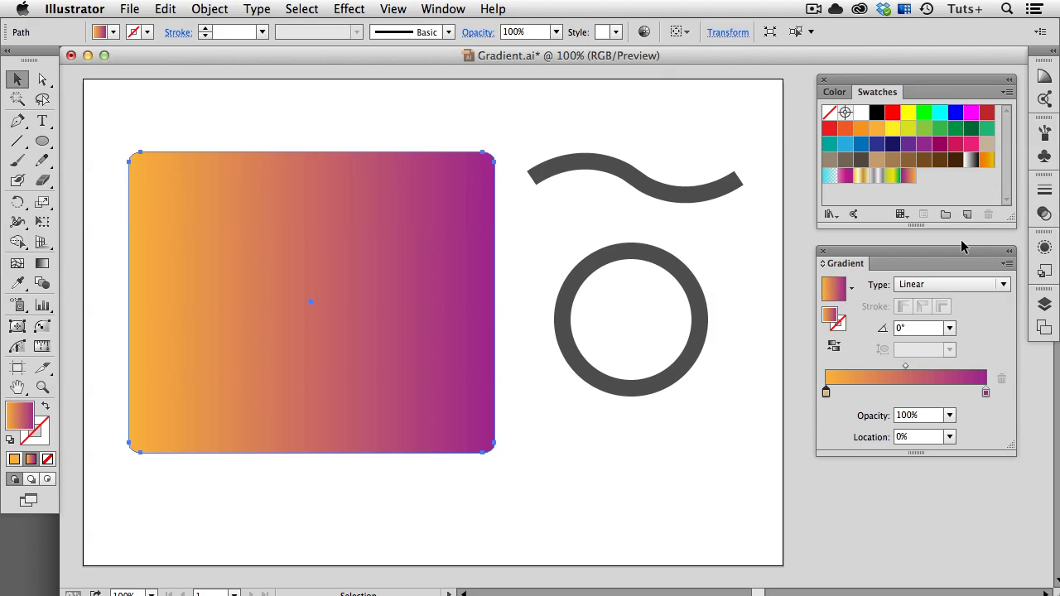
pyautogui.moveTo(908, 372)
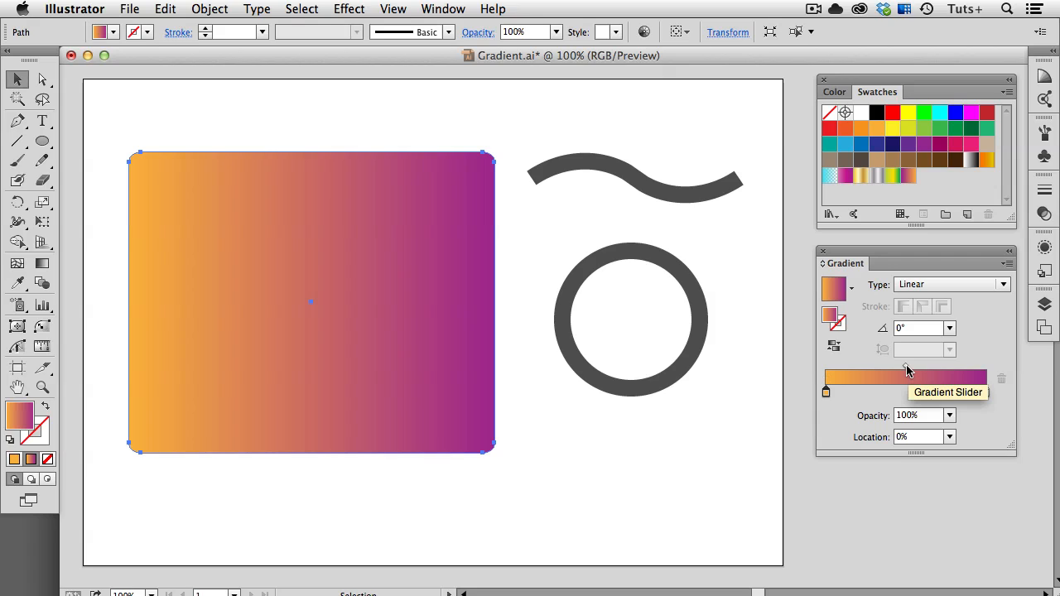
pyautogui.click(905, 378)
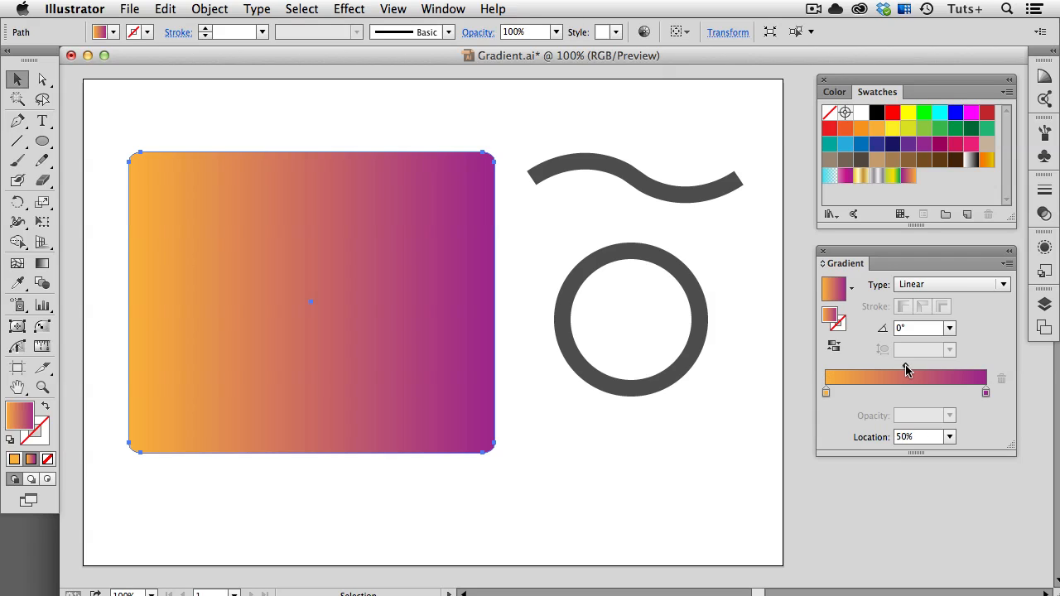
pyautogui.moveTo(906, 395); pyautogui.dragTo(853, 394)
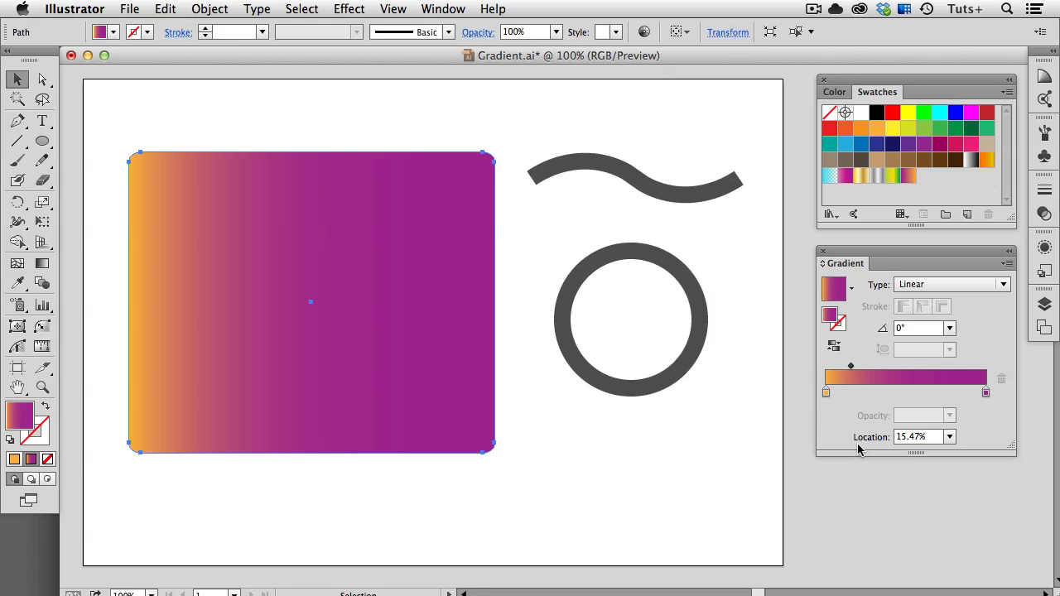
pyautogui.click(951, 437)
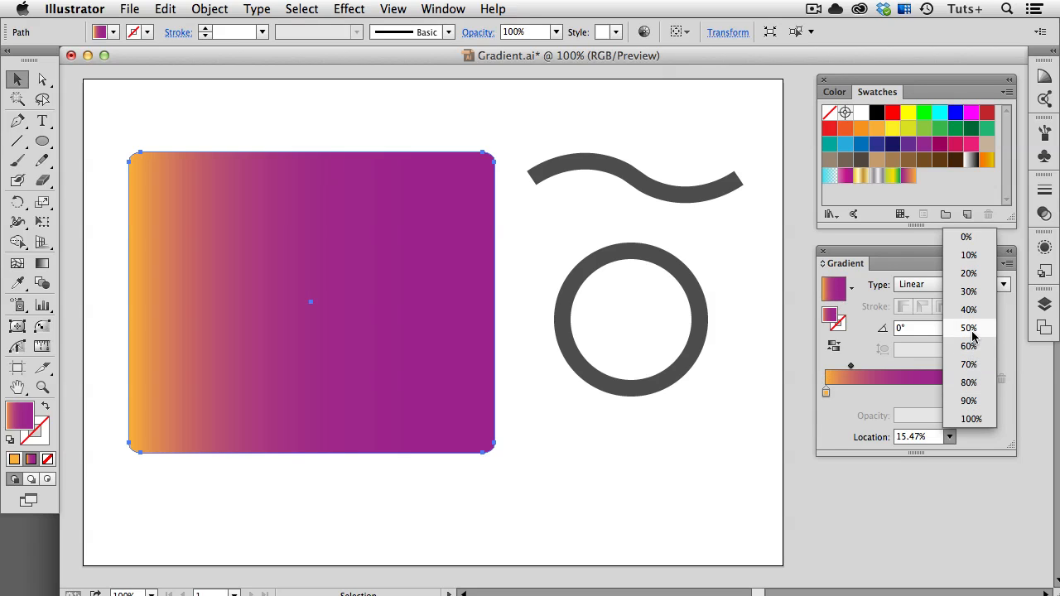
pyautogui.click(969, 328)
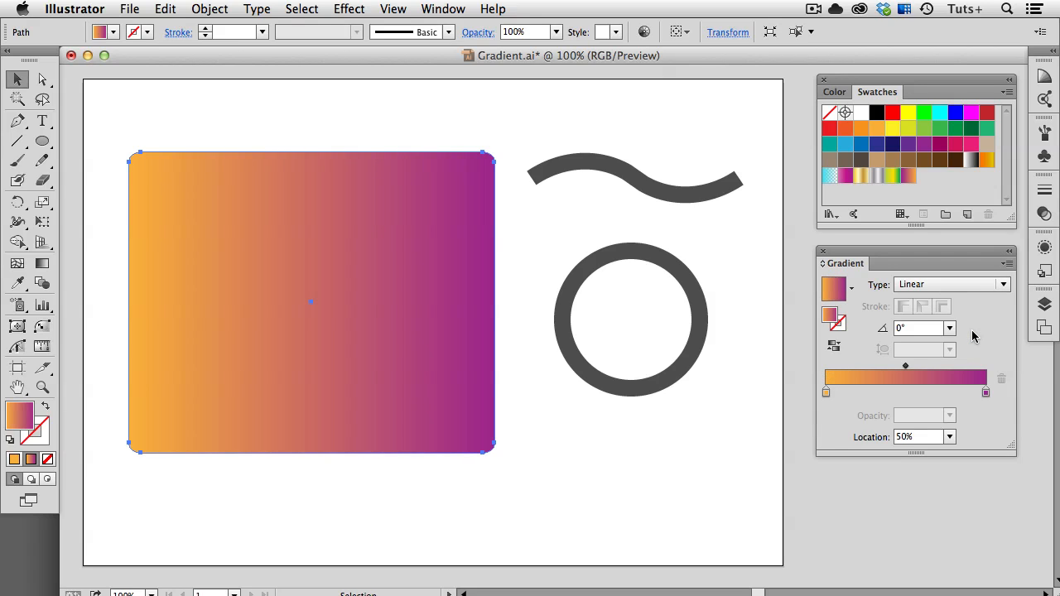
pyautogui.moveTo(964, 408)
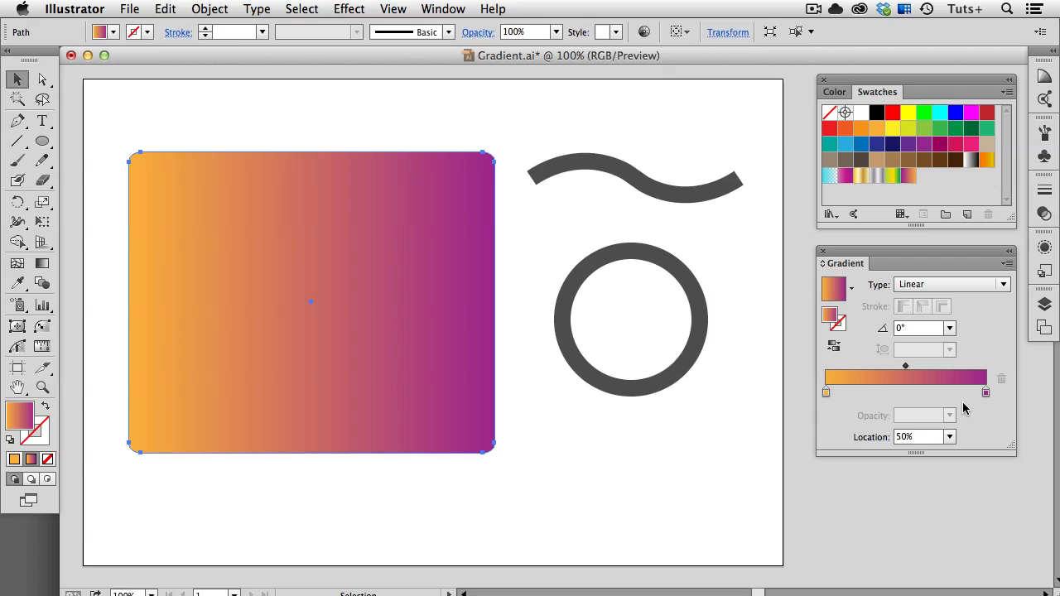
pyautogui.moveTo(931, 402)
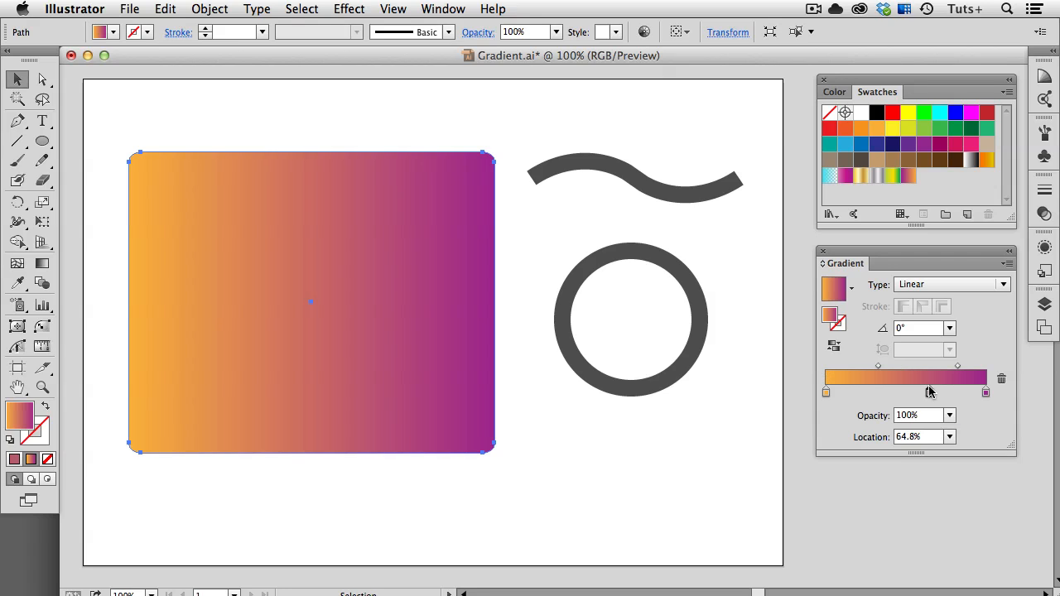
pyautogui.moveTo(930, 391)
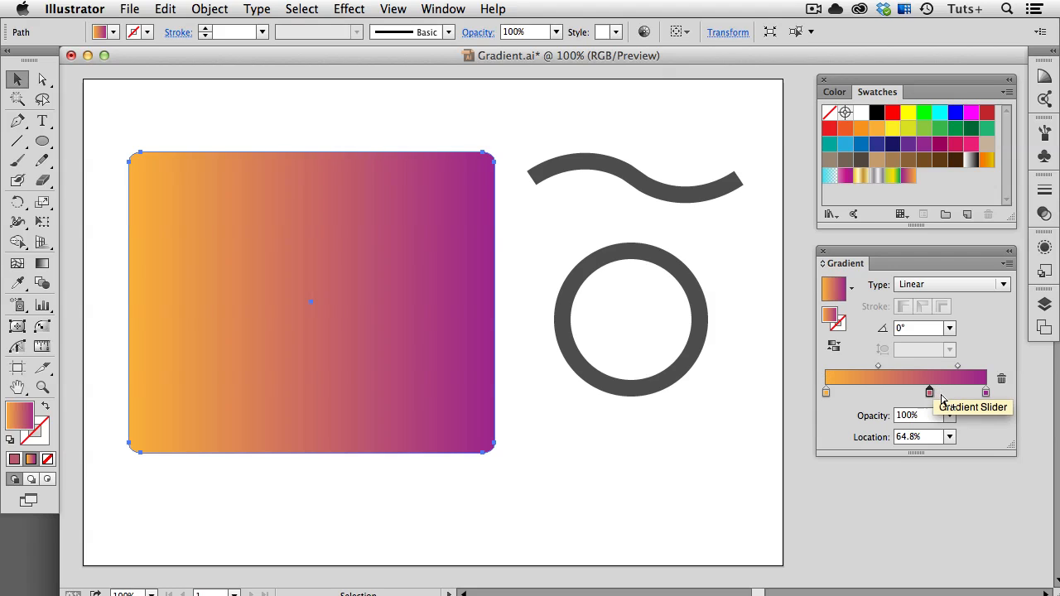
# Step: Recolour the added stop light blue from the swatches and place it at 50%
pyautogui.doubleClick(929, 392)
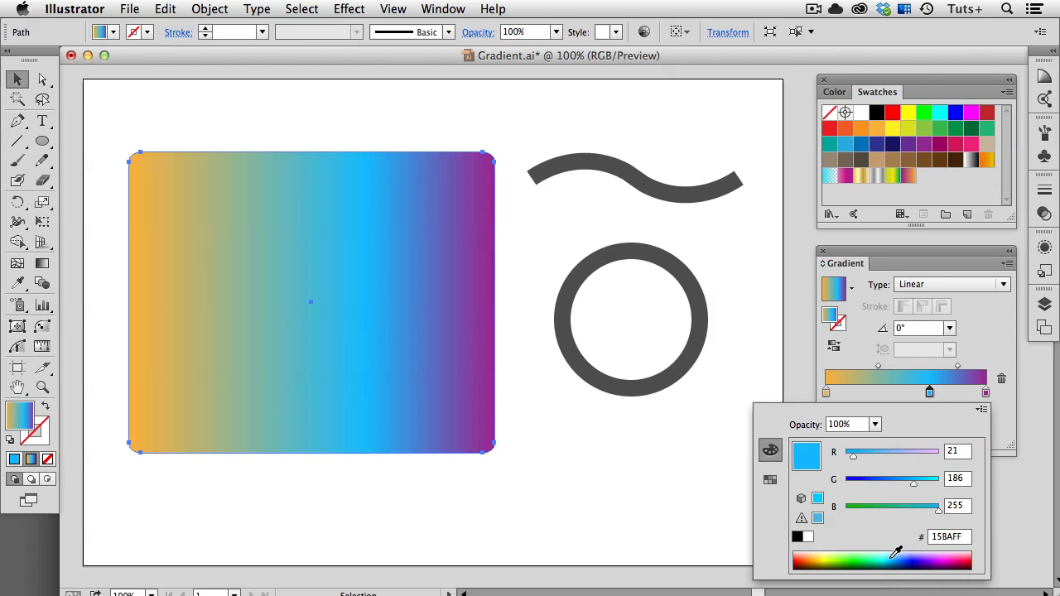
pyautogui.moveTo(768, 480)
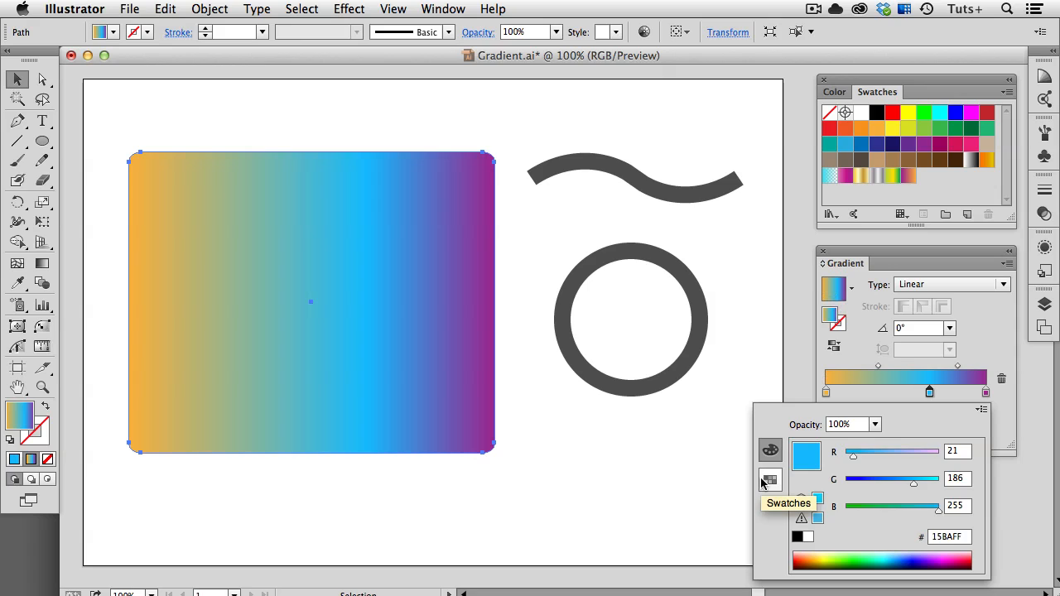
pyautogui.click(768, 480)
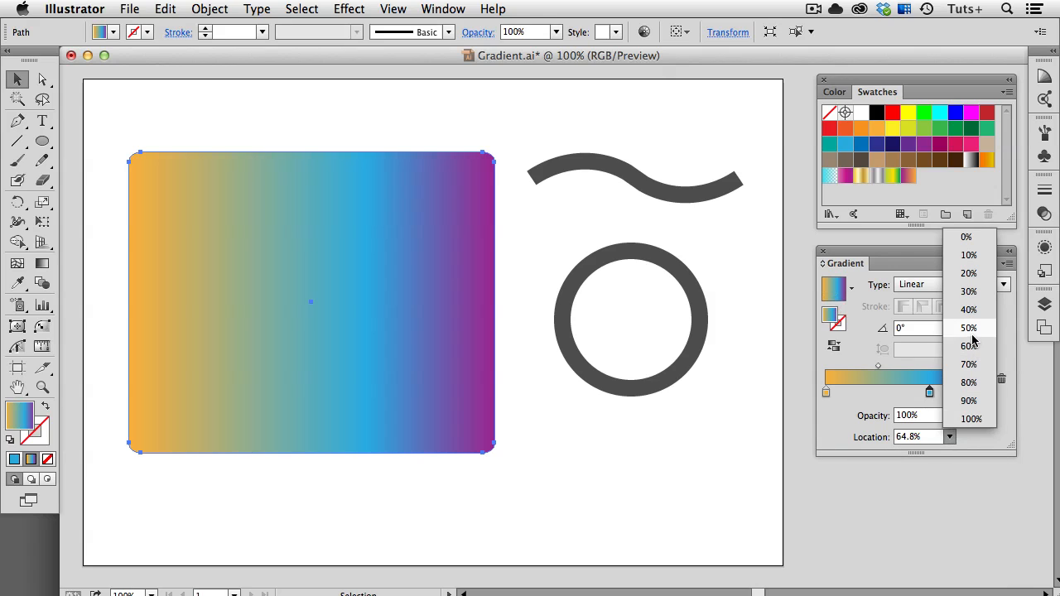
pyautogui.click(969, 328)
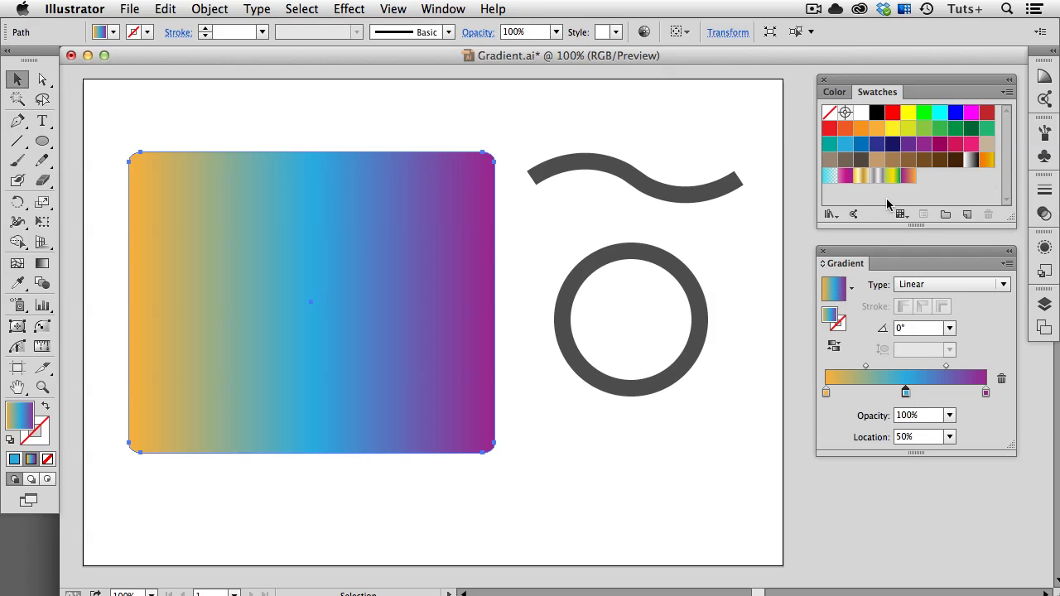
pyautogui.click(862, 129)
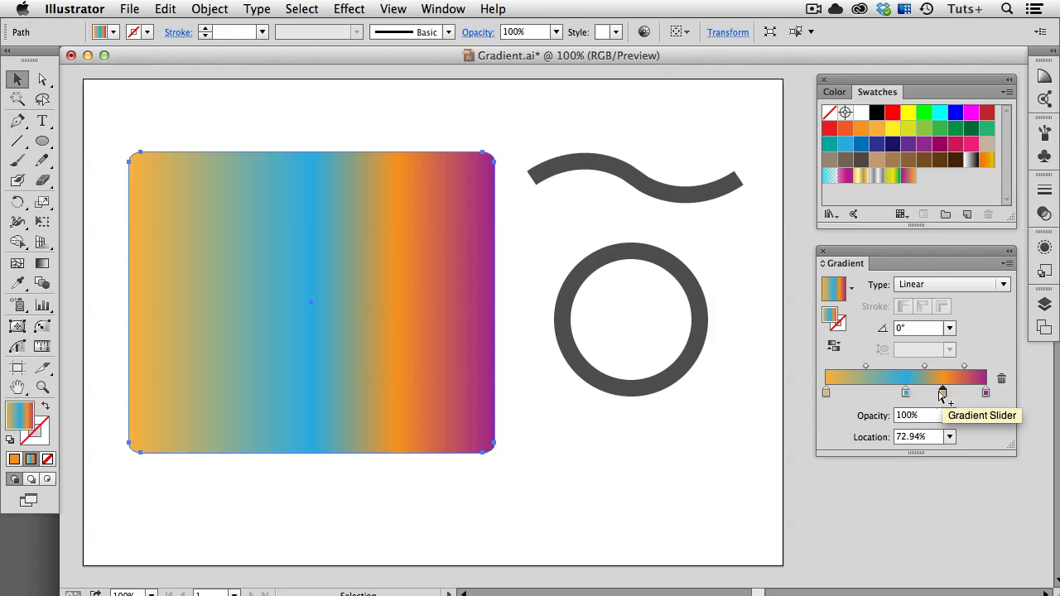
pyautogui.moveTo(915, 186)
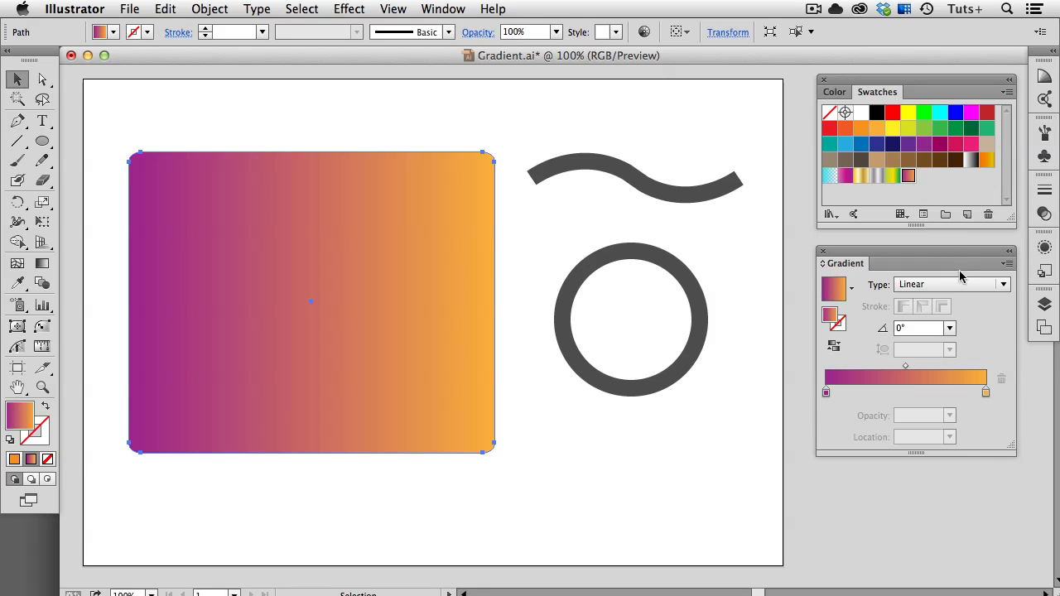
# Step: Make the gradient radial with 30% aspect ratio and -90° angle for a tall narrow ellipse
pyautogui.click(1004, 285)
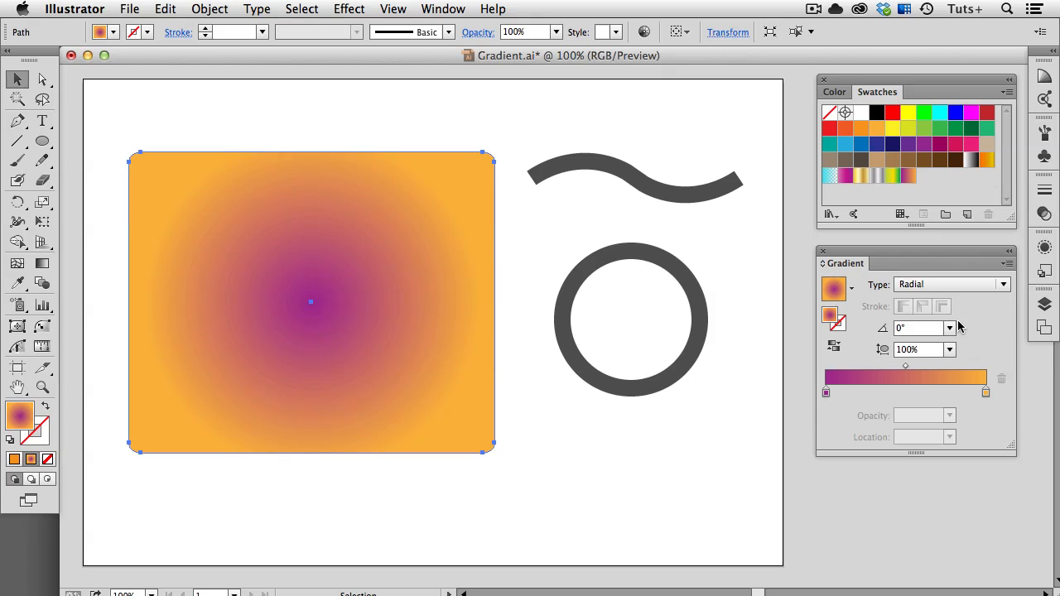
pyautogui.moveTo(953, 328)
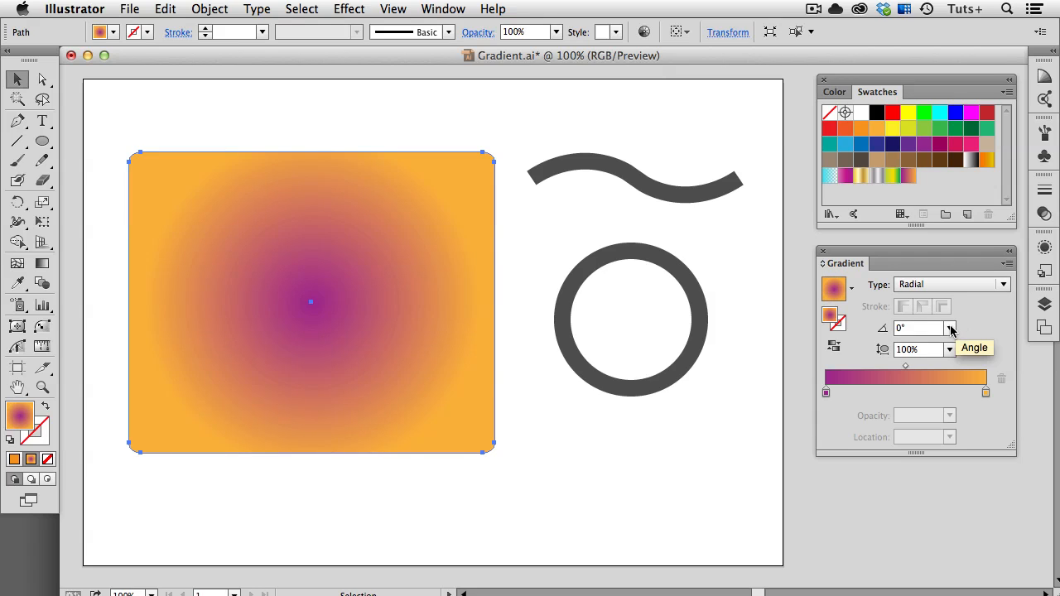
pyautogui.click(950, 328)
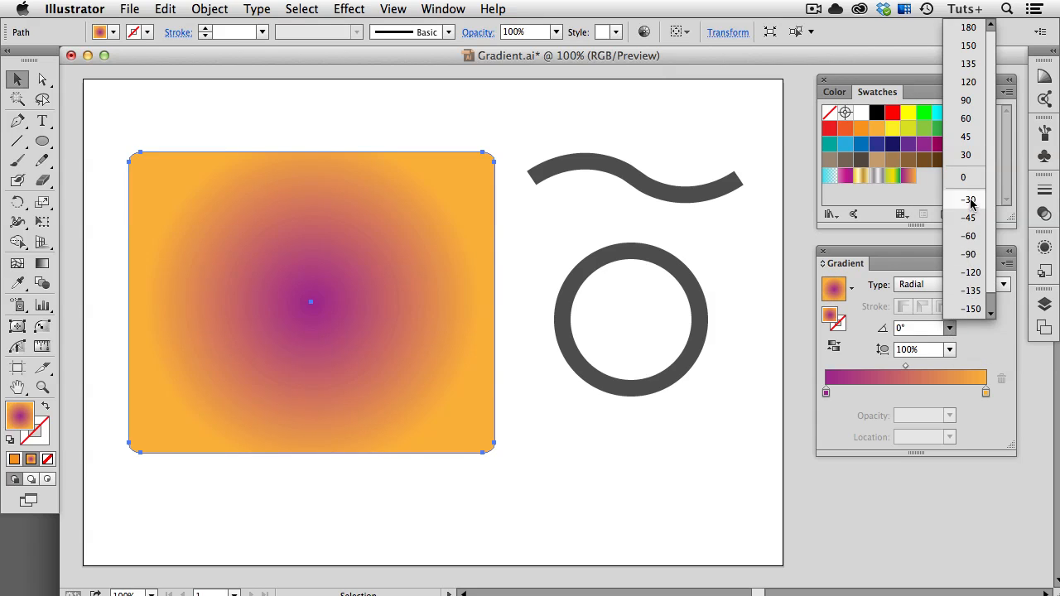
pyautogui.click(967, 199)
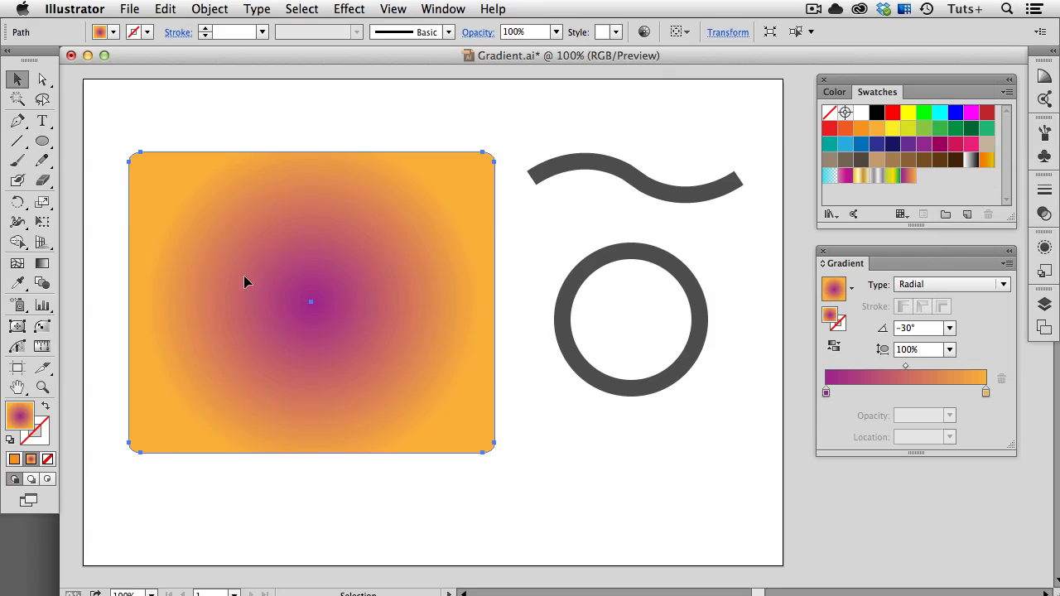
pyautogui.moveTo(951, 350)
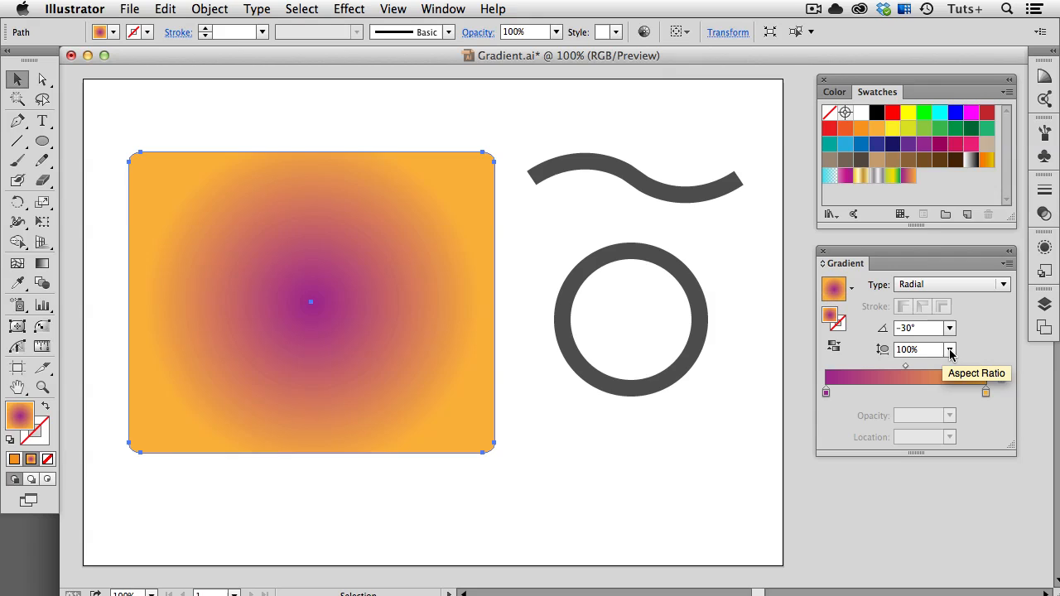
pyautogui.click(950, 348)
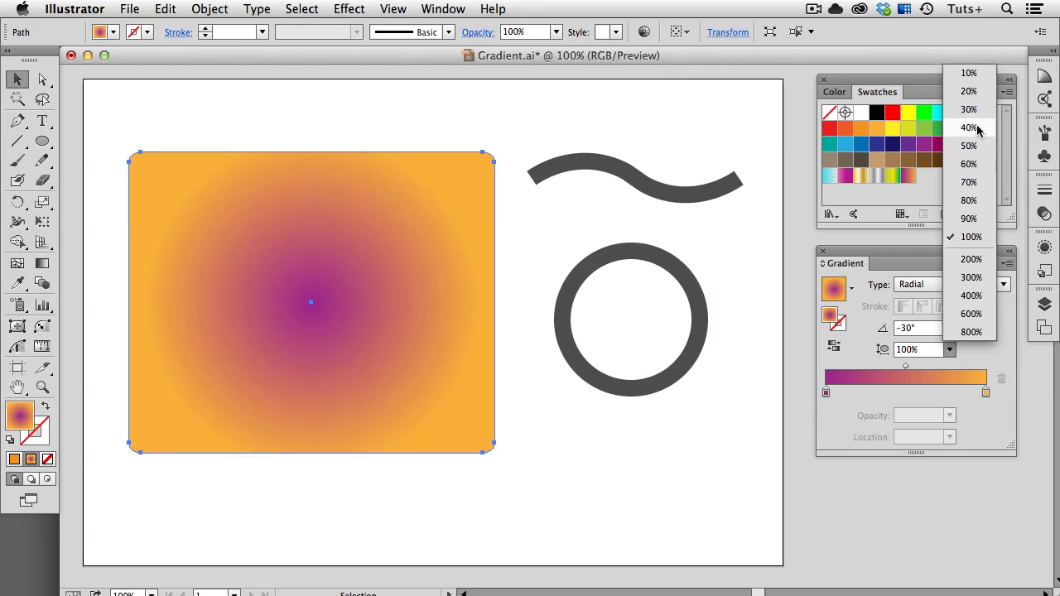
pyautogui.click(968, 128)
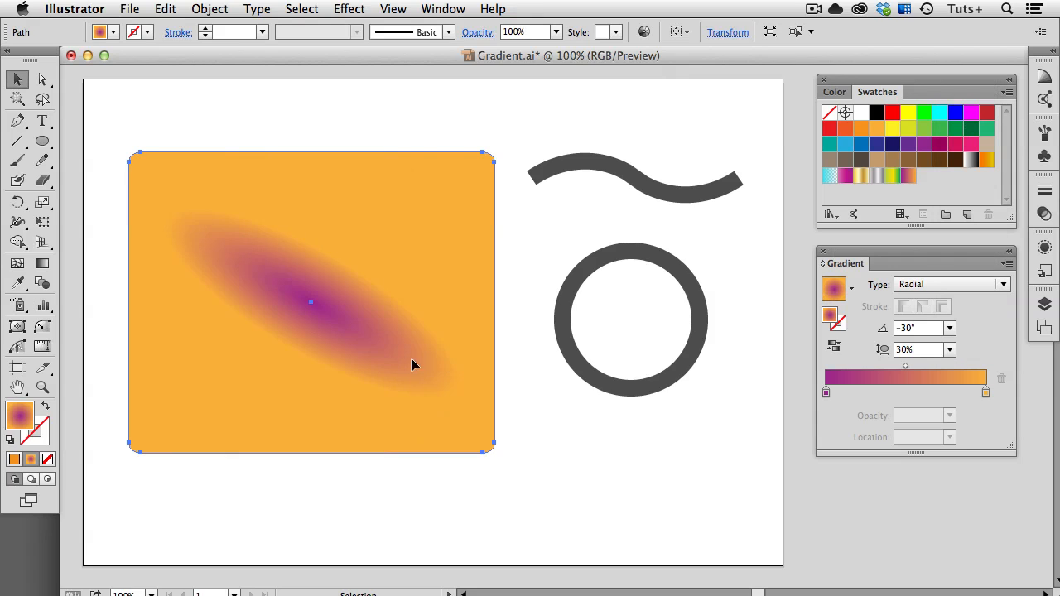
pyautogui.moveTo(460, 404)
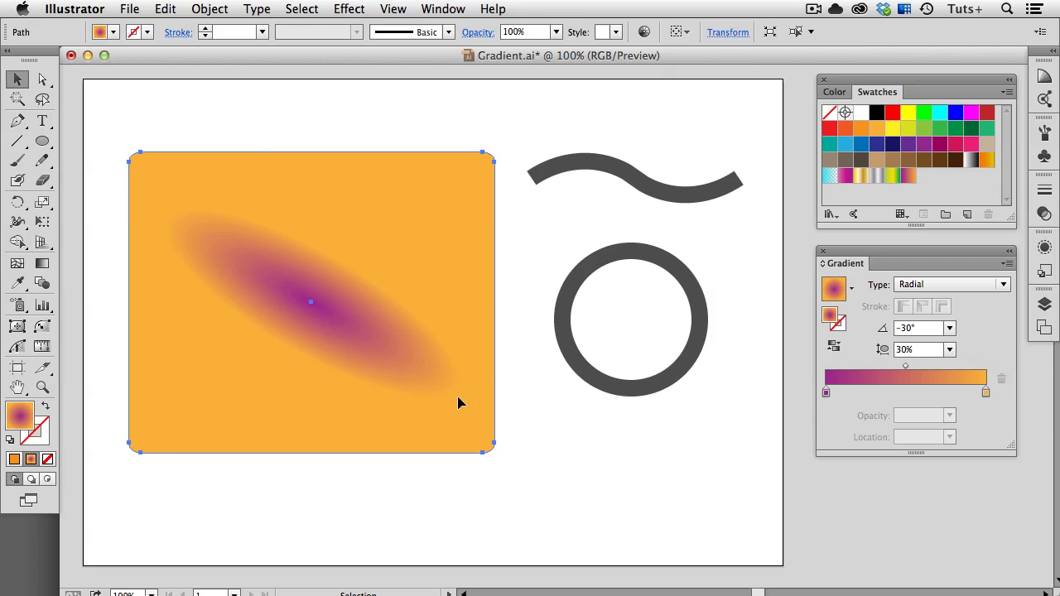
pyautogui.click(951, 328)
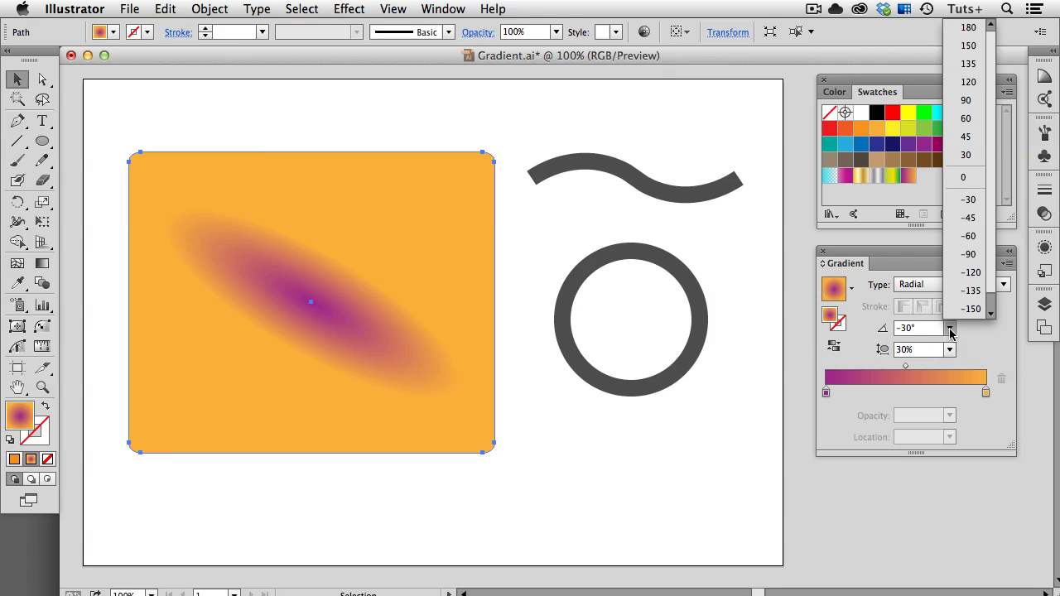
pyautogui.click(967, 254)
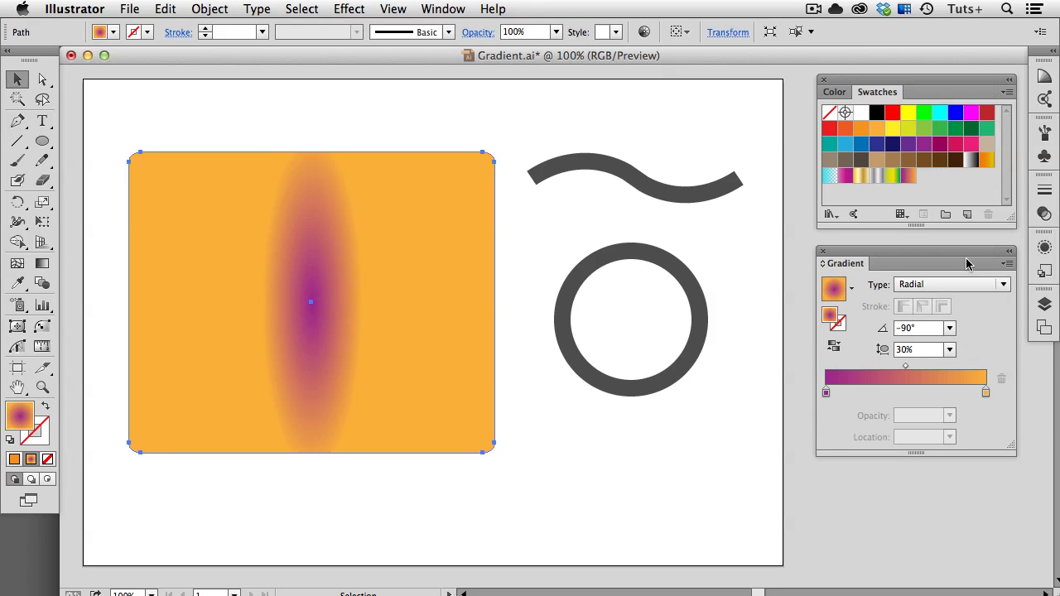
pyautogui.moveTo(927, 389)
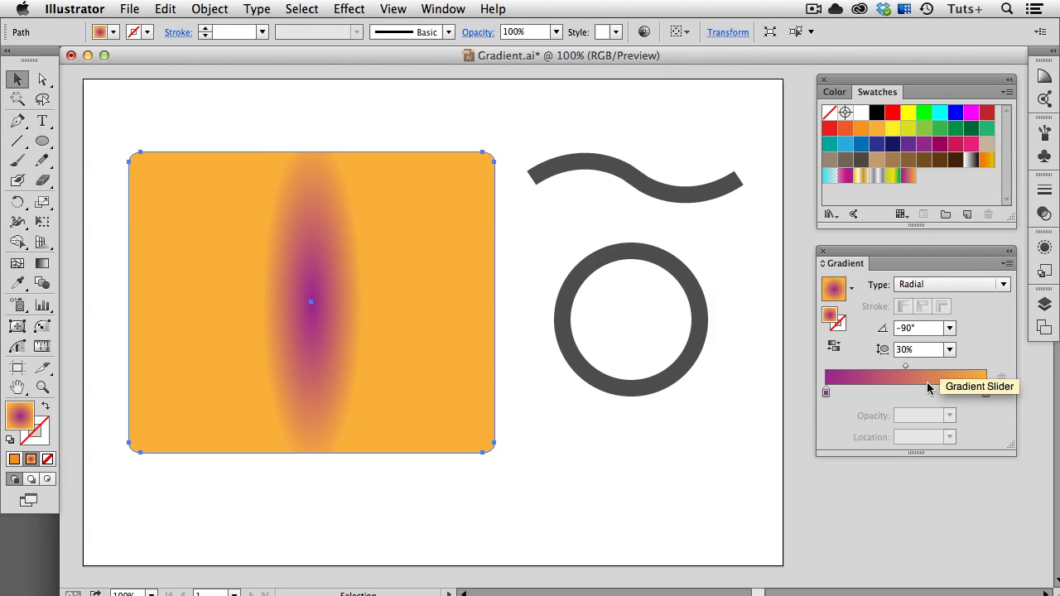
pyautogui.click(926, 394)
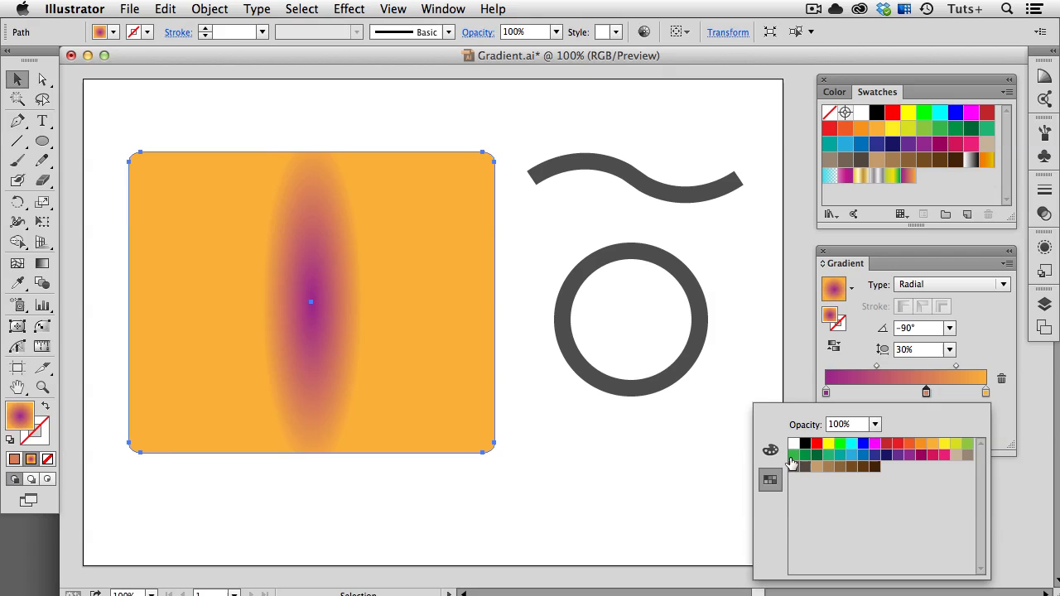
pyautogui.click(838, 457)
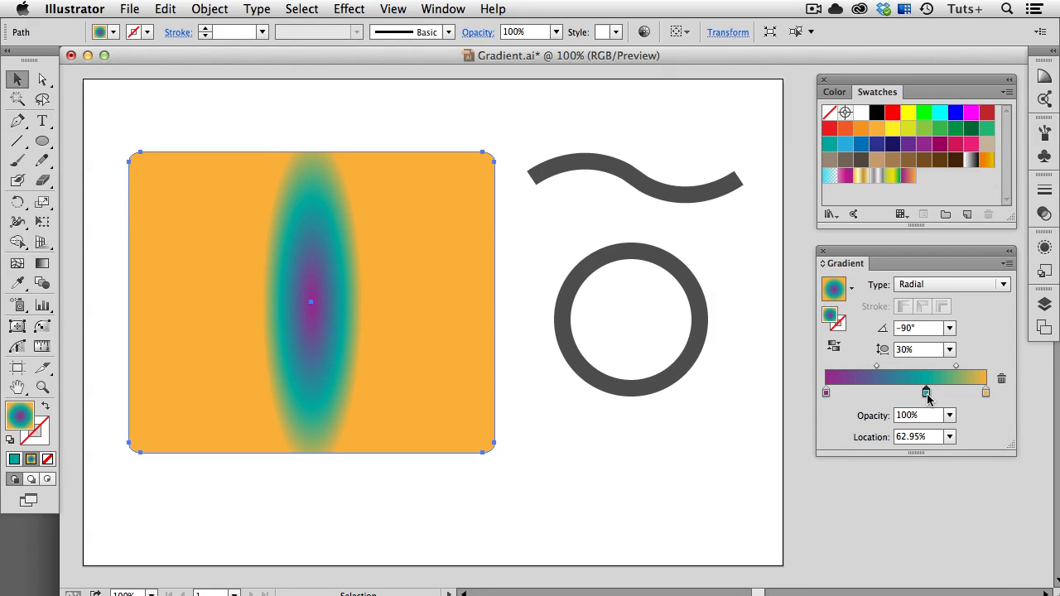
pyautogui.moveTo(928, 393)
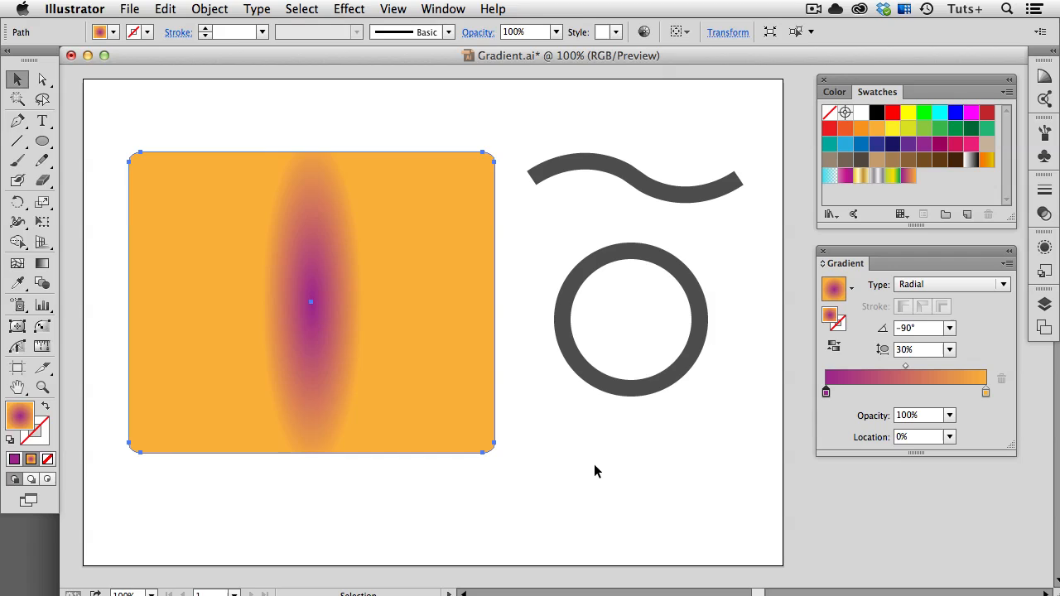
pyautogui.moveTo(659, 200)
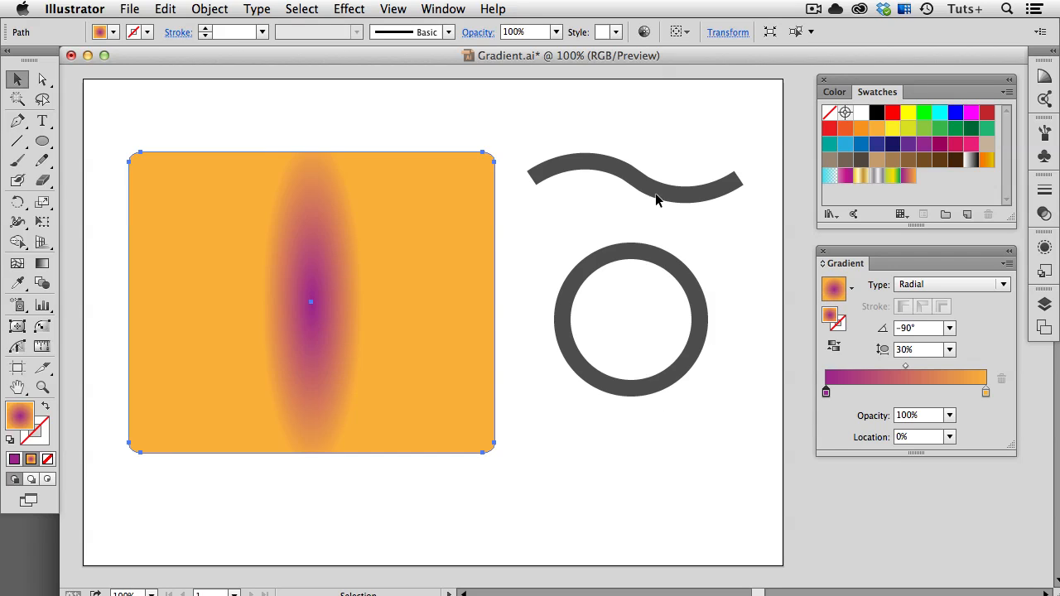
# Step: Apply the saved New Gradient Swatch 1 to the wavy line's stroke
pyautogui.click(633, 174)
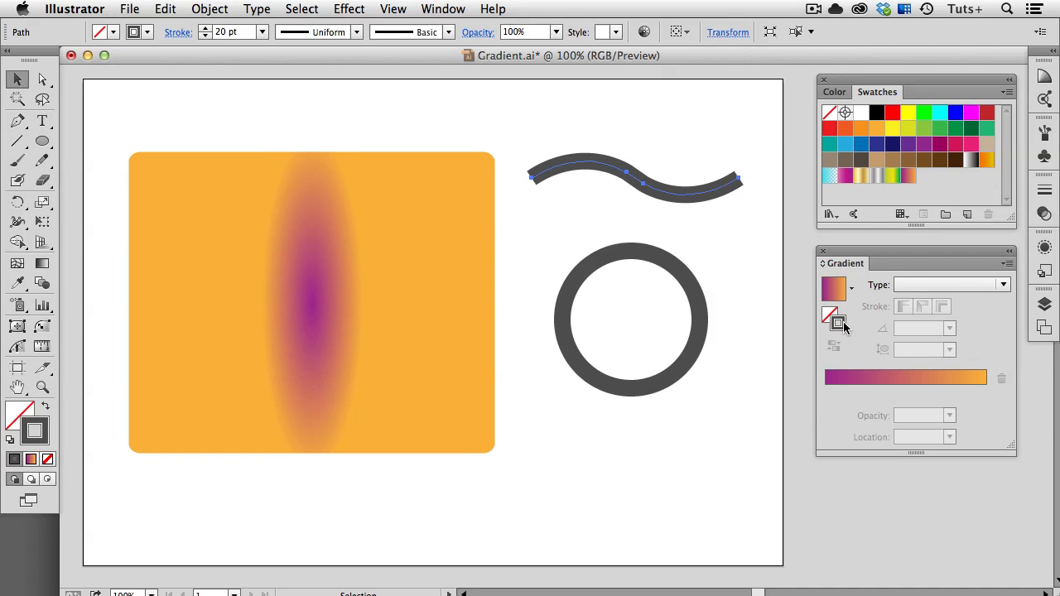
pyautogui.click(851, 288)
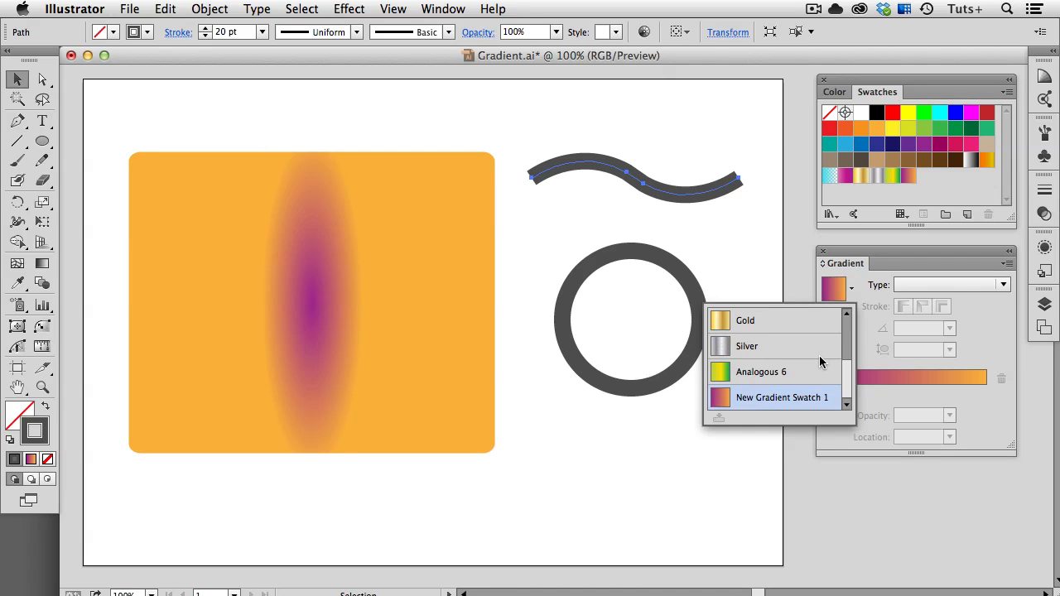
pyautogui.click(782, 397)
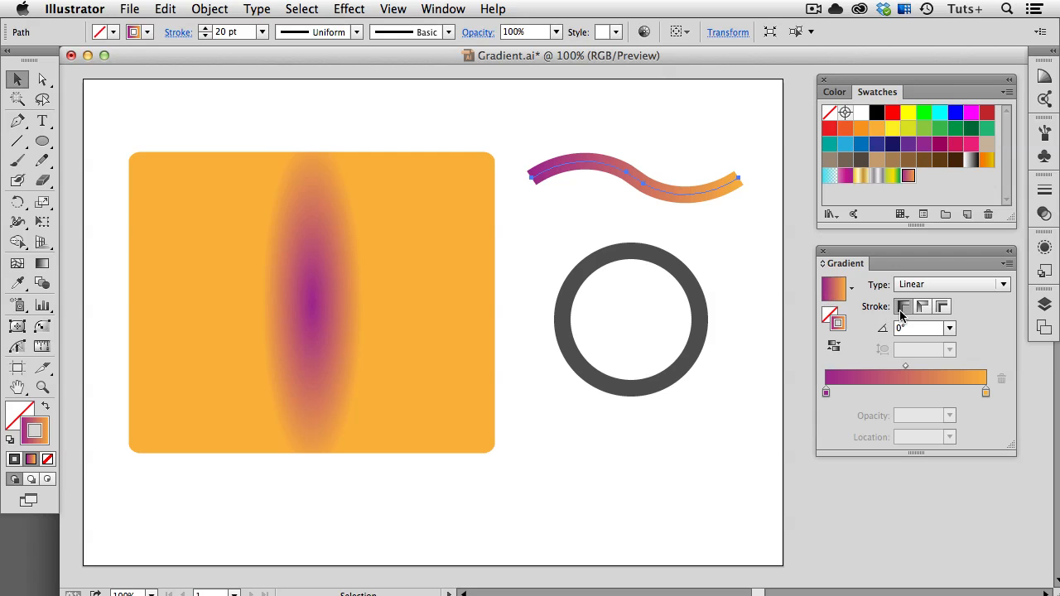
pyautogui.moveTo(903, 307)
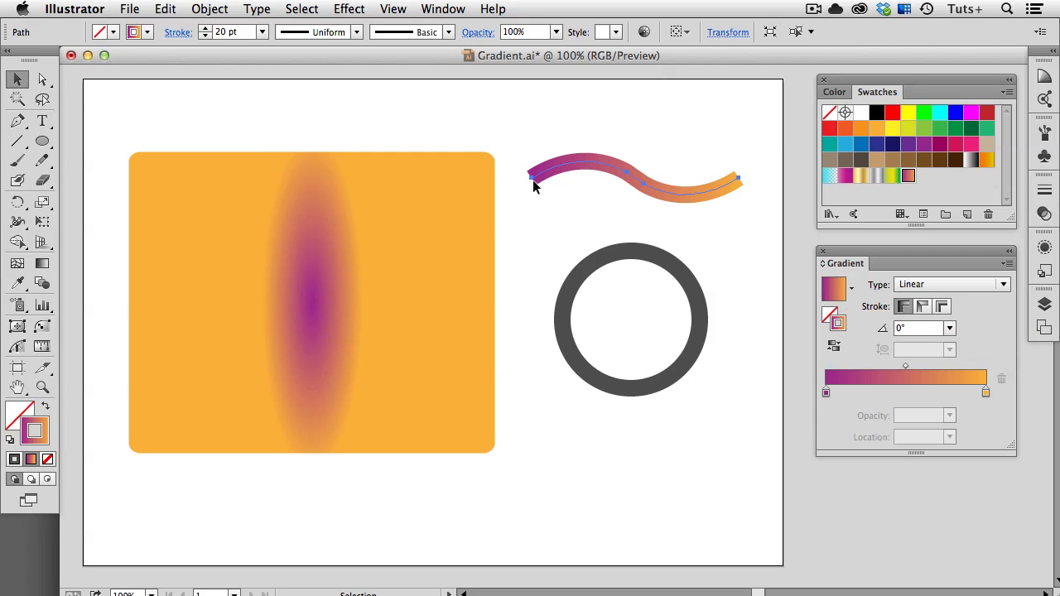
pyautogui.moveTo(716, 225)
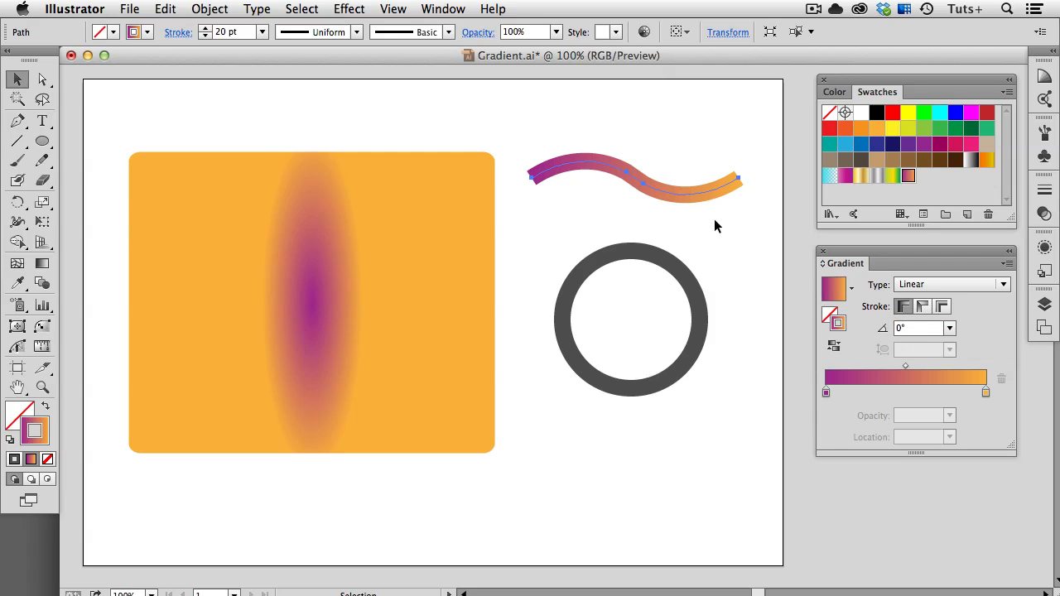
pyautogui.moveTo(539, 224)
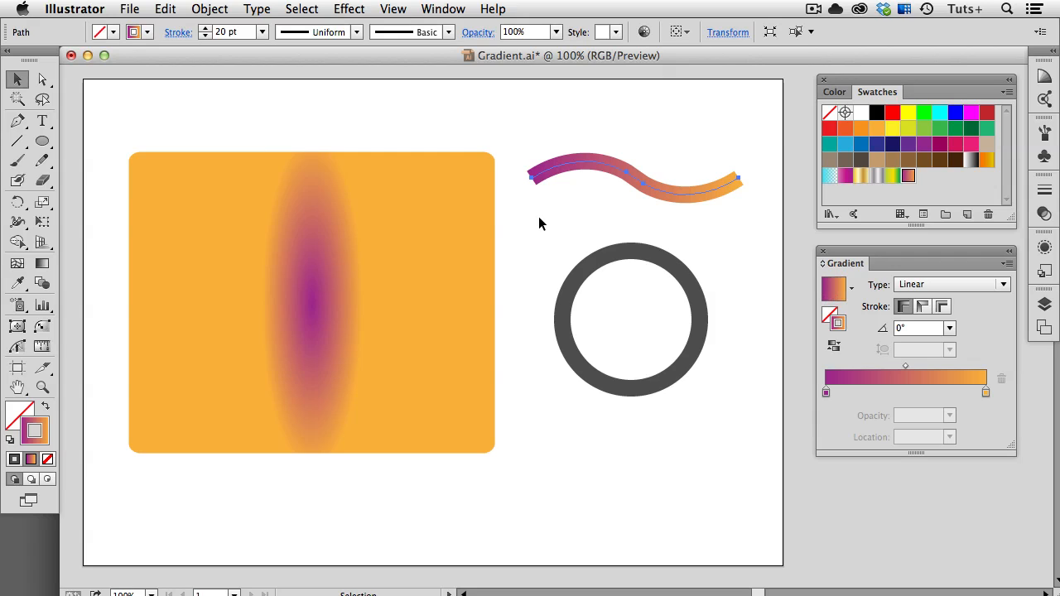
pyautogui.moveTo(732, 228)
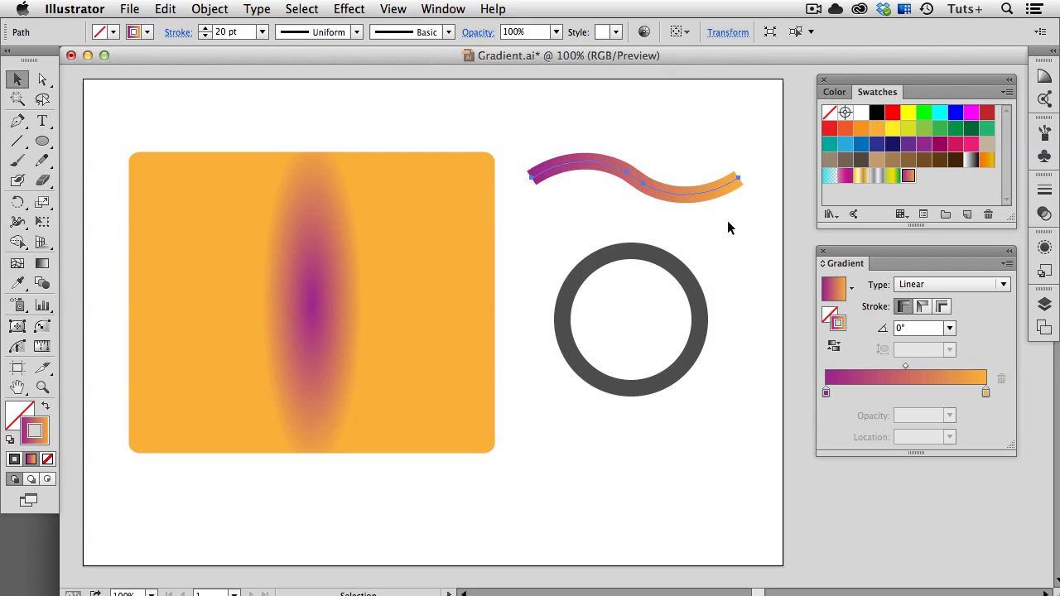
pyautogui.moveTo(886, 318)
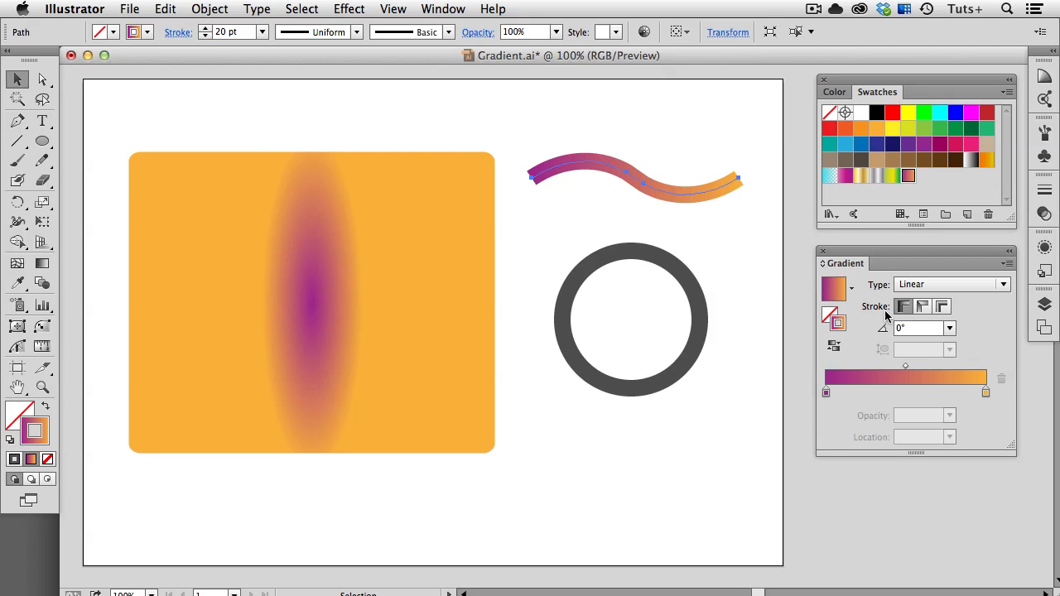
pyautogui.moveTo(923, 306)
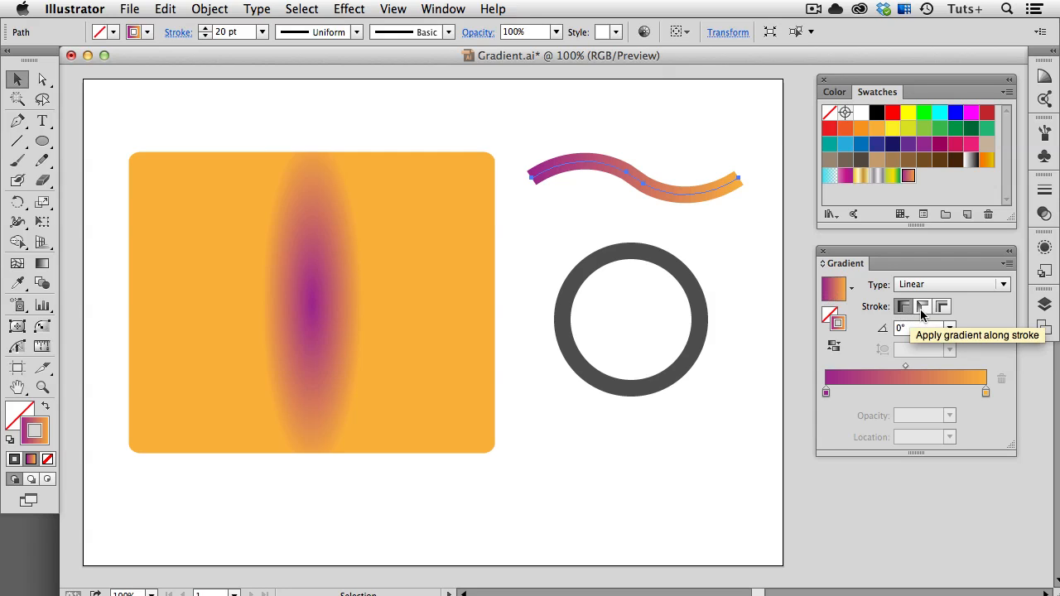
# Step: Set the wave's gradient along the stroke, then across the stroke's width
pyautogui.click(921, 305)
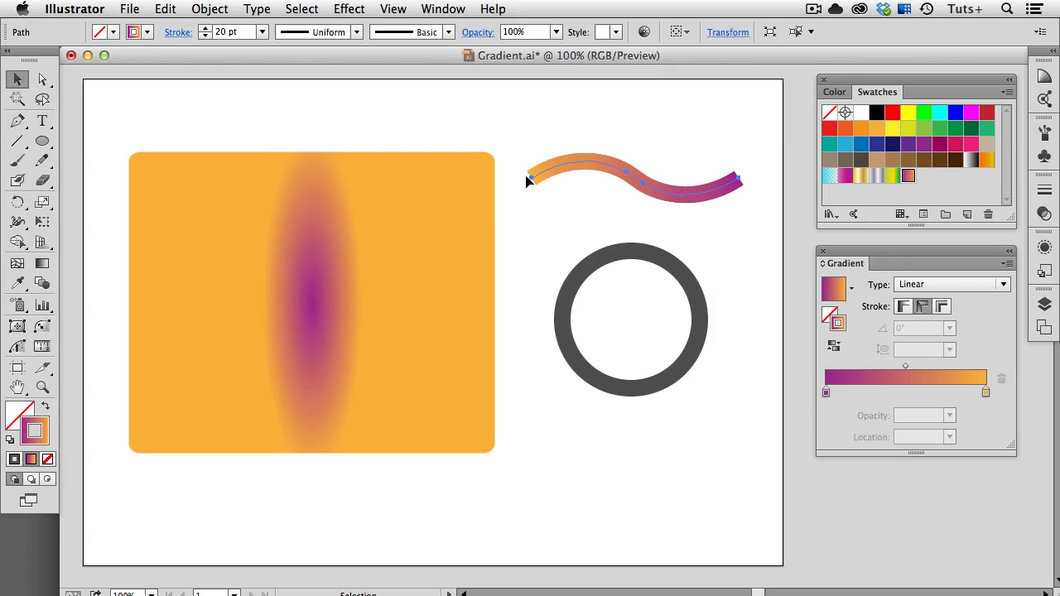
pyautogui.moveTo(516, 223)
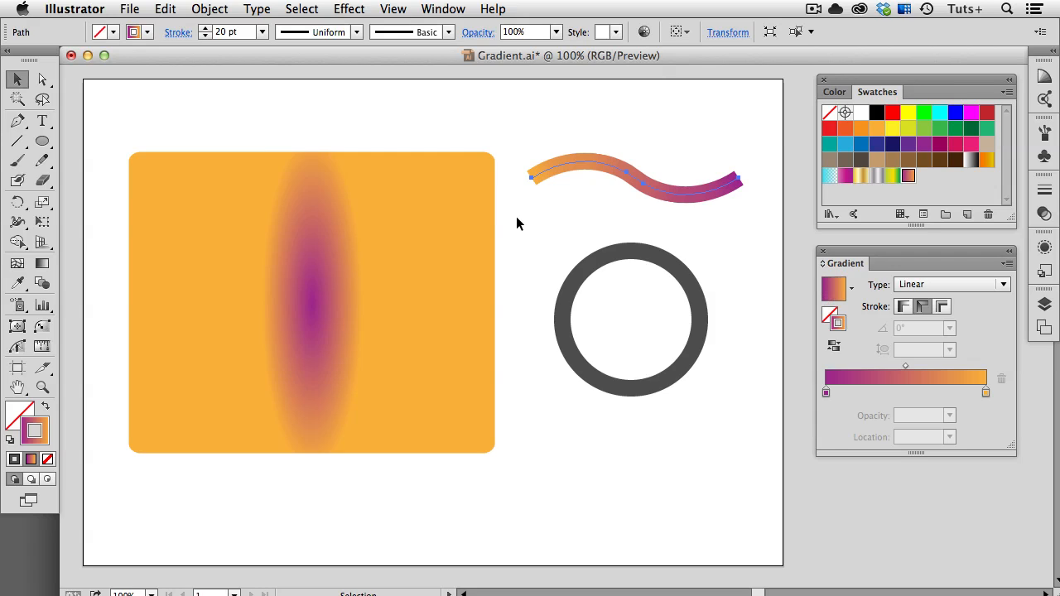
pyautogui.moveTo(908, 304)
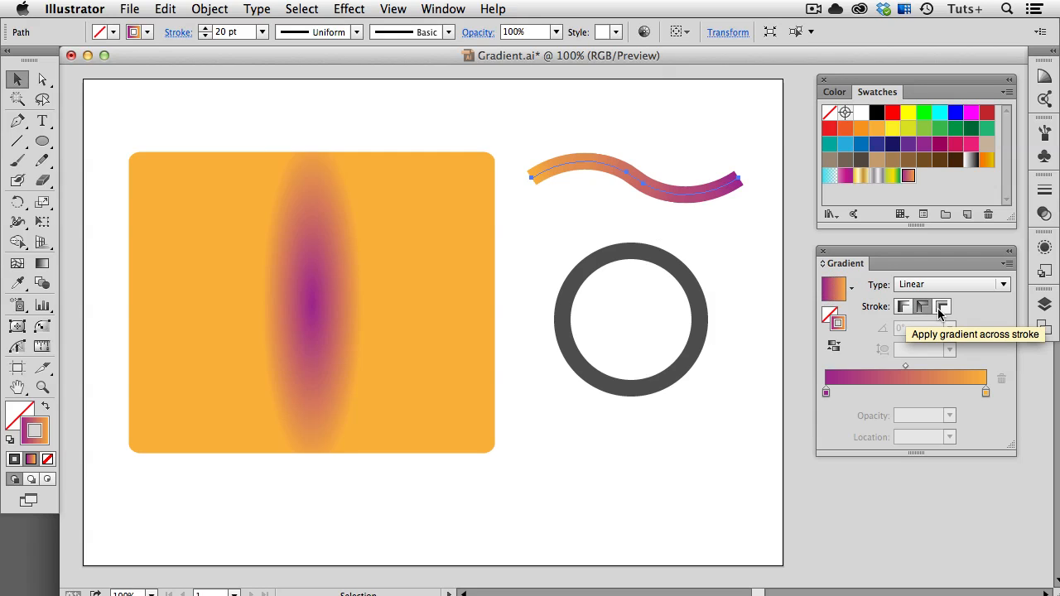
pyautogui.click(941, 306)
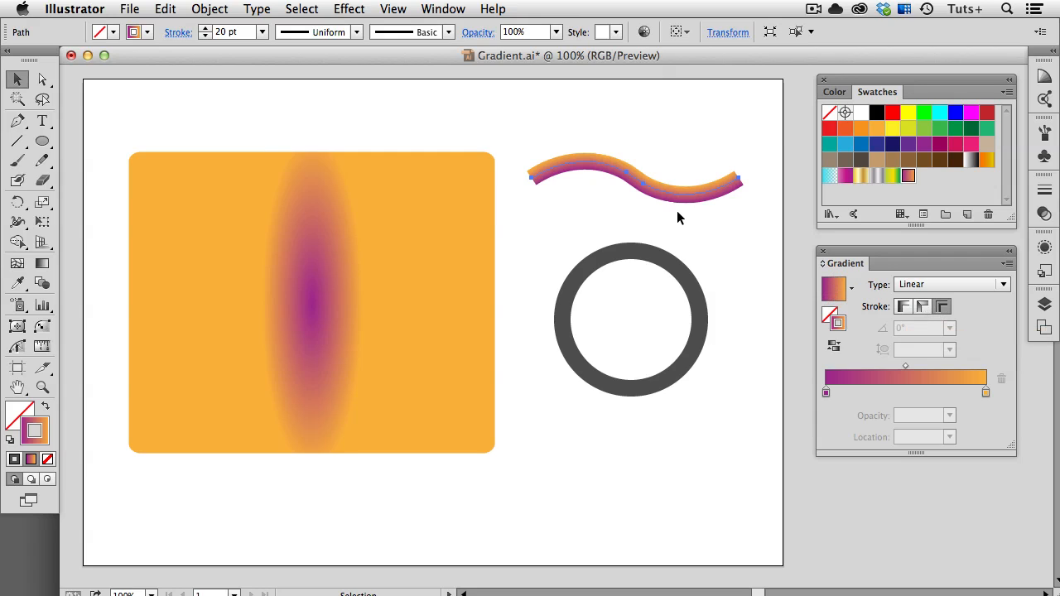
pyautogui.moveTo(672, 212)
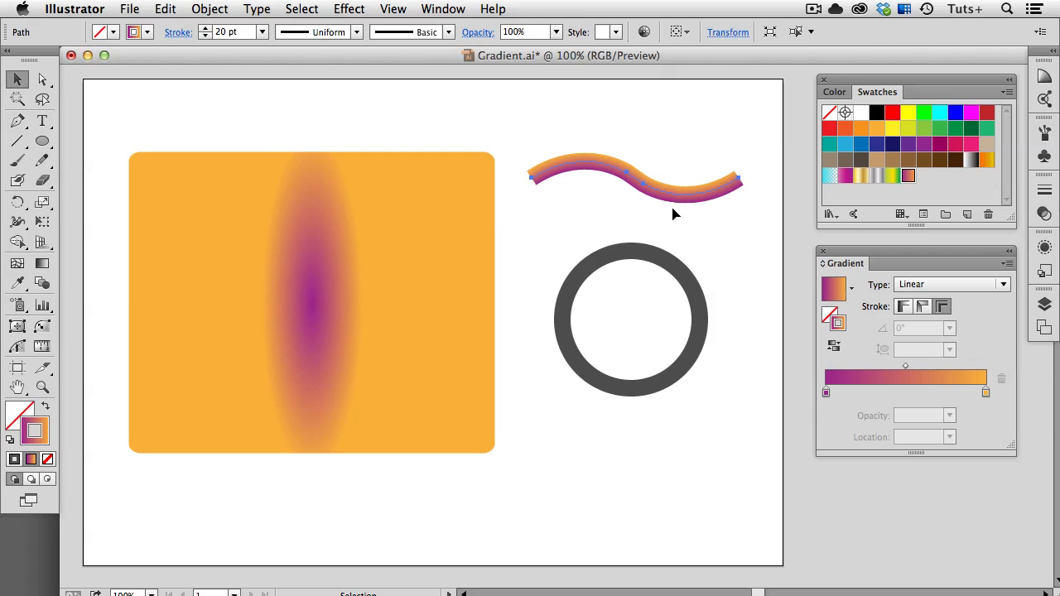
pyautogui.click(716, 242)
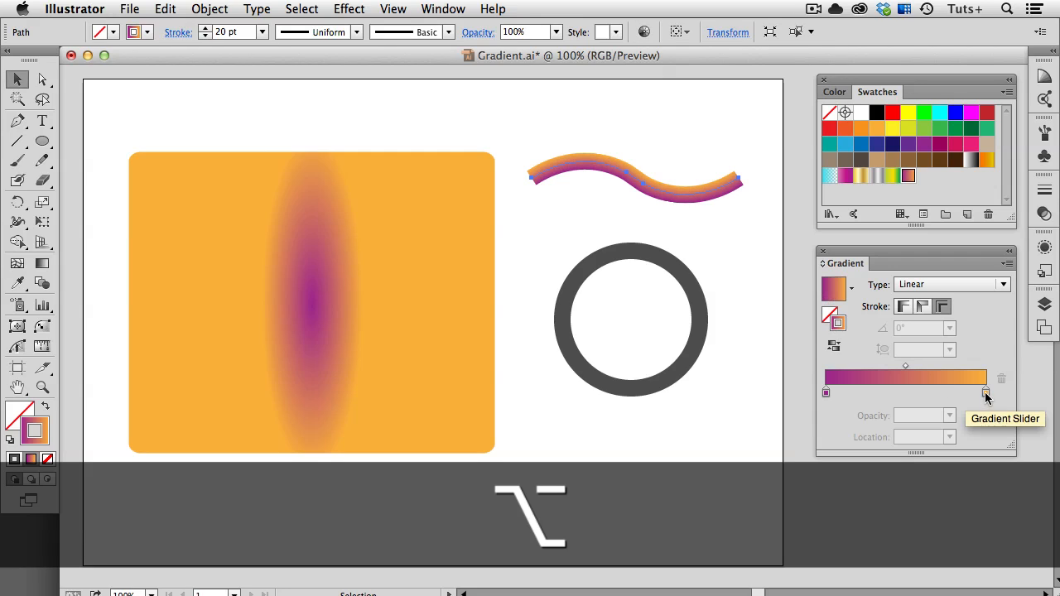
# Step: Recolour the wave gradient's end stop to a light sky blue
pyautogui.click(904, 394)
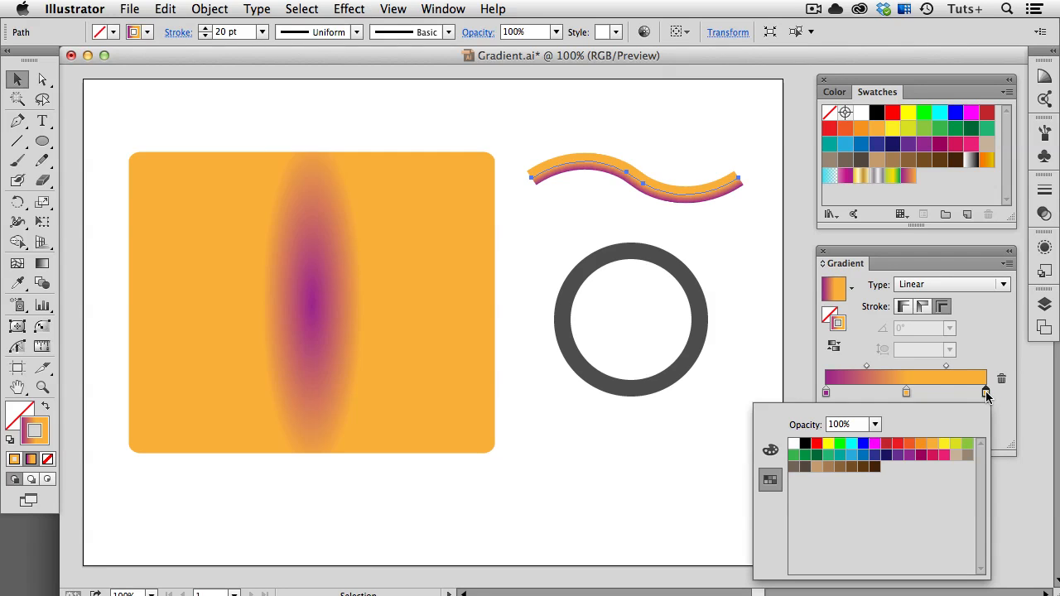
pyautogui.moveTo(855, 461)
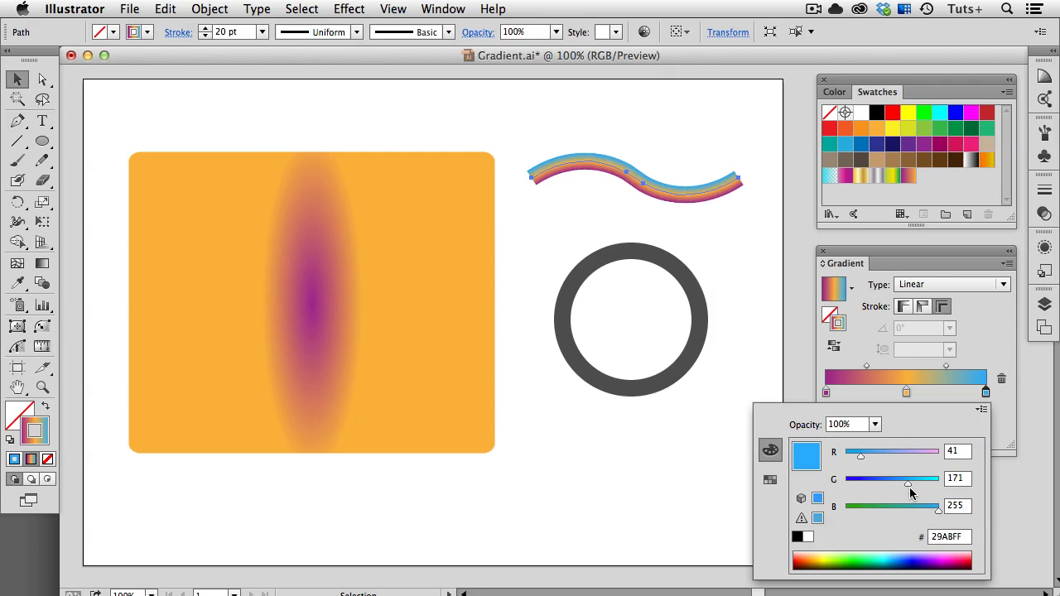
pyautogui.moveTo(908, 484); pyautogui.dragTo(901, 484)
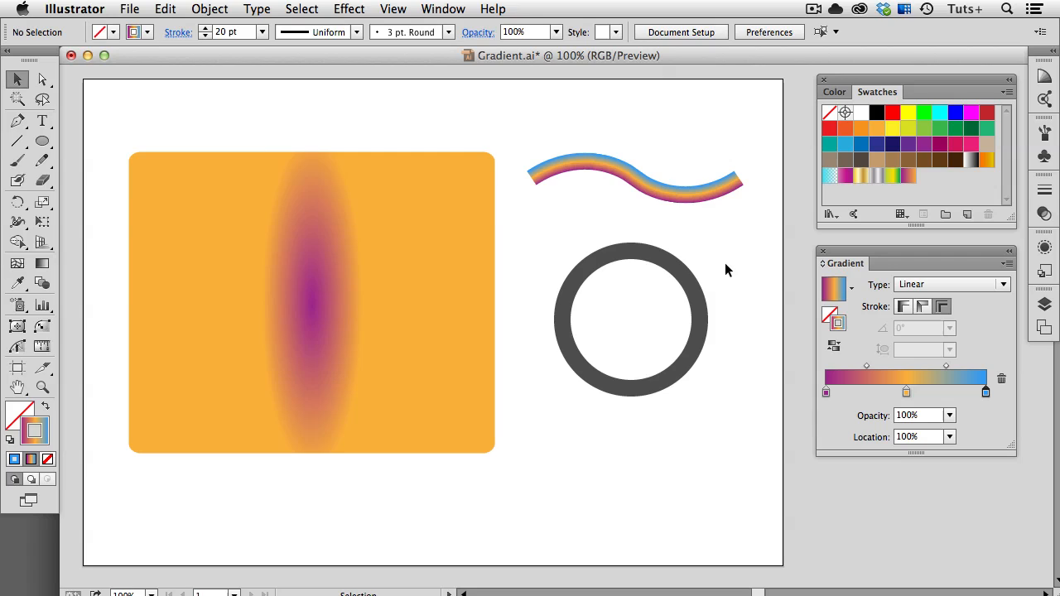
pyautogui.moveTo(694, 241)
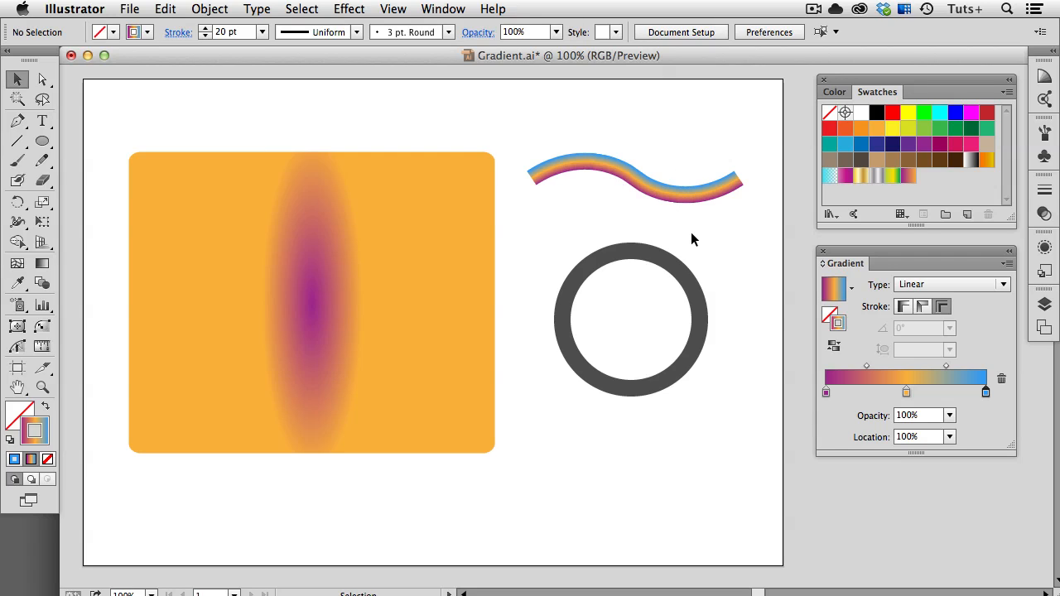
pyautogui.moveTo(716, 256)
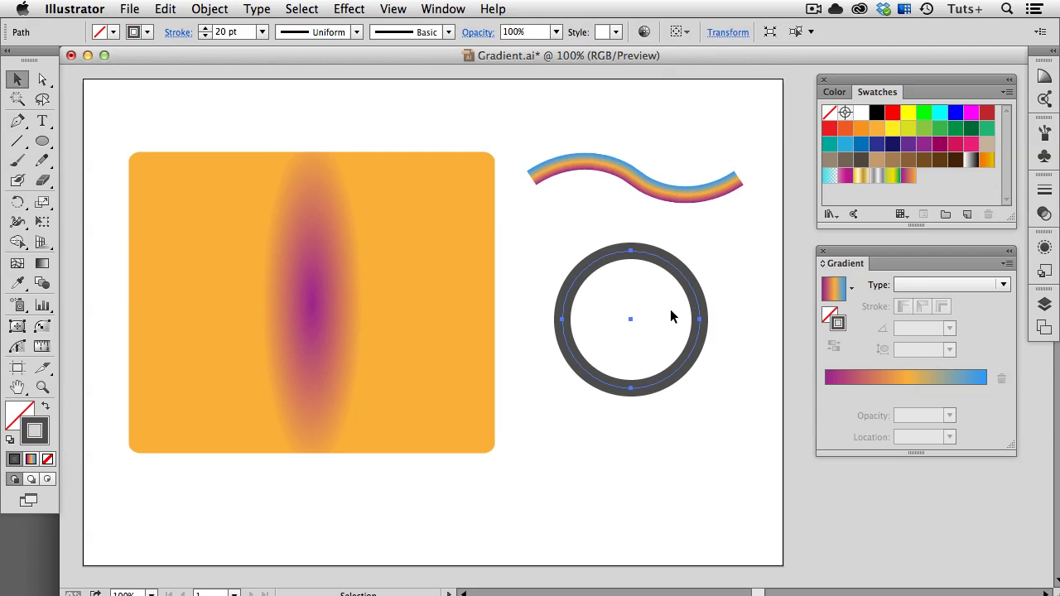
# Step: Apply the magenta-orange-blue gradient to the ring's stroke and try the across-stroke option
pyautogui.click(835, 288)
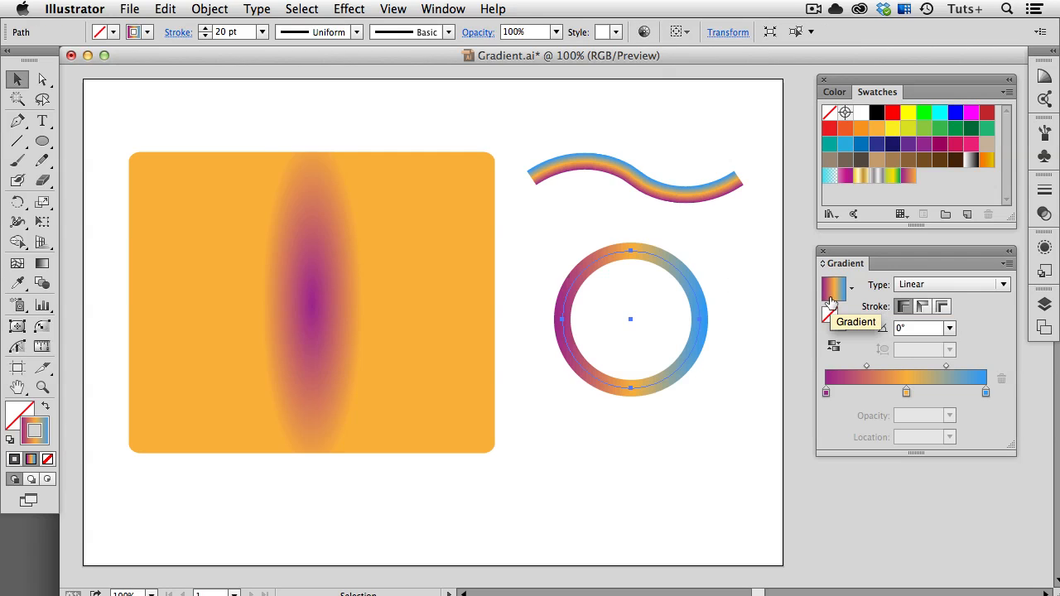
pyautogui.moveTo(905, 304)
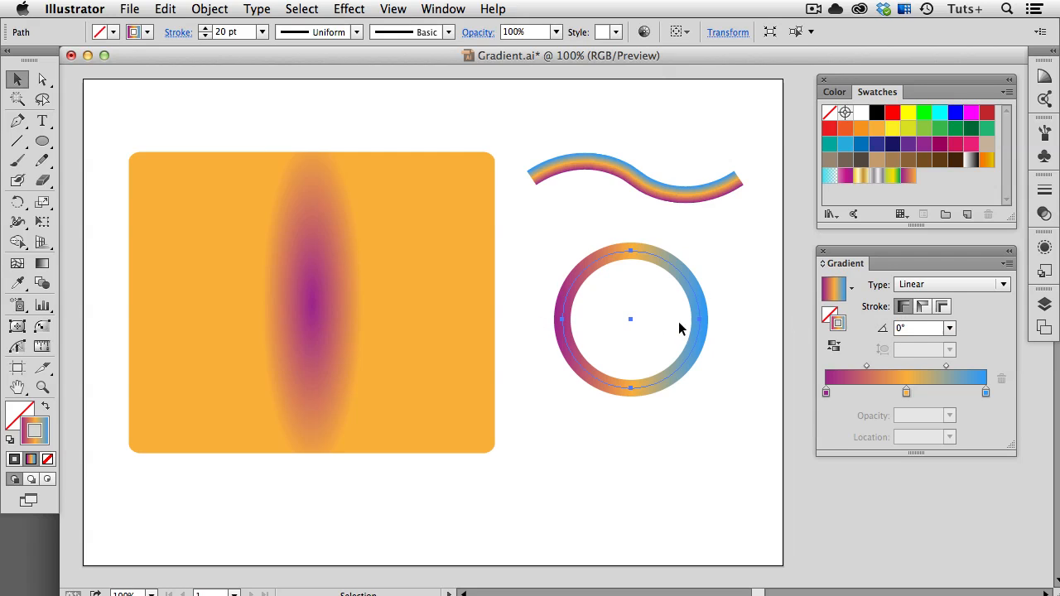
pyautogui.moveTo(743, 331)
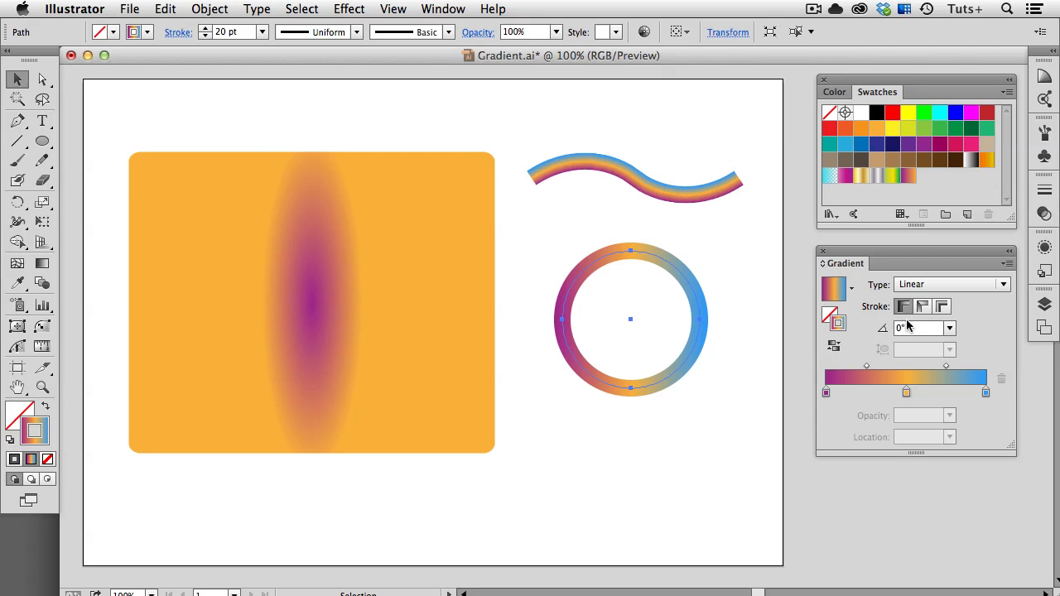
pyautogui.moveTo(921, 306)
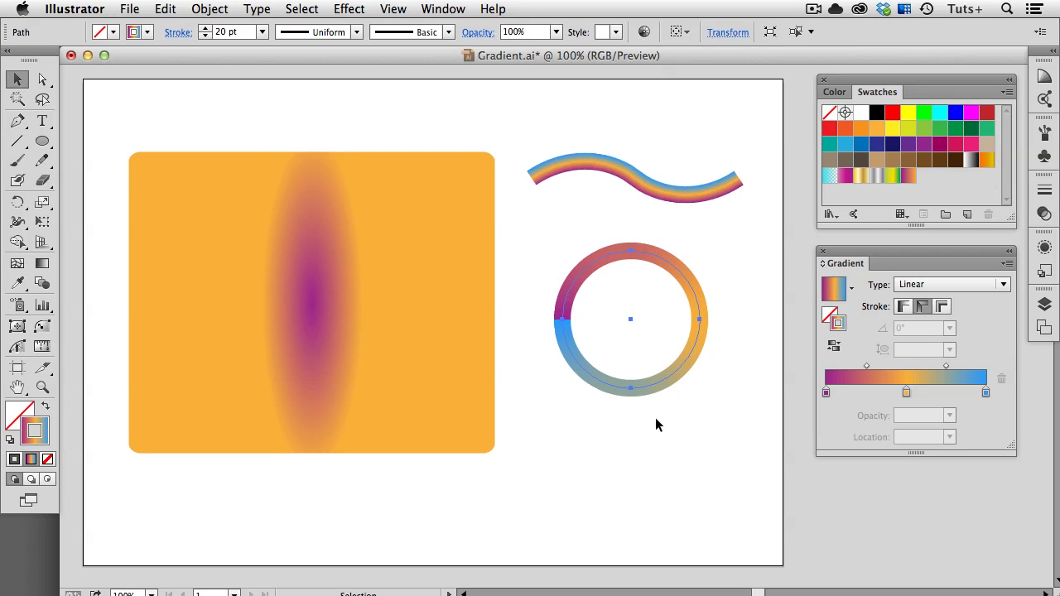
pyautogui.moveTo(579, 318)
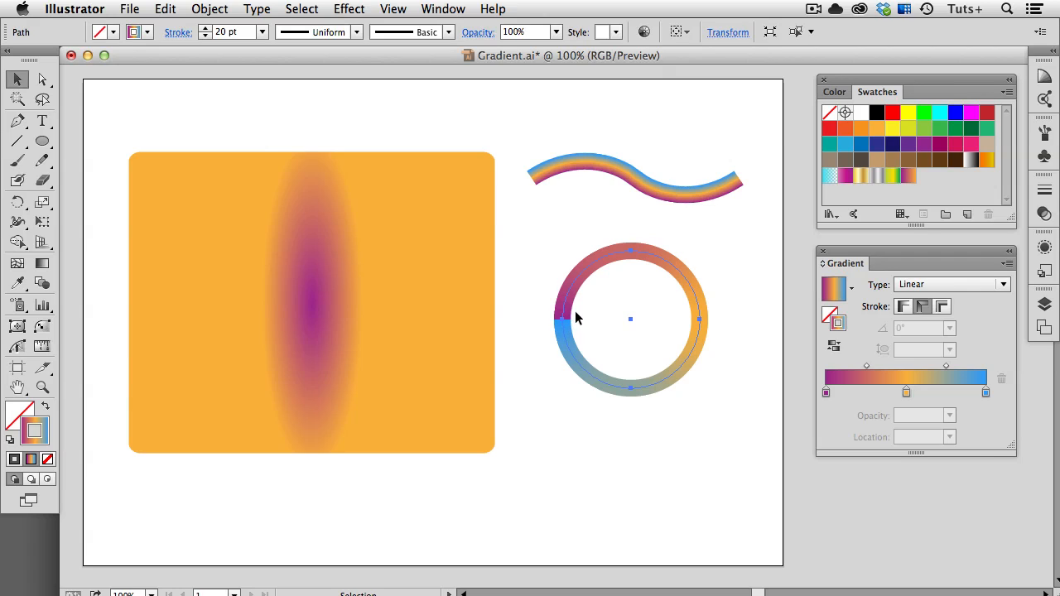
pyautogui.moveTo(580, 321)
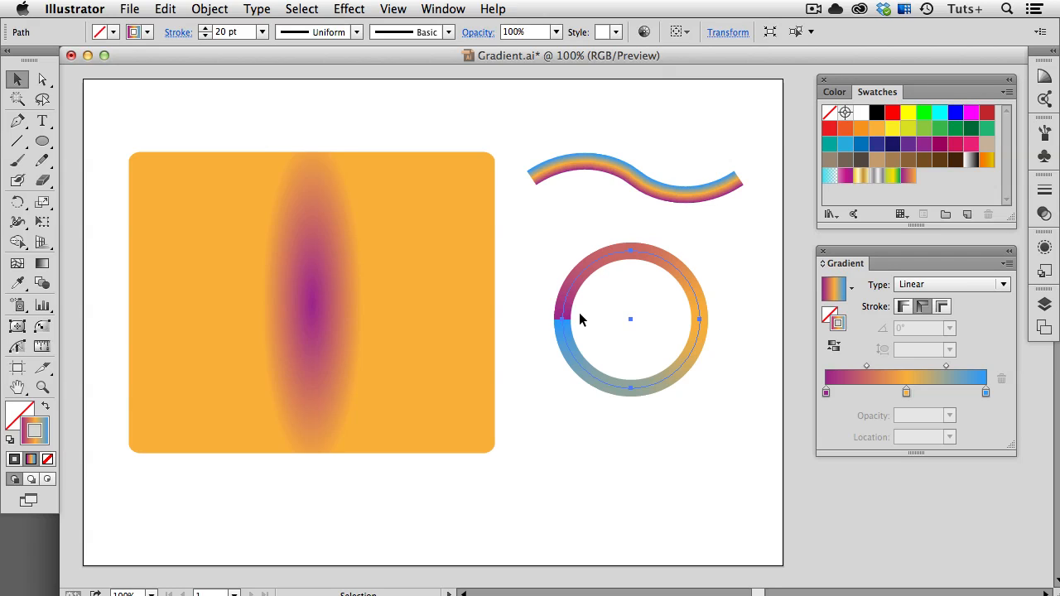
pyautogui.moveTo(986, 399)
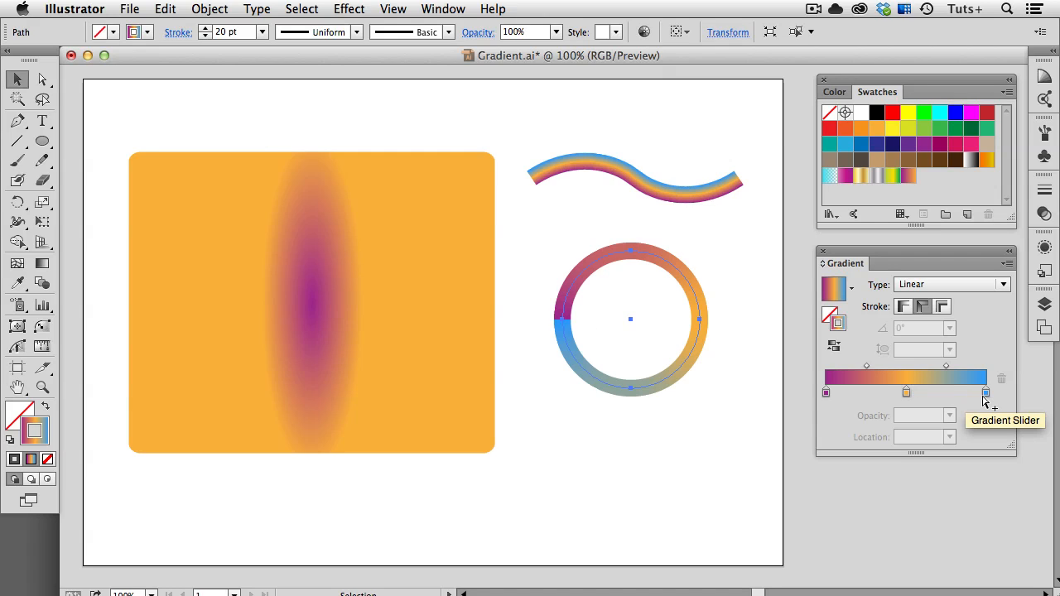
pyautogui.moveTo(944, 323)
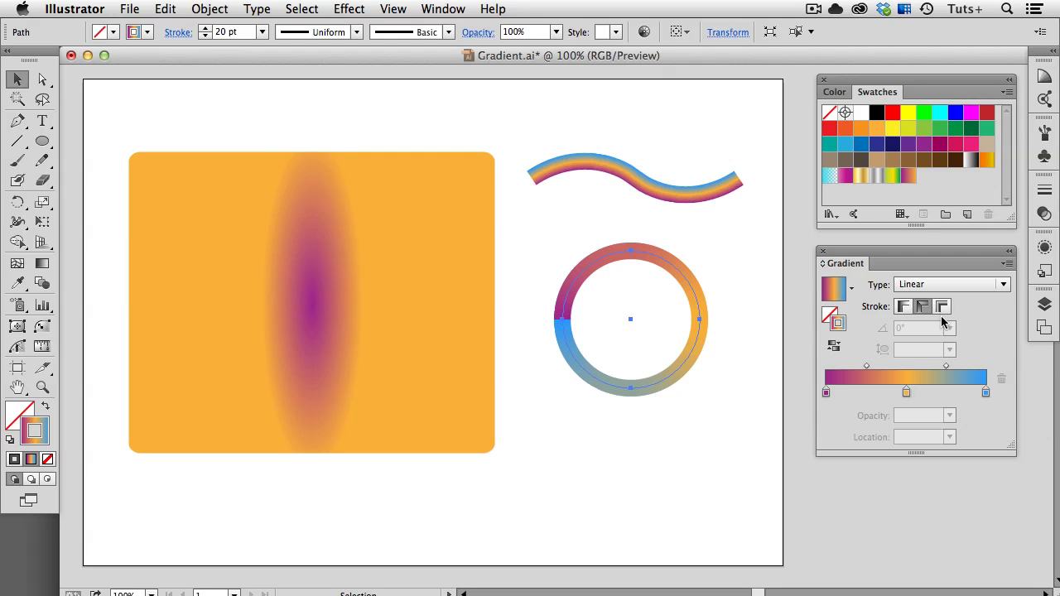
pyautogui.click(941, 306)
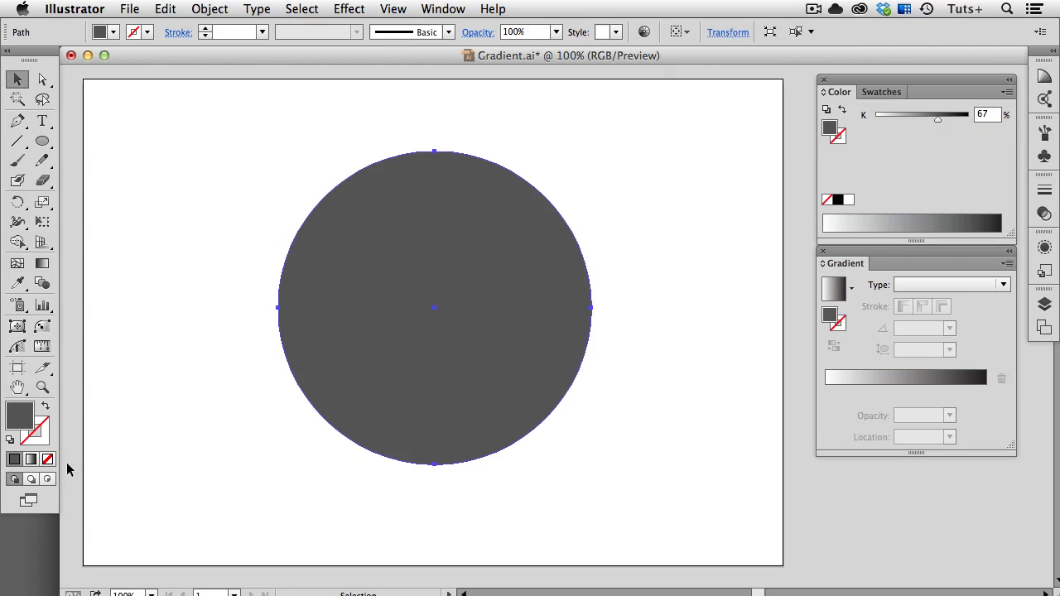
pyautogui.moveTo(13, 460)
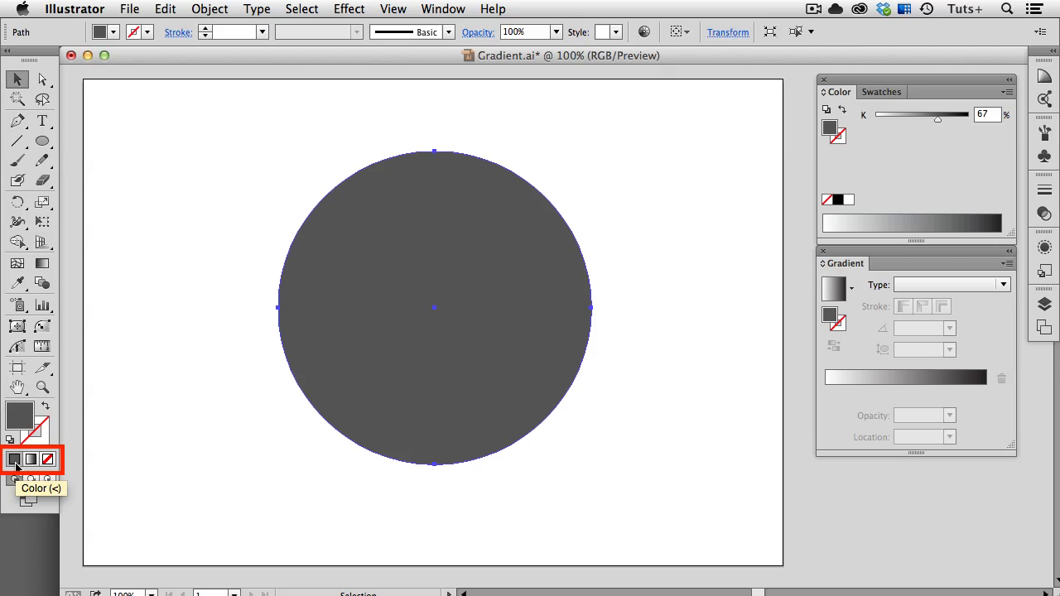
pyautogui.moveTo(30, 460)
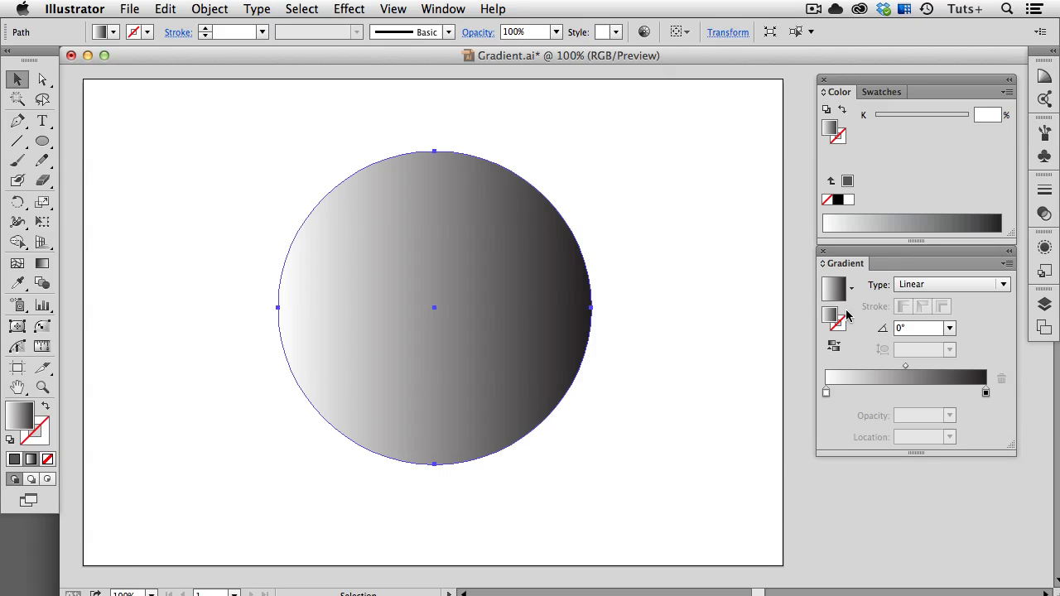
pyautogui.moveTo(851, 321)
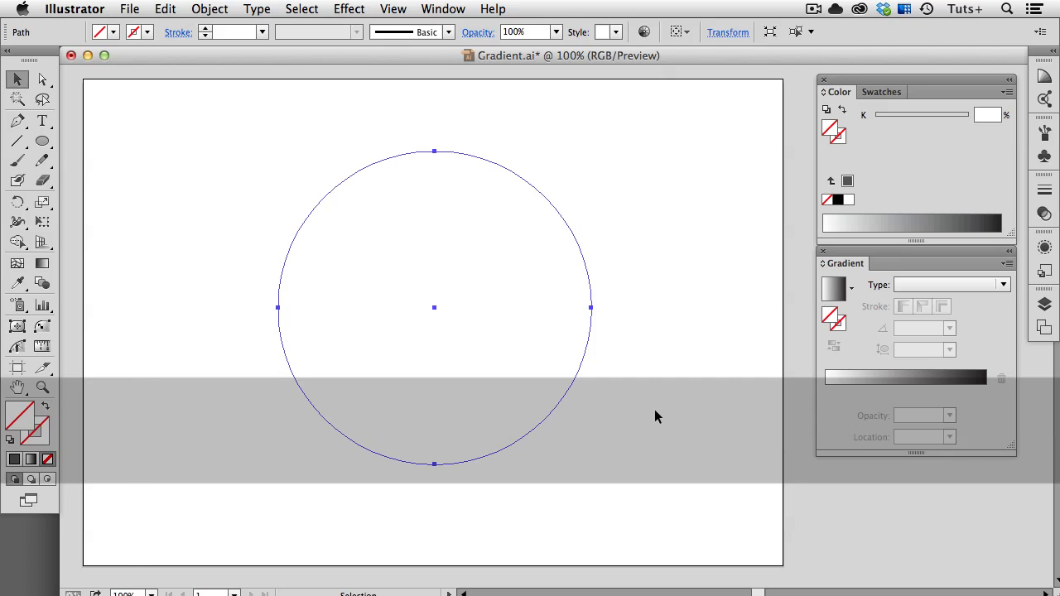
# Step: With the Gradient tool active, fill the circle with the radial gradient swatch from the Gradient panel
pyautogui.click(43, 264)
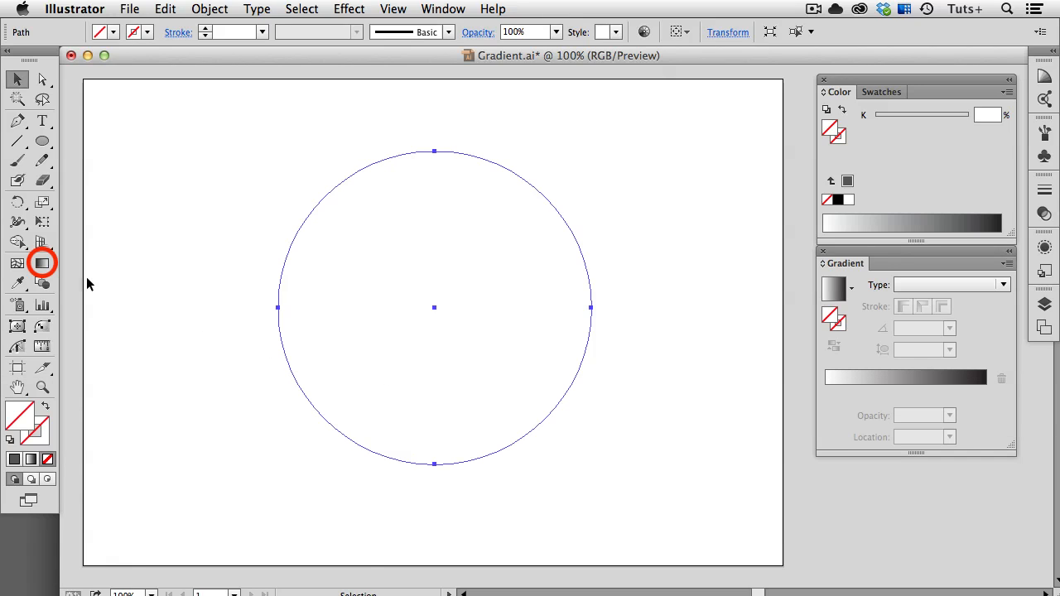
pyautogui.moveTo(43, 263)
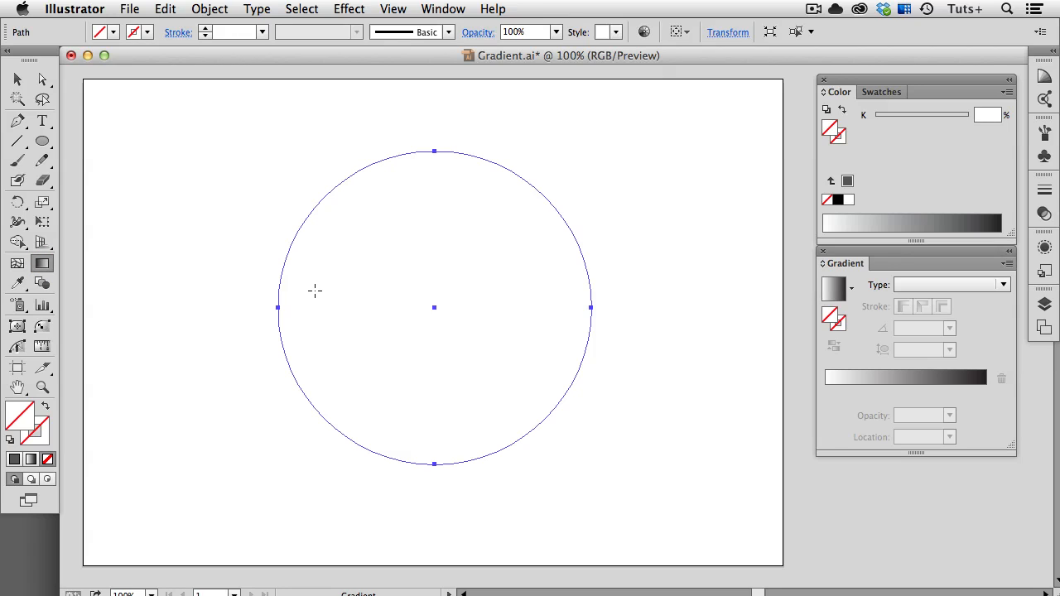
pyautogui.moveTo(510, 299)
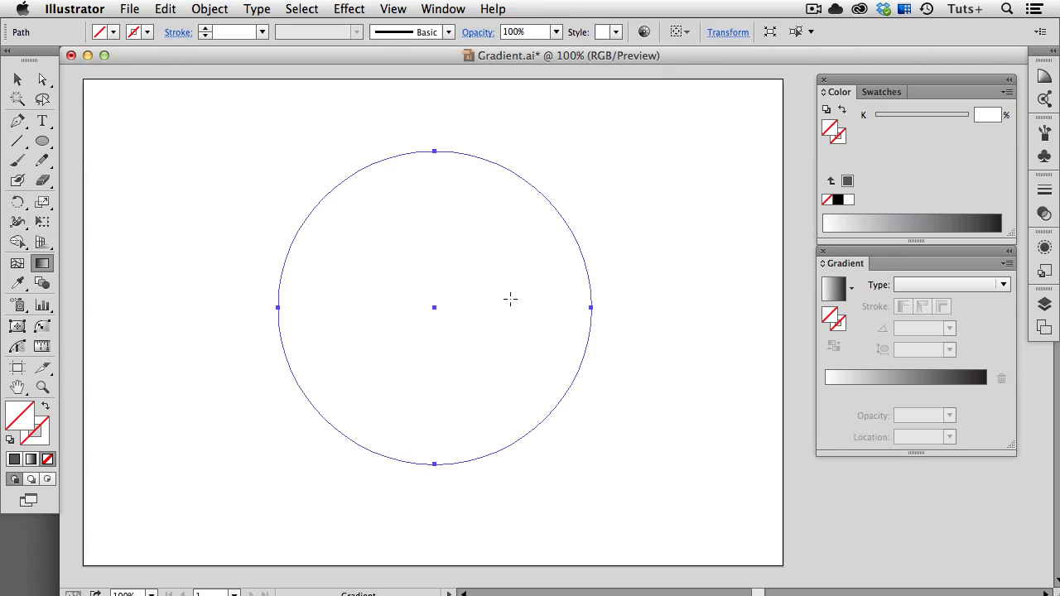
pyautogui.click(851, 288)
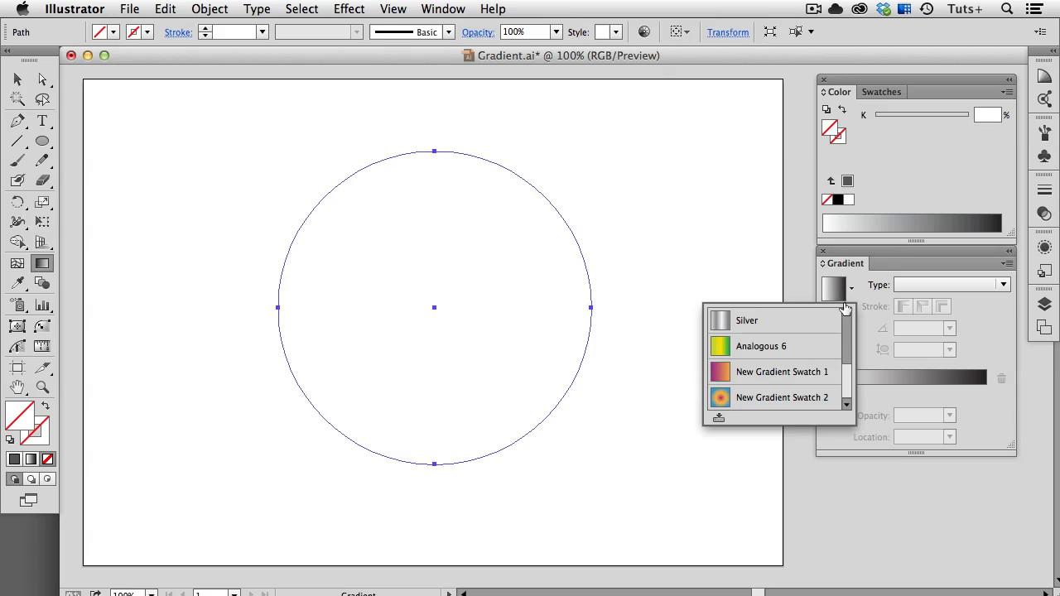
pyautogui.click(782, 397)
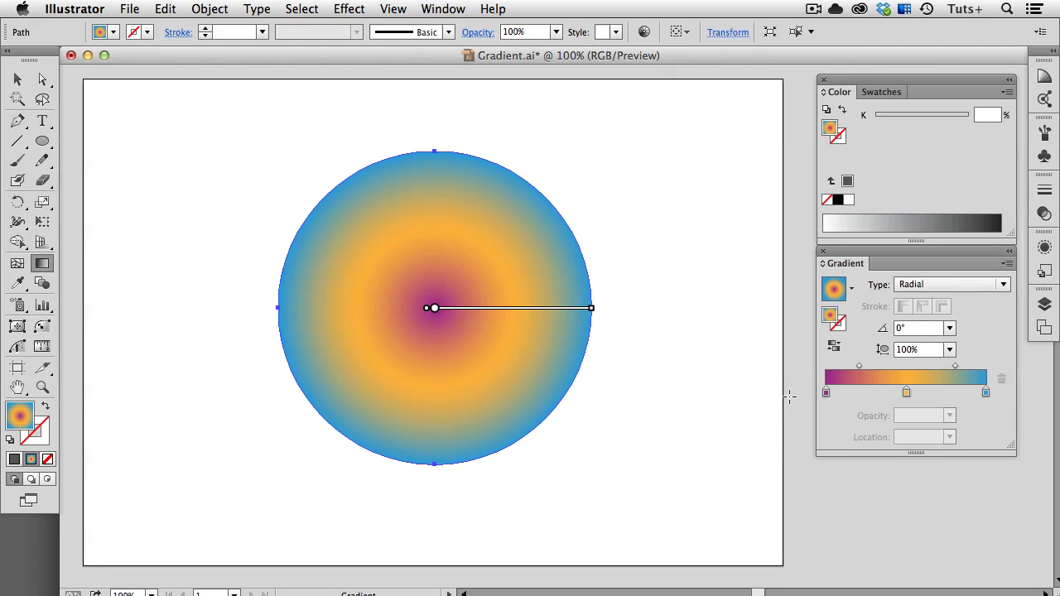
pyautogui.moveTo(787, 395)
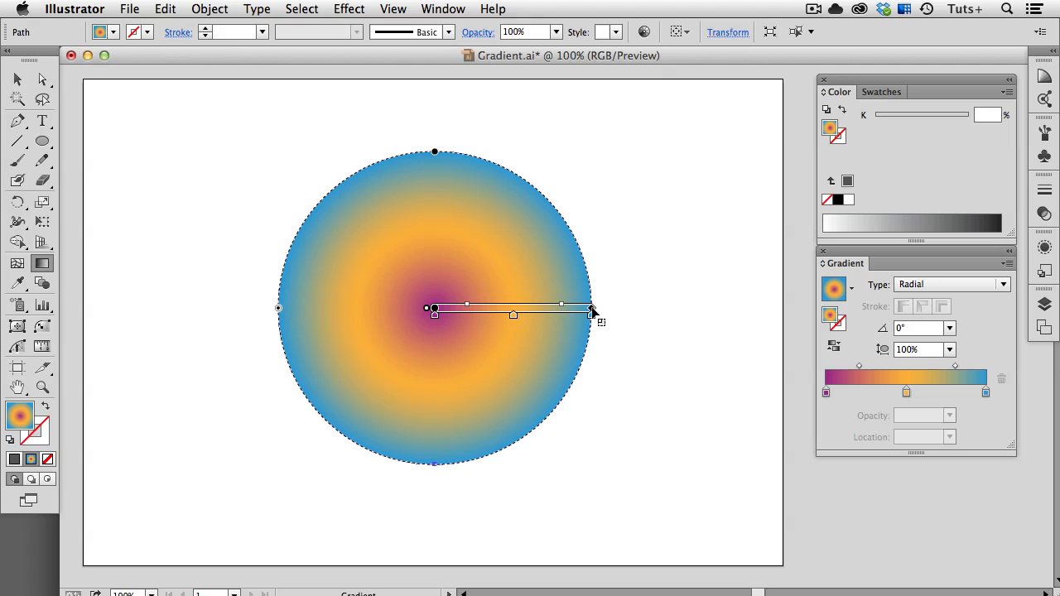
# Step: Pull the radial gradient's end in and back out to the edge, then recolour the outer stop teal
pyautogui.moveTo(593, 312); pyautogui.dragTo(534, 312)
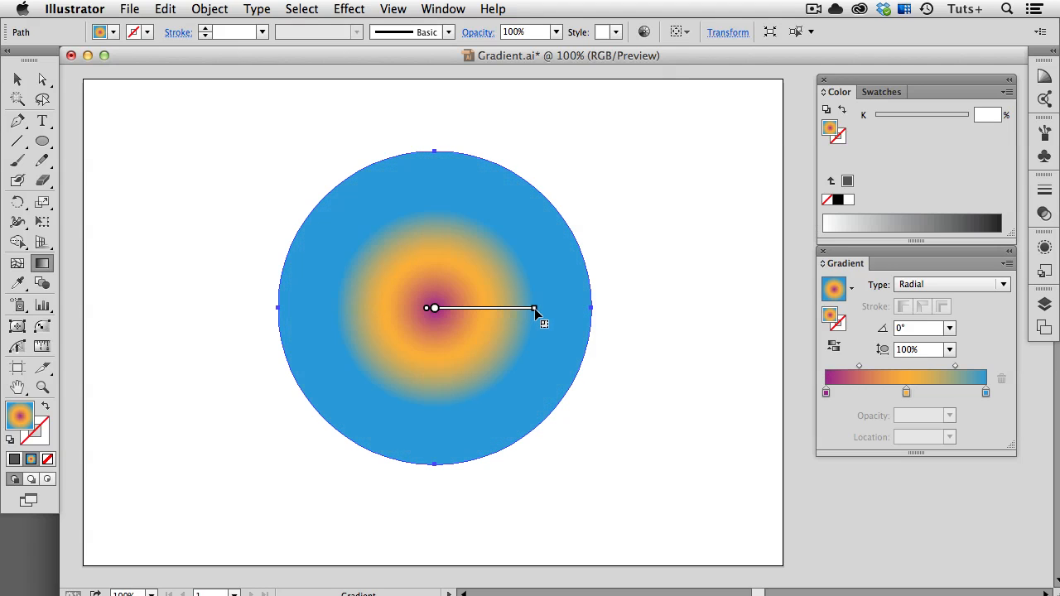
pyautogui.moveTo(533, 308); pyautogui.dragTo(616, 308)
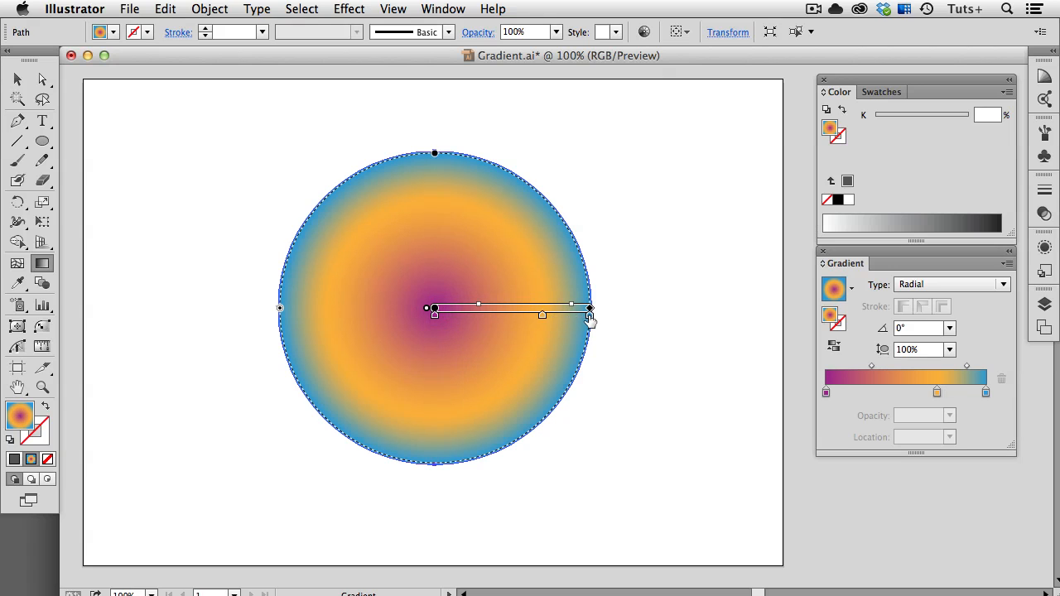
pyautogui.doubleClick(590, 309)
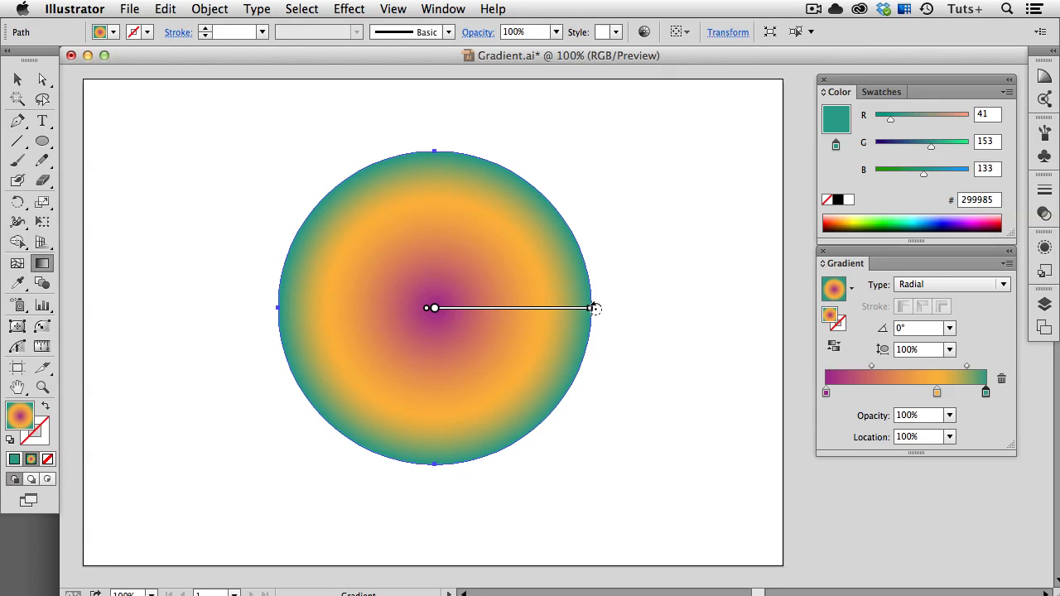
# Step: Rotate the radial gradient to about 105.8° and squash it into a 92% aspect-ratio ellipse
pyautogui.moveTo(595, 308); pyautogui.dragTo(417, 155)
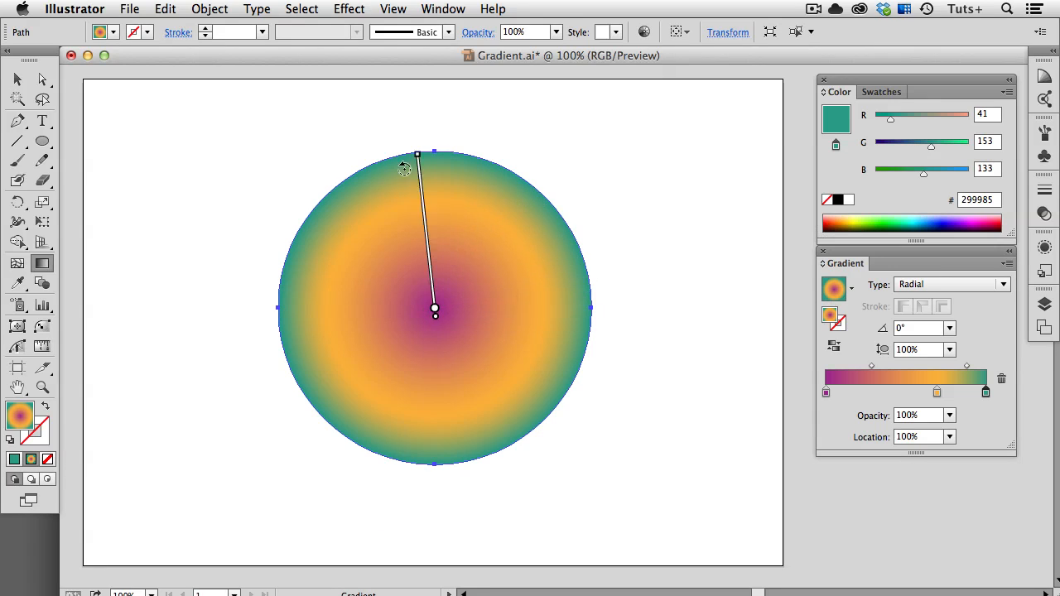
pyautogui.moveTo(418, 156); pyautogui.dragTo(391, 159)
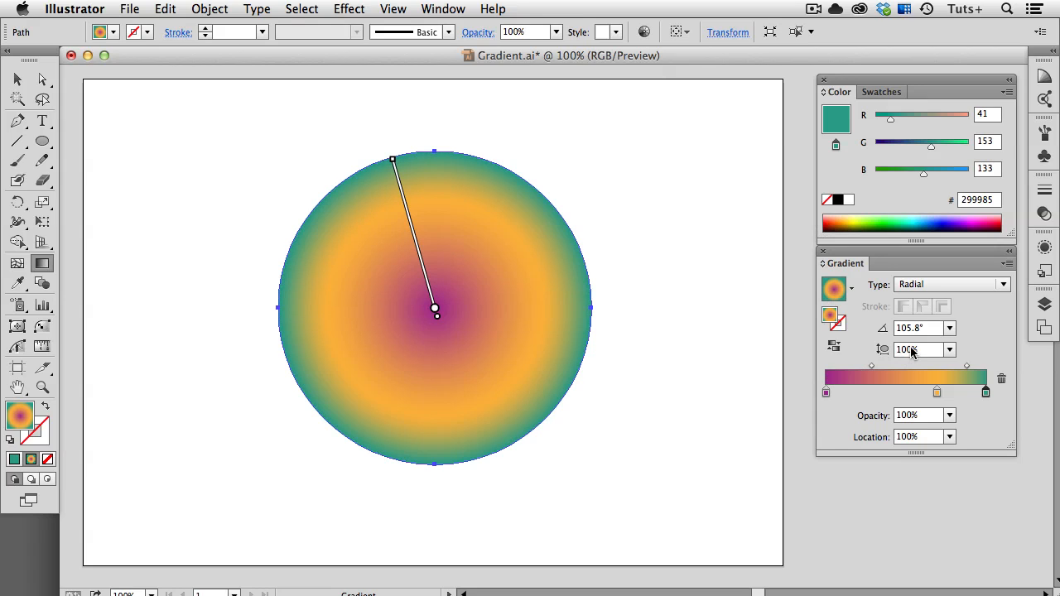
pyautogui.click(950, 348)
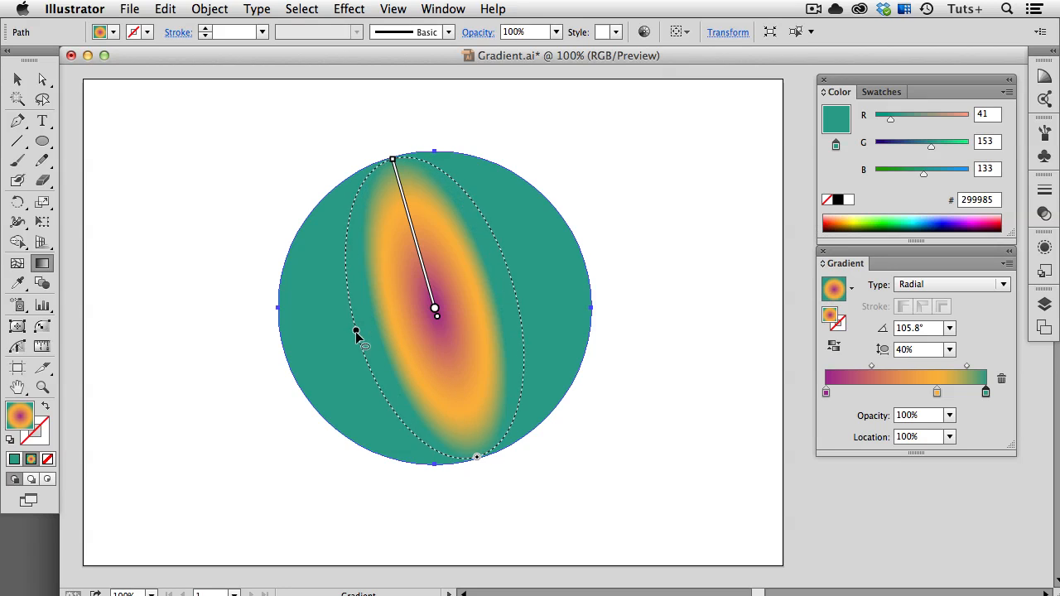
pyautogui.moveTo(354, 328); pyautogui.dragTo(311, 343)
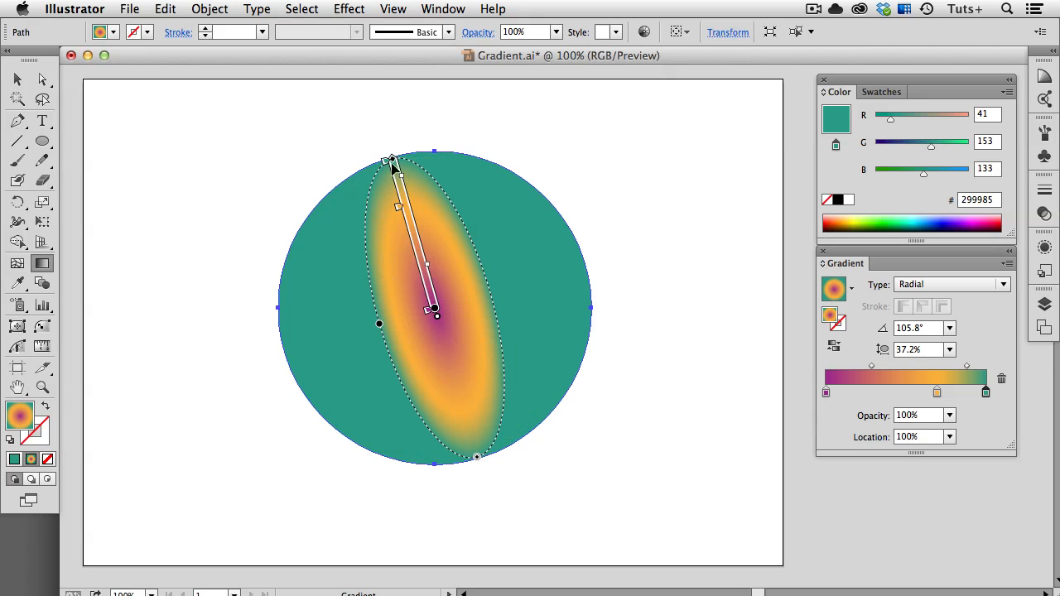
# Step: Stretch the ellipse wide, move its magenta centre near the circle's top and enlarge it to cover the circle
pyautogui.moveTo(390, 159); pyautogui.dragTo(335, 188)
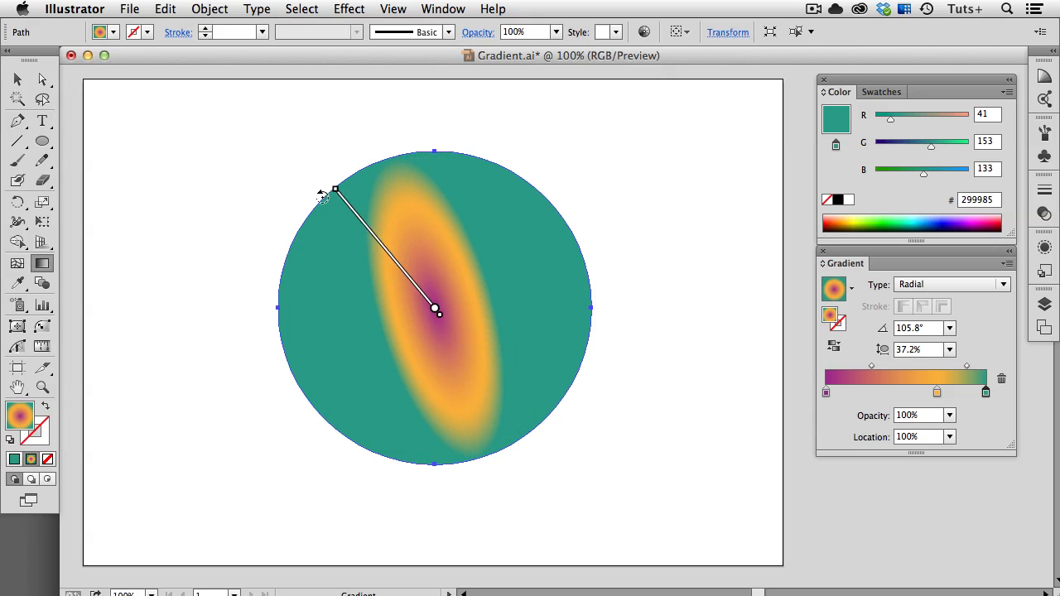
pyautogui.moveTo(335, 189); pyautogui.dragTo(285, 343)
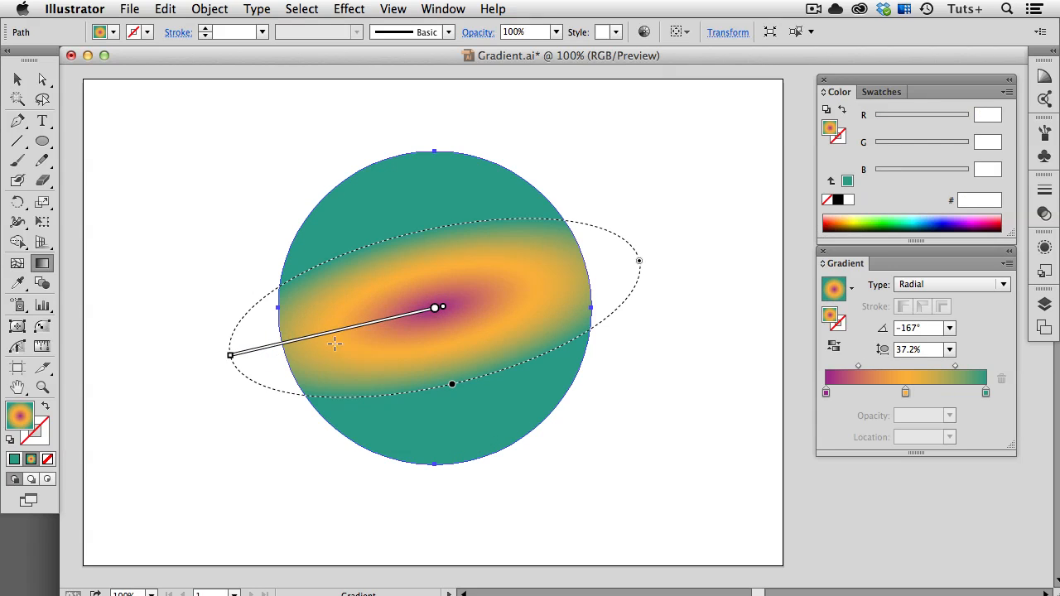
pyautogui.moveTo(434, 309); pyautogui.dragTo(424, 189)
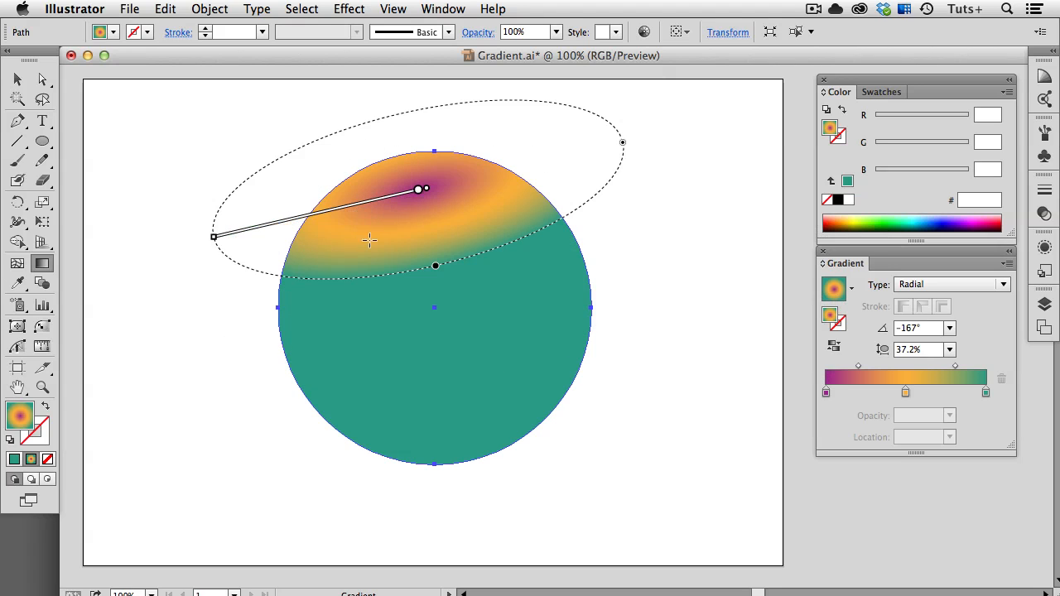
pyautogui.moveTo(434, 265); pyautogui.dragTo(457, 377)
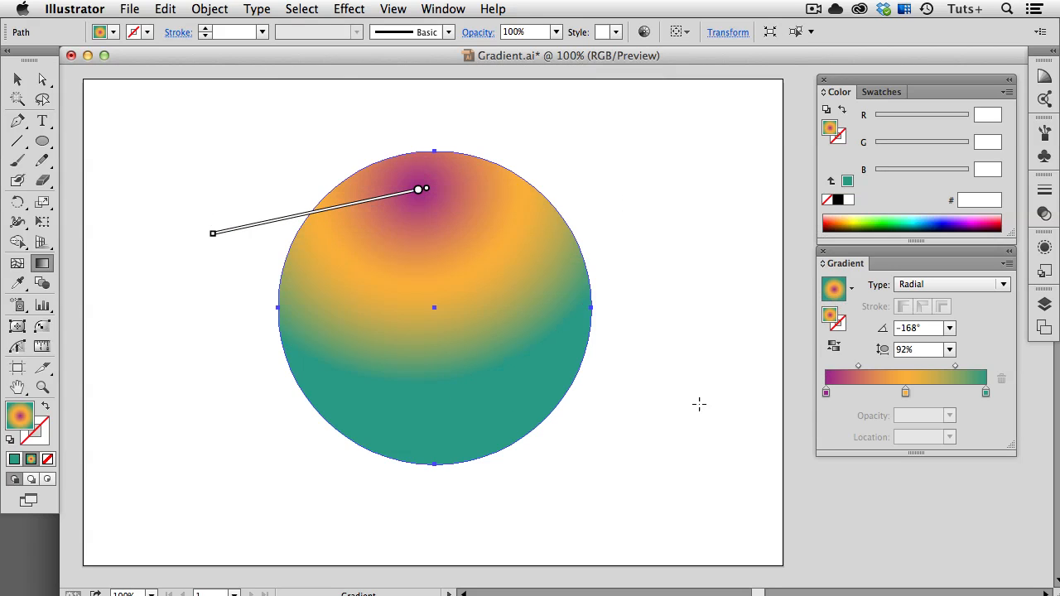
# Step: Fill the circle with the Gold preset gradient, shorten its span and recolour one stop pink
pyautogui.click(850, 288)
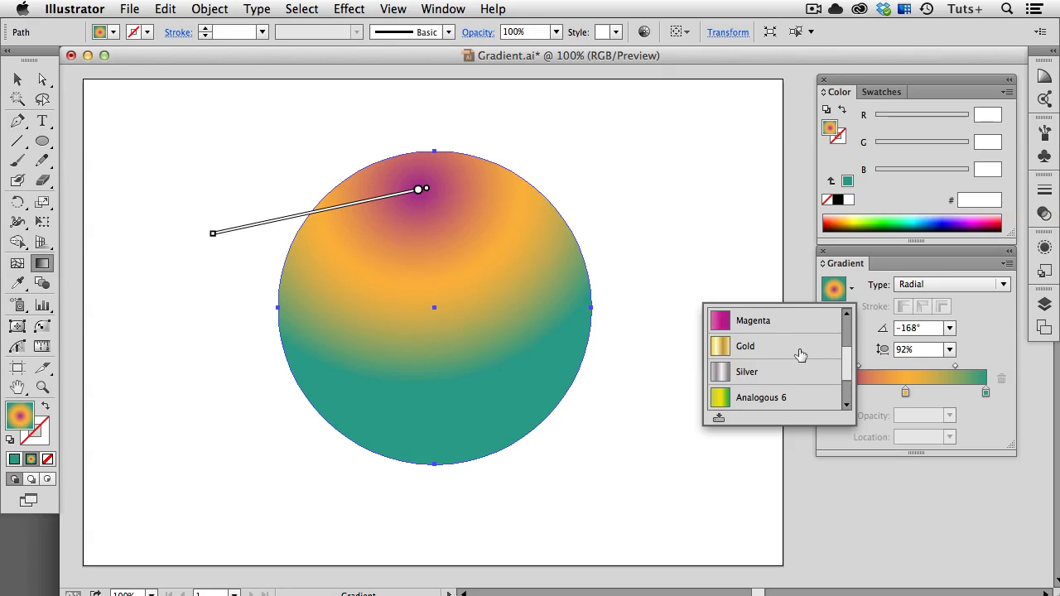
pyautogui.click(745, 346)
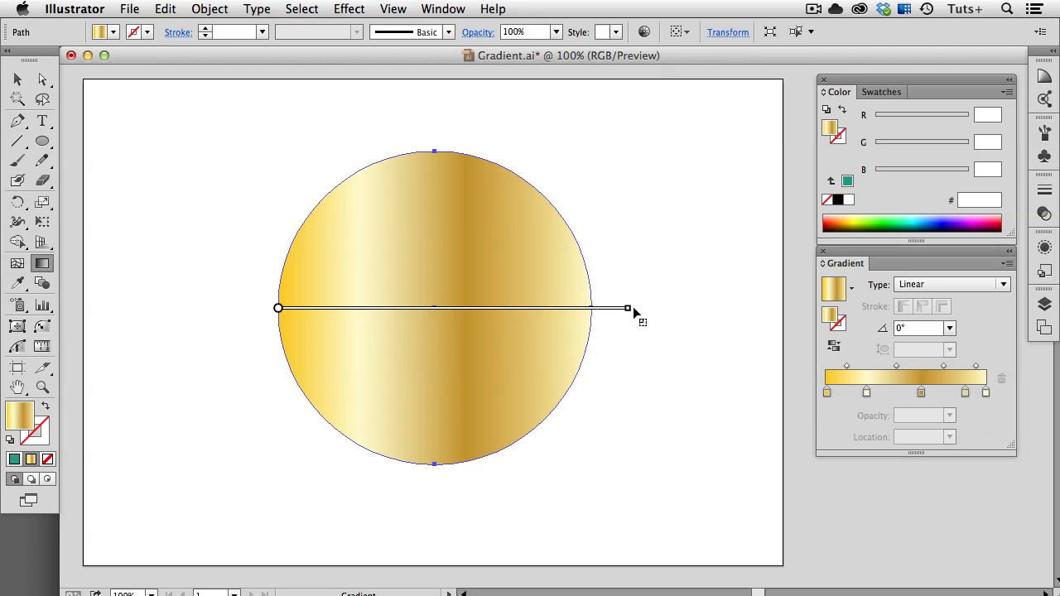
pyautogui.moveTo(628, 308); pyautogui.dragTo(561, 313)
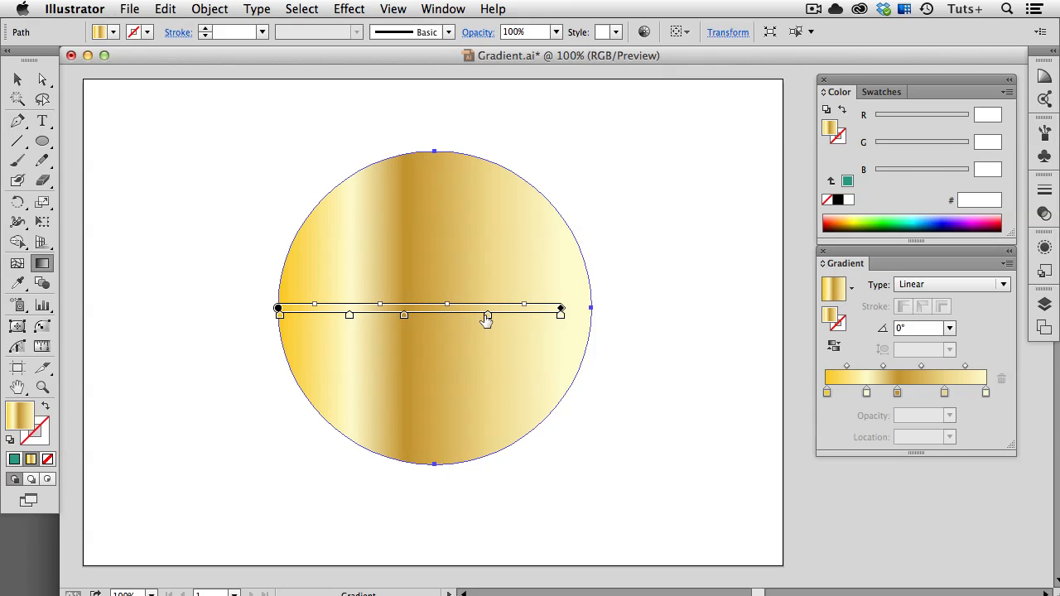
pyautogui.doubleClick(487, 315)
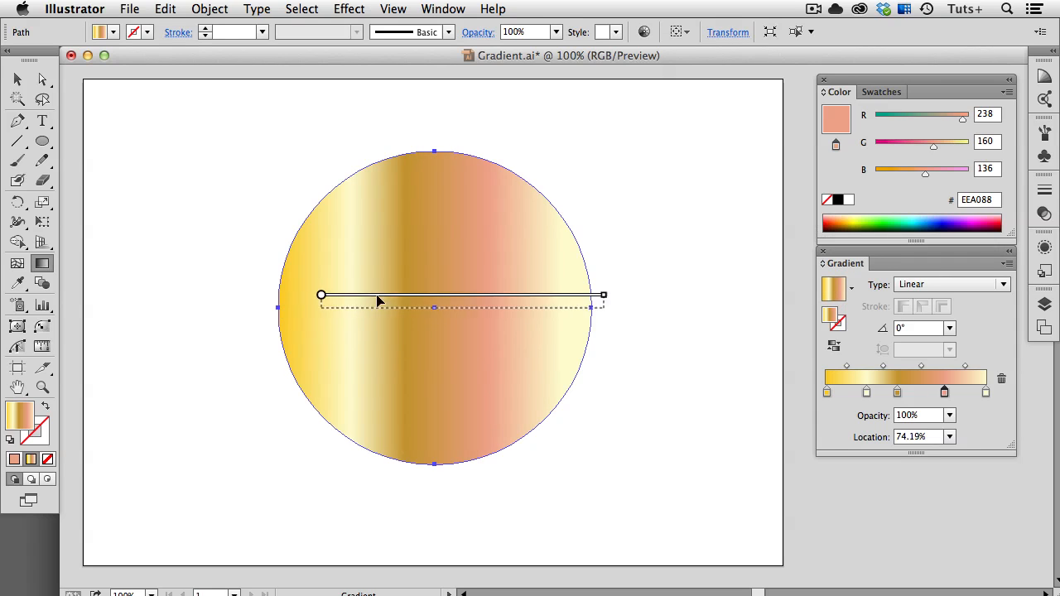
# Step: Reposition the linear gradient so it starts at the circle's centre, leaving the left half solid gold
pyautogui.moveTo(322, 295); pyautogui.dragTo(434, 232)
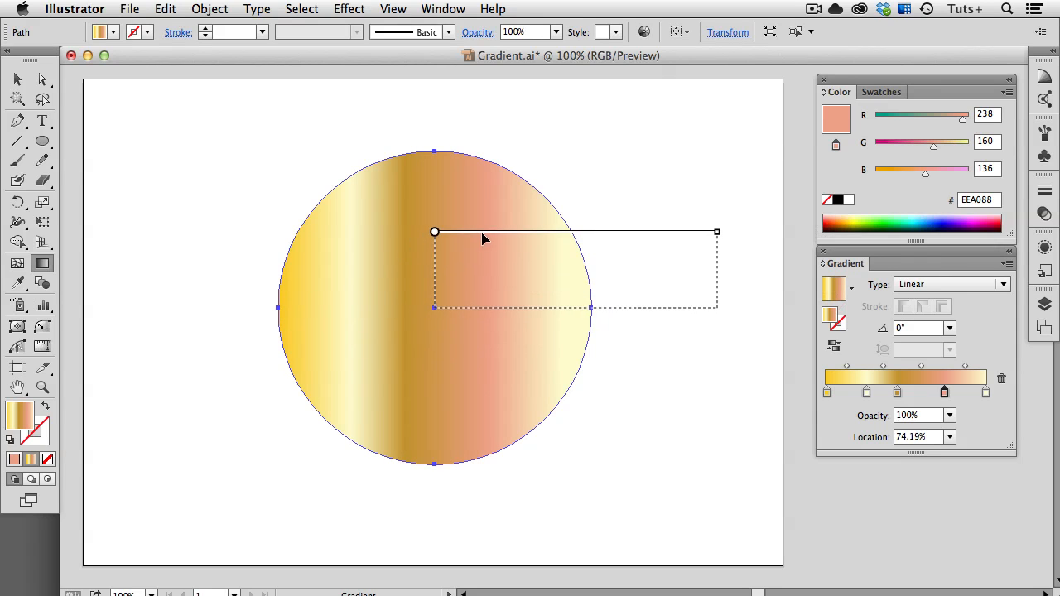
pyautogui.moveTo(434, 231); pyautogui.dragTo(437, 271)
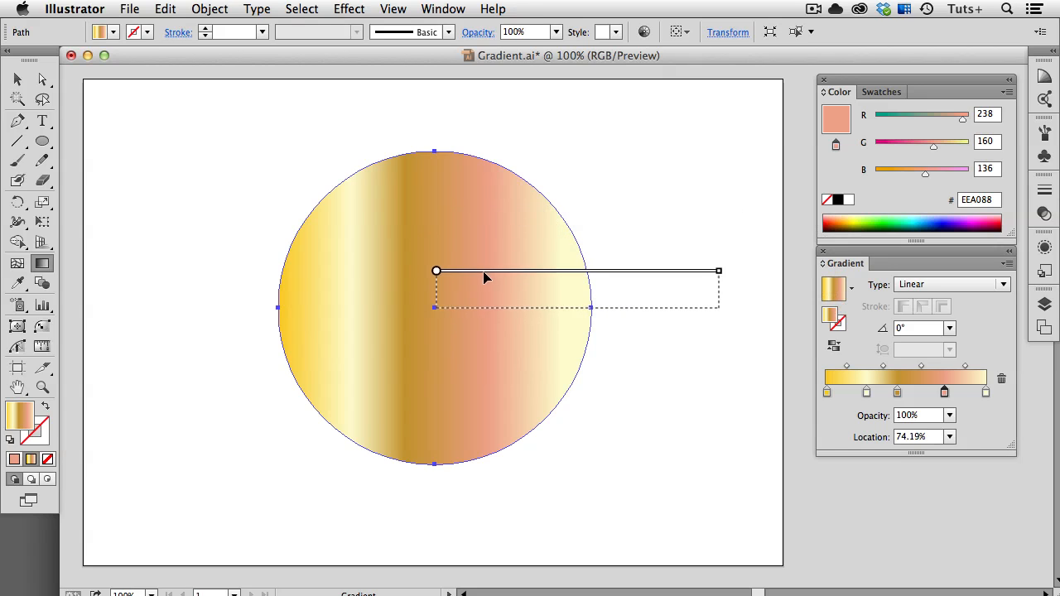
pyautogui.moveTo(437, 272); pyautogui.dragTo(440, 412)
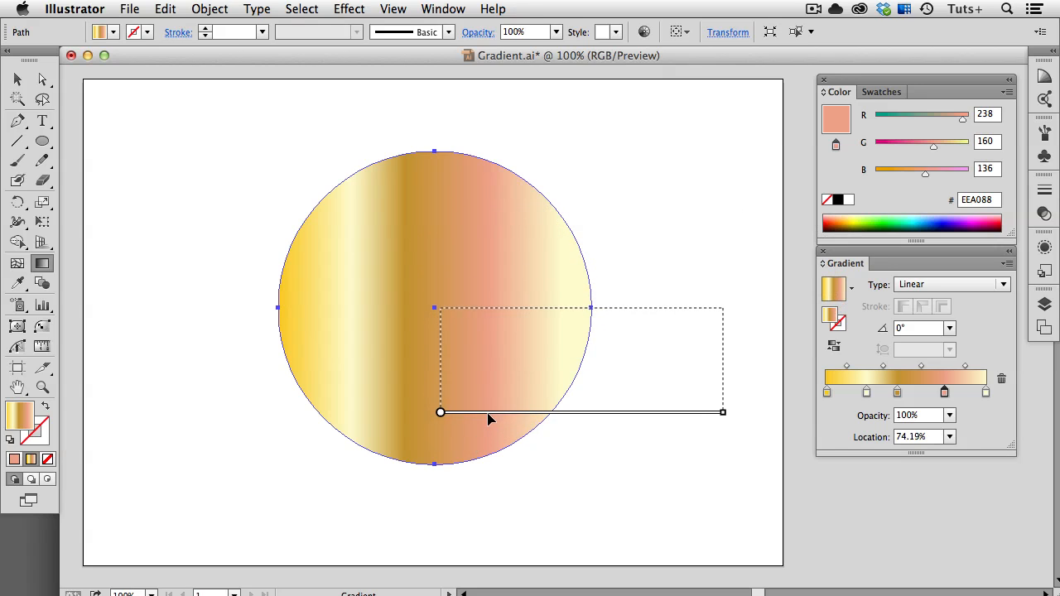
pyautogui.moveTo(441, 413); pyautogui.dragTo(417, 413)
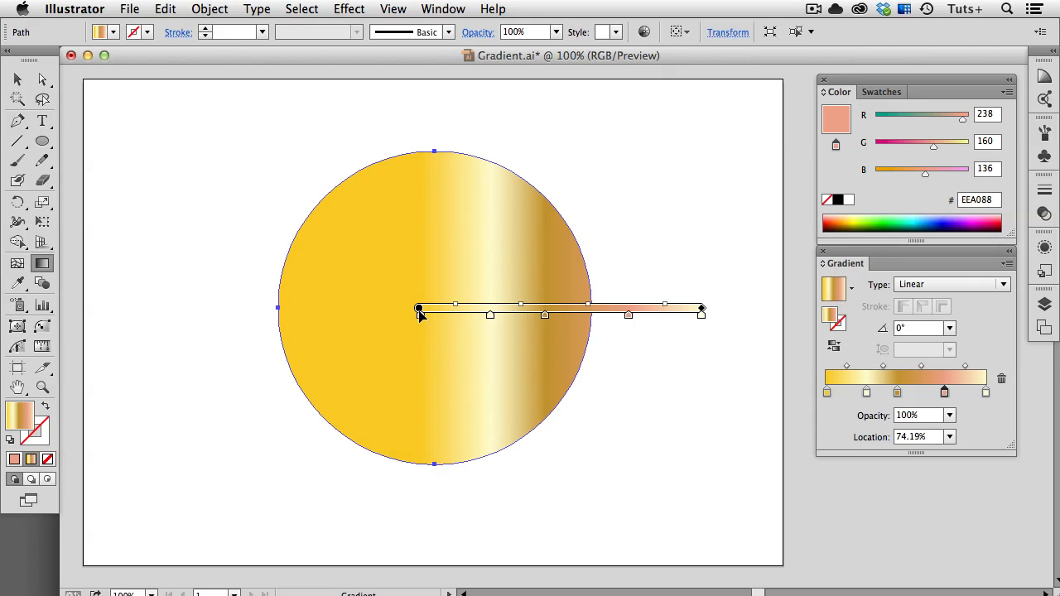
# Step: Shorten and swing the gold gradient around to run leftward at 180°, then remove the pink stop
pyautogui.moveTo(703, 310); pyautogui.dragTo(588, 309)
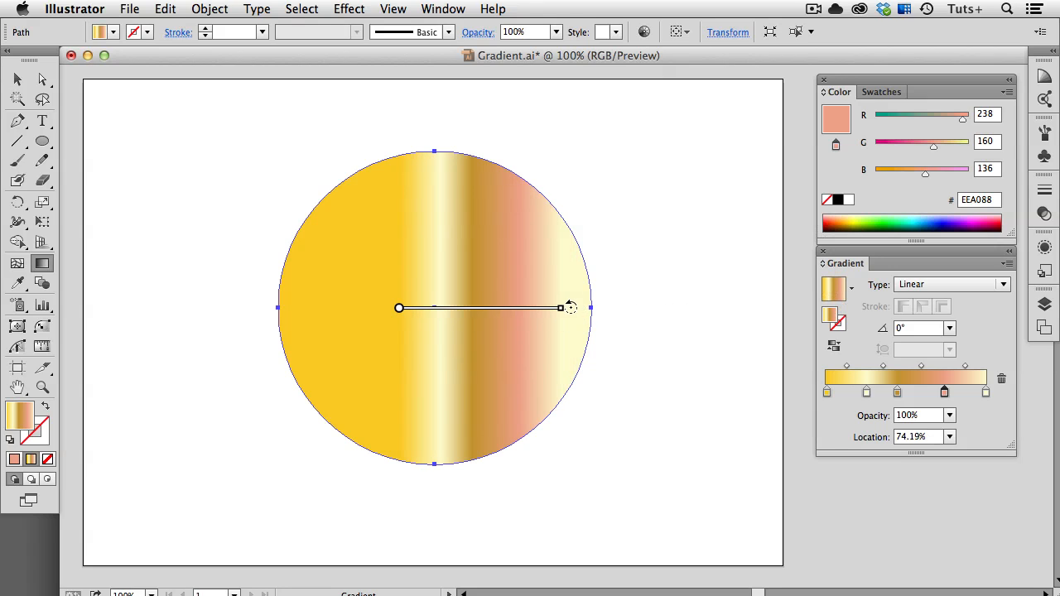
pyautogui.moveTo(560, 306); pyautogui.dragTo(557, 275)
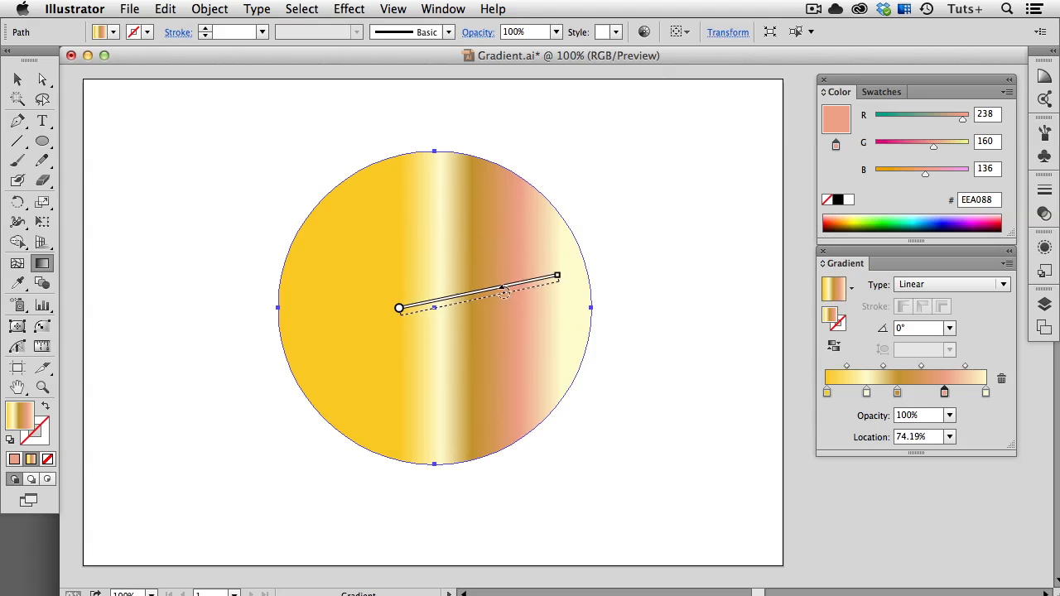
pyautogui.moveTo(556, 275); pyautogui.dragTo(512, 422)
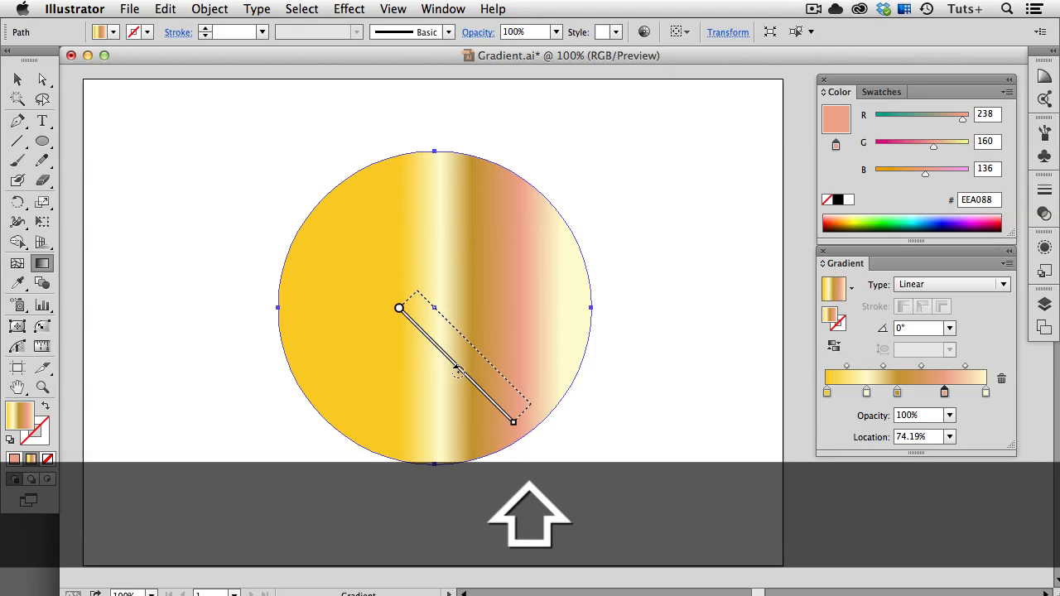
pyautogui.moveTo(512, 422); pyautogui.dragTo(284, 422)
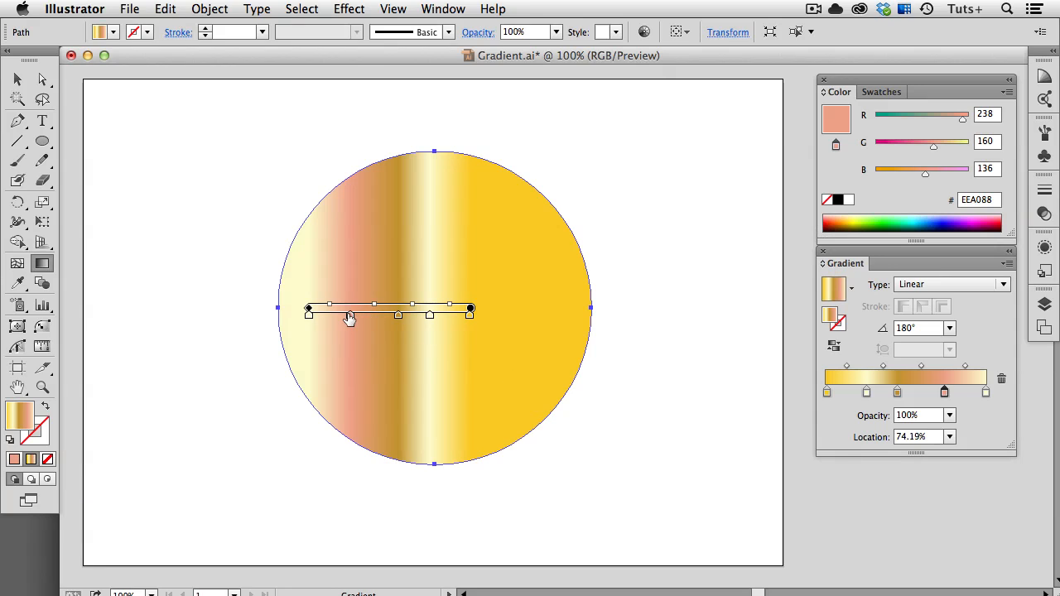
pyautogui.moveTo(348, 321)
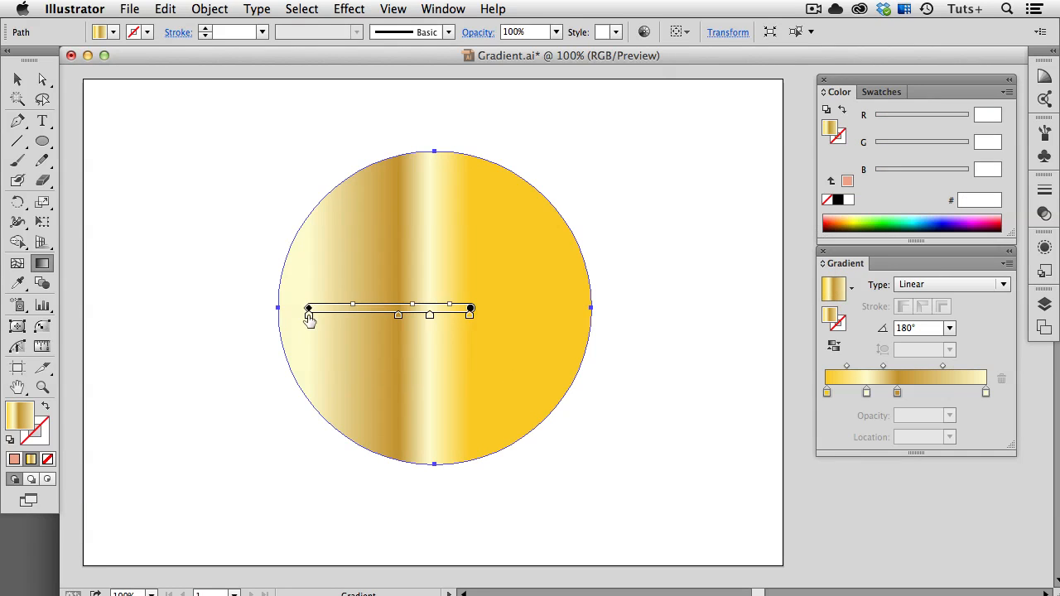
pyautogui.moveTo(308, 308); pyautogui.dragTo(255, 309)
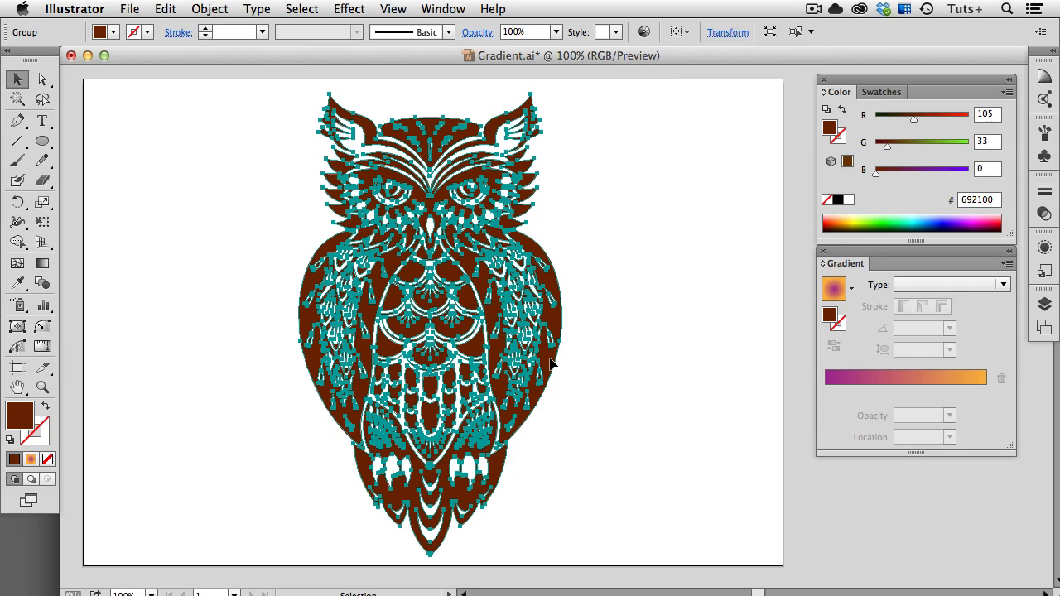
pyautogui.moveTo(835, 288)
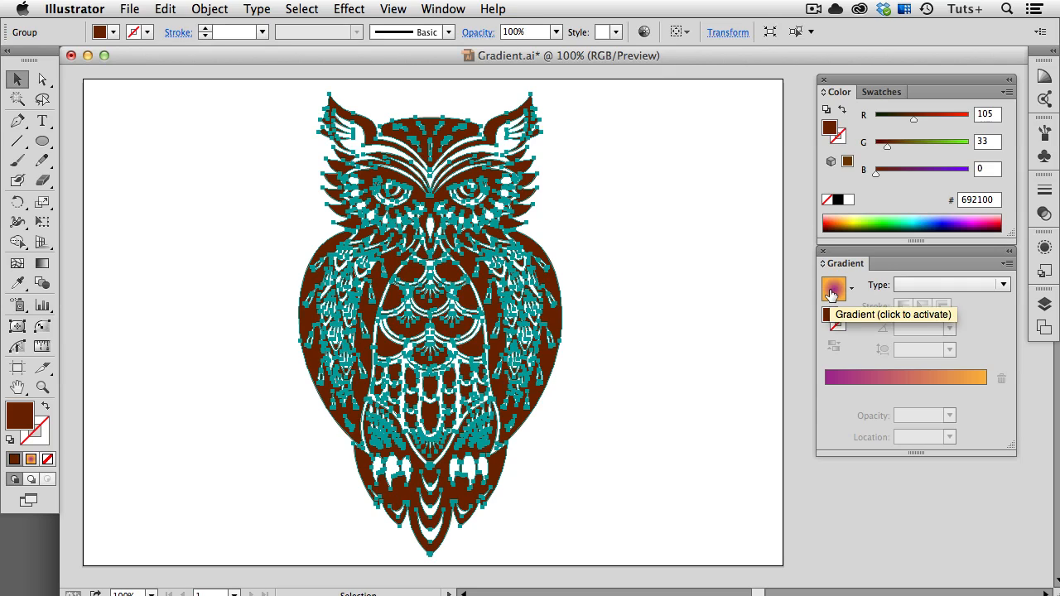
# Step: Fill the selected owl group with the magenta-to-orange radial gradient from the Gradient panel
pyautogui.click(831, 289)
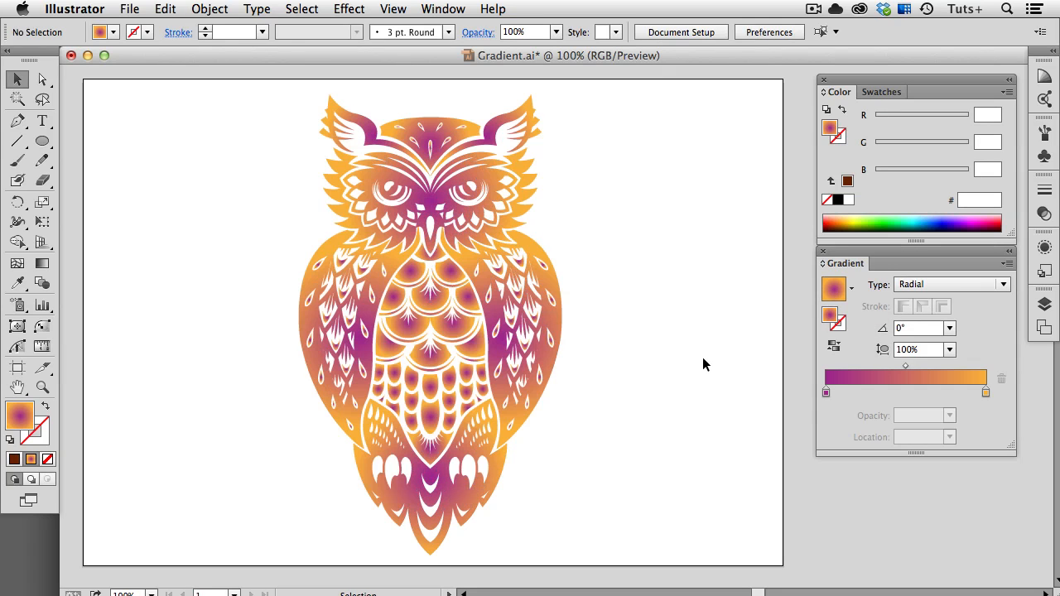
pyautogui.moveTo(434, 311)
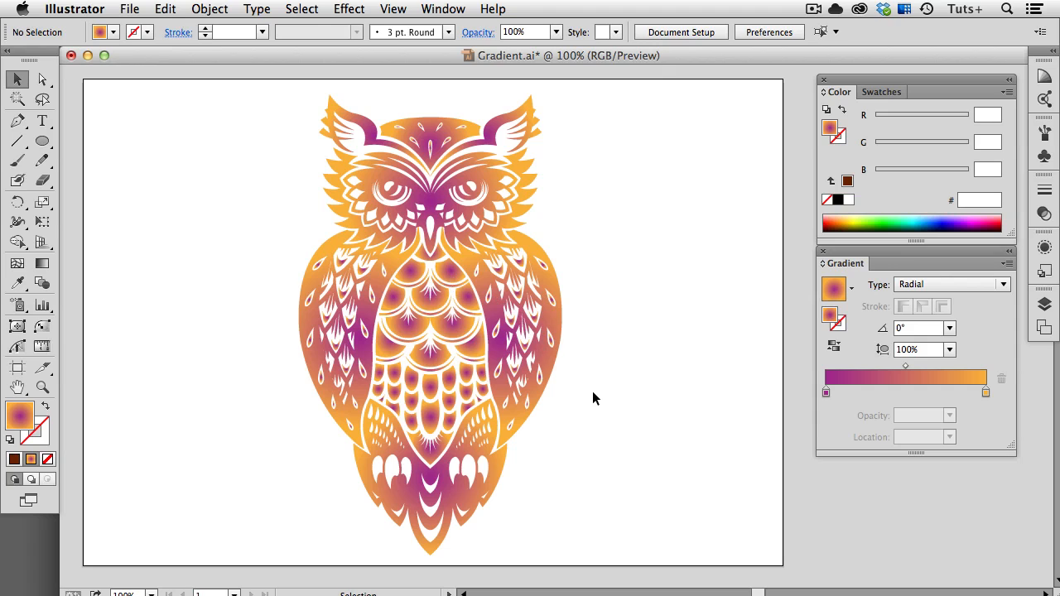
pyautogui.moveTo(561, 381)
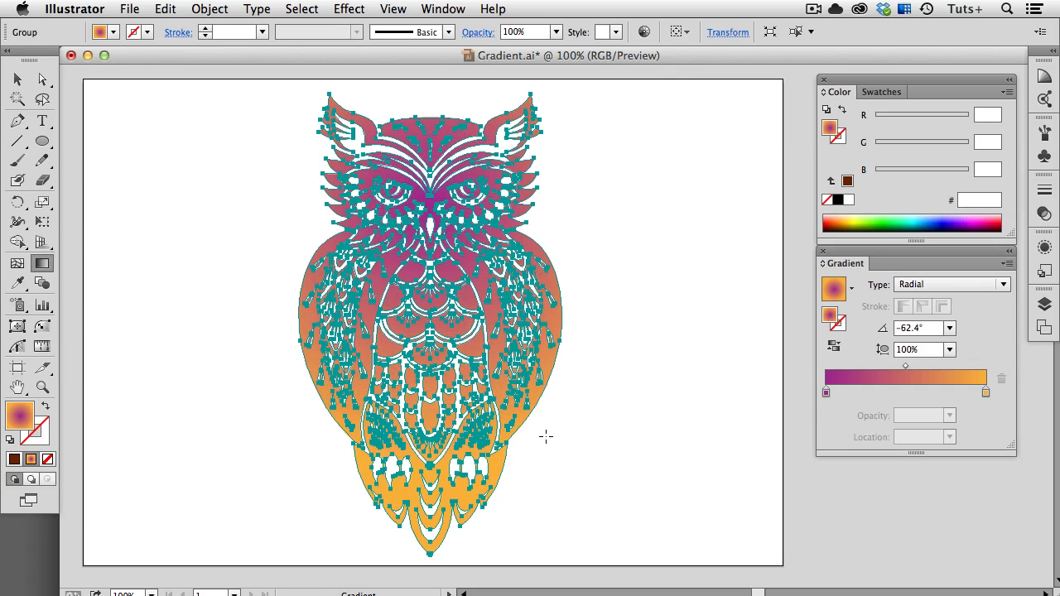
pyautogui.moveTo(534, 437)
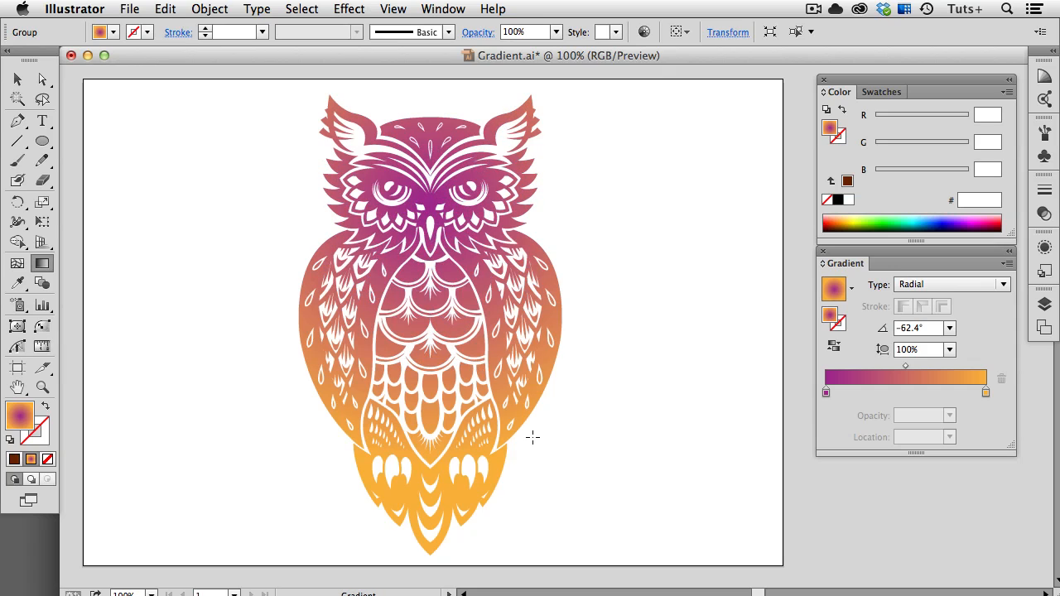
# Step: Span one radial gradient across the owl from its feet up to its head
pyautogui.moveTo(428, 472); pyautogui.dragTo(458, 159)
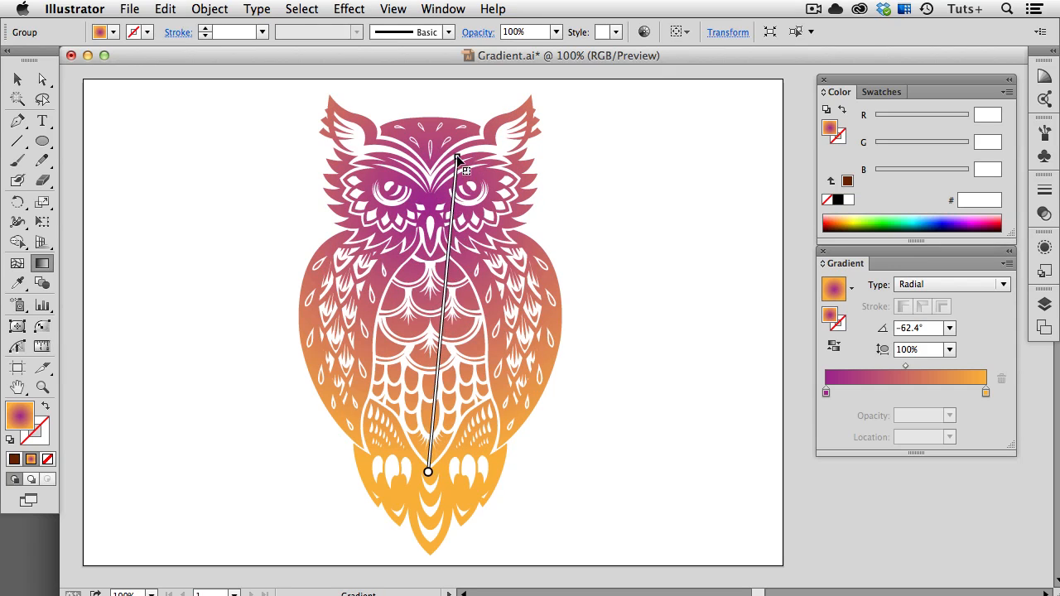